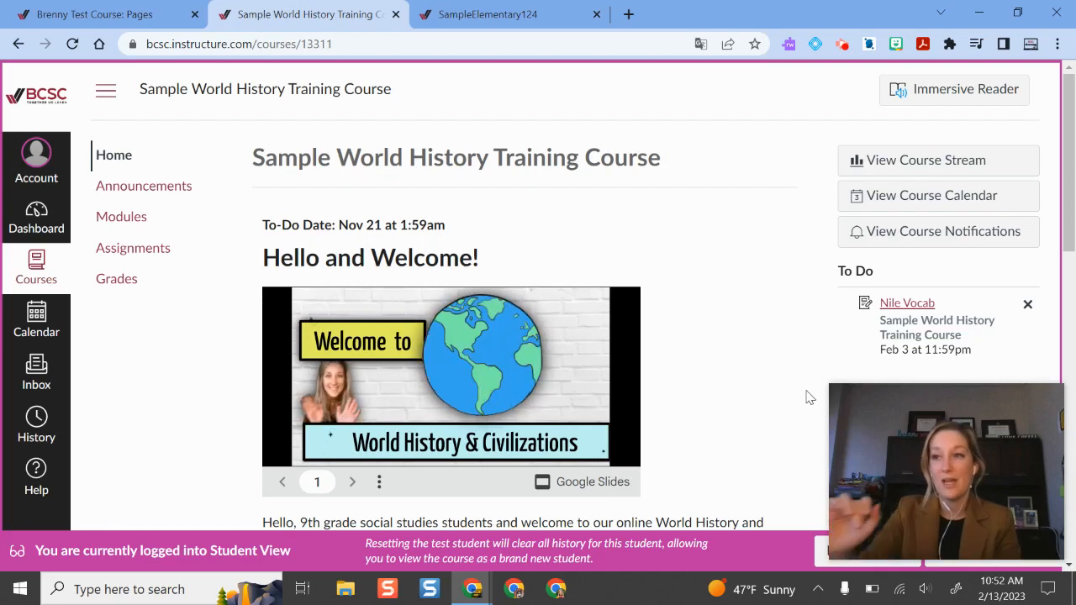
mouse_move(545, 198)
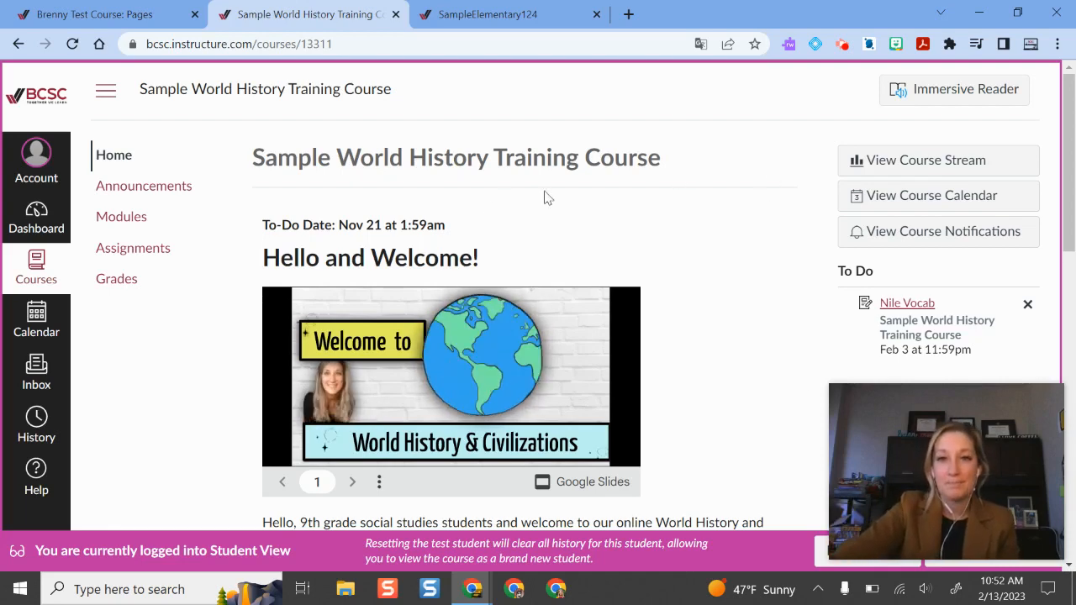
- Open the course's Modules list from the home-page tile, then return to the home page in teacher view
scroll(down, 3)
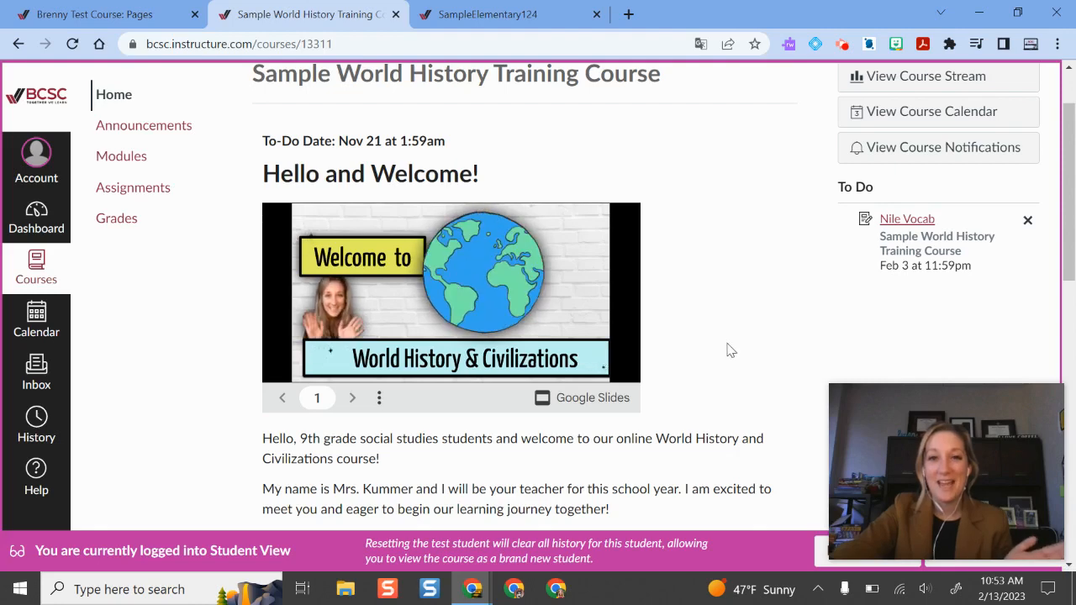
mouse_move(435, 417)
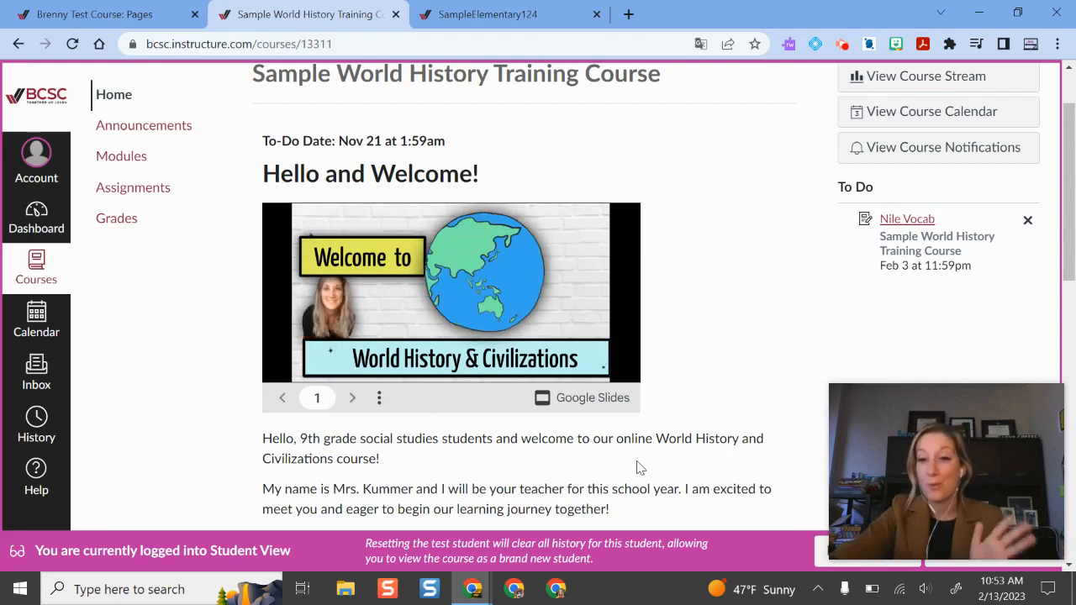
scroll(down, 3)
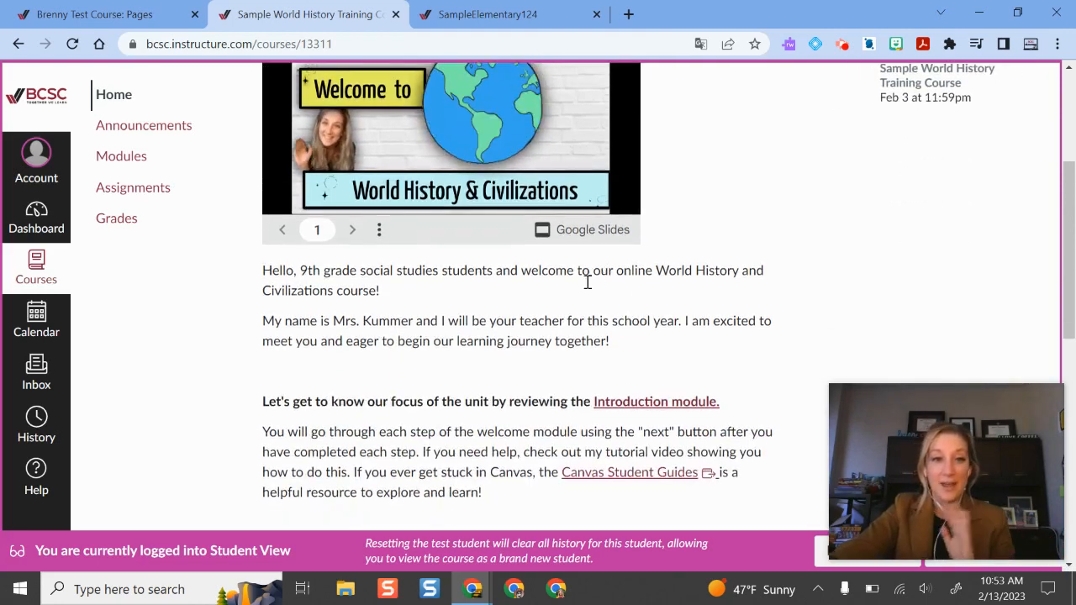
scroll(down, 3)
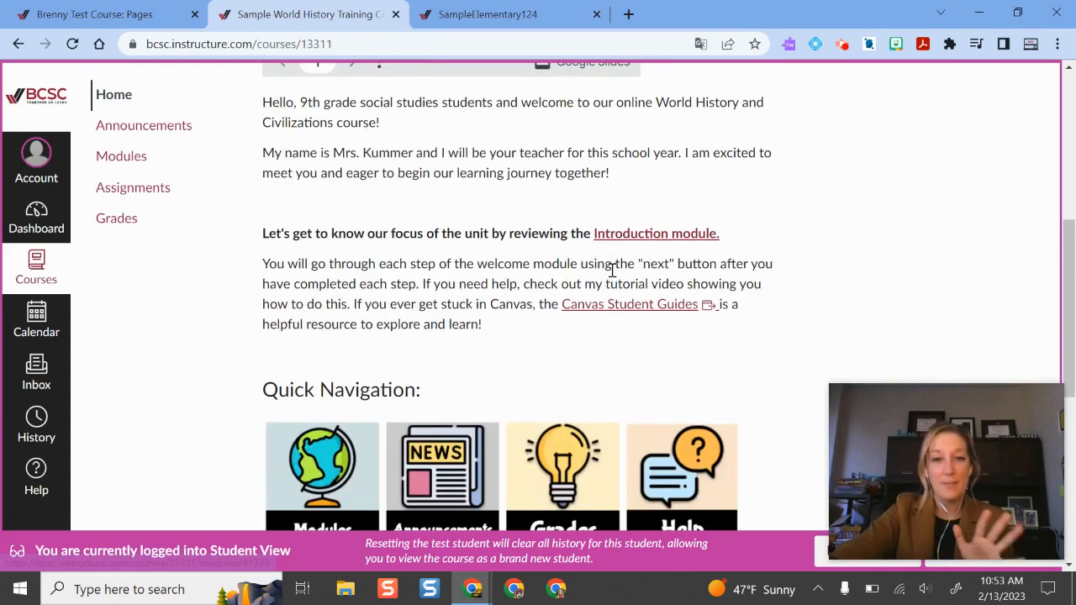
mouse_move(681, 279)
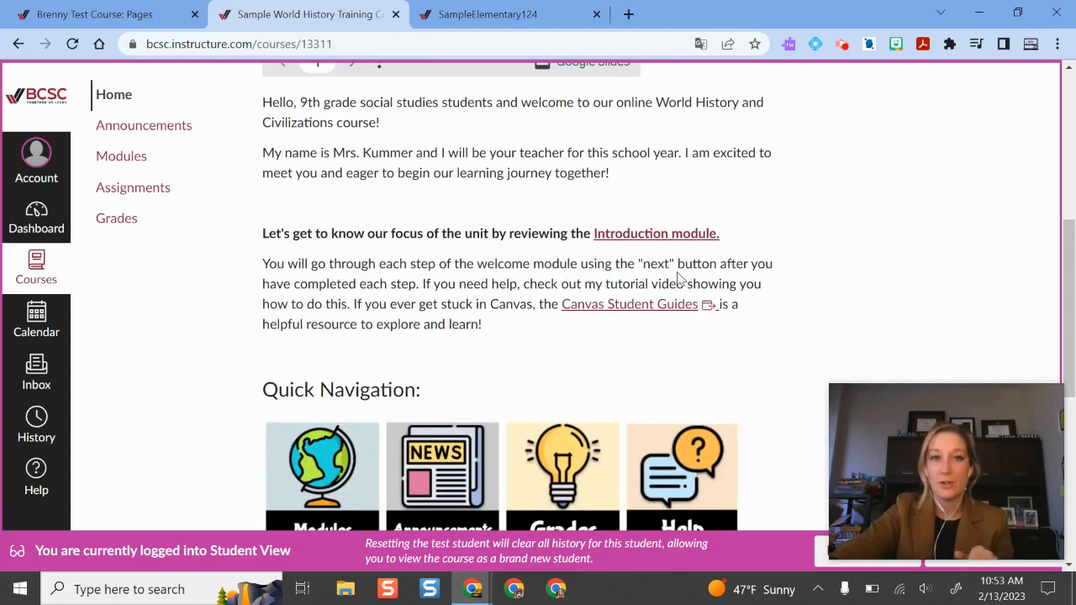
scroll(up, 3)
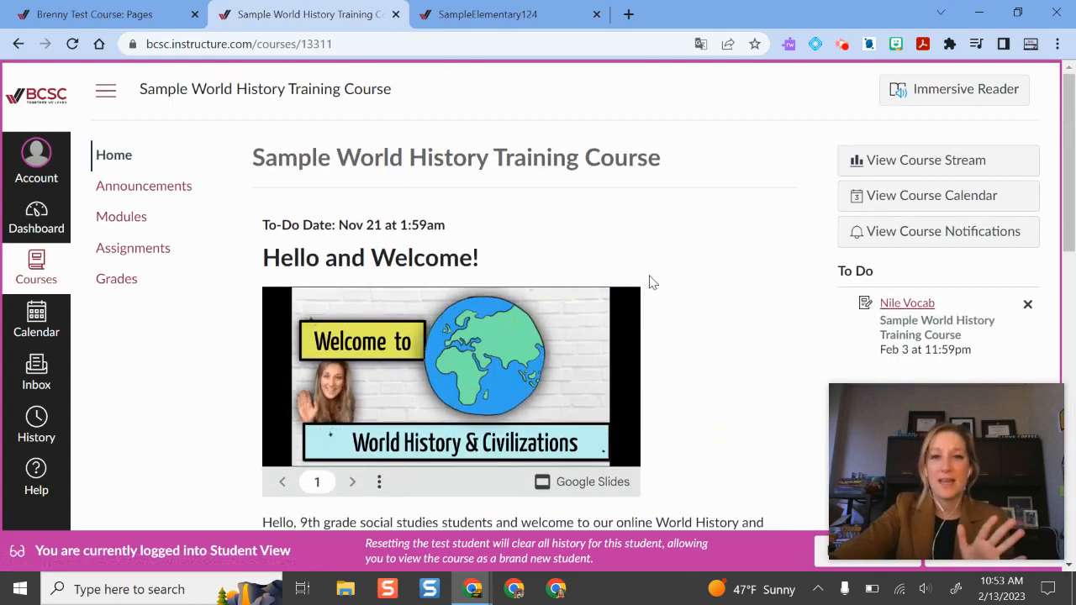
scroll(down, 3)
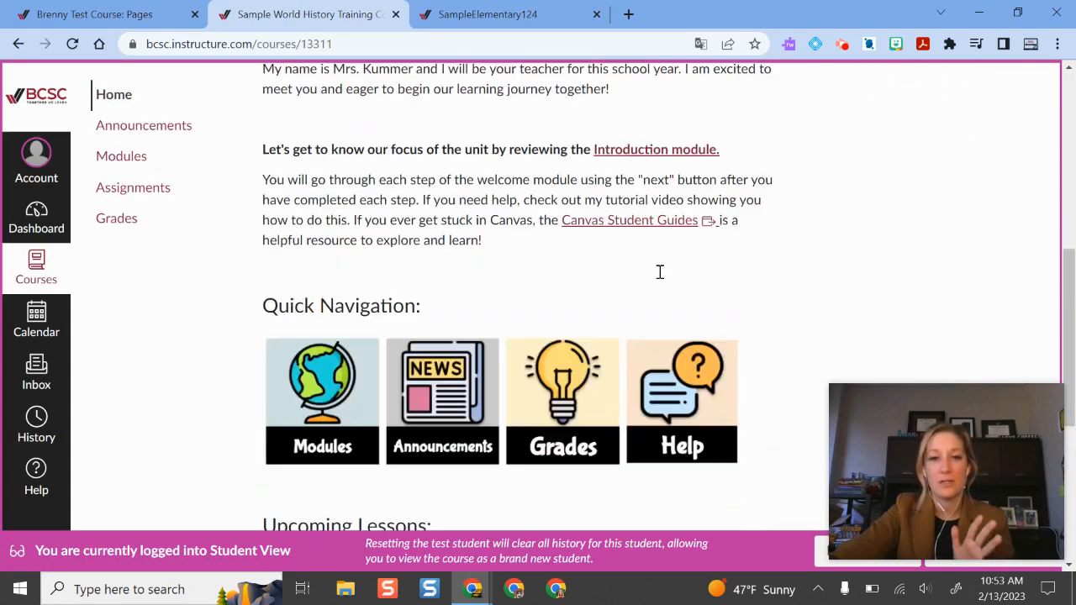
scroll(down, 3)
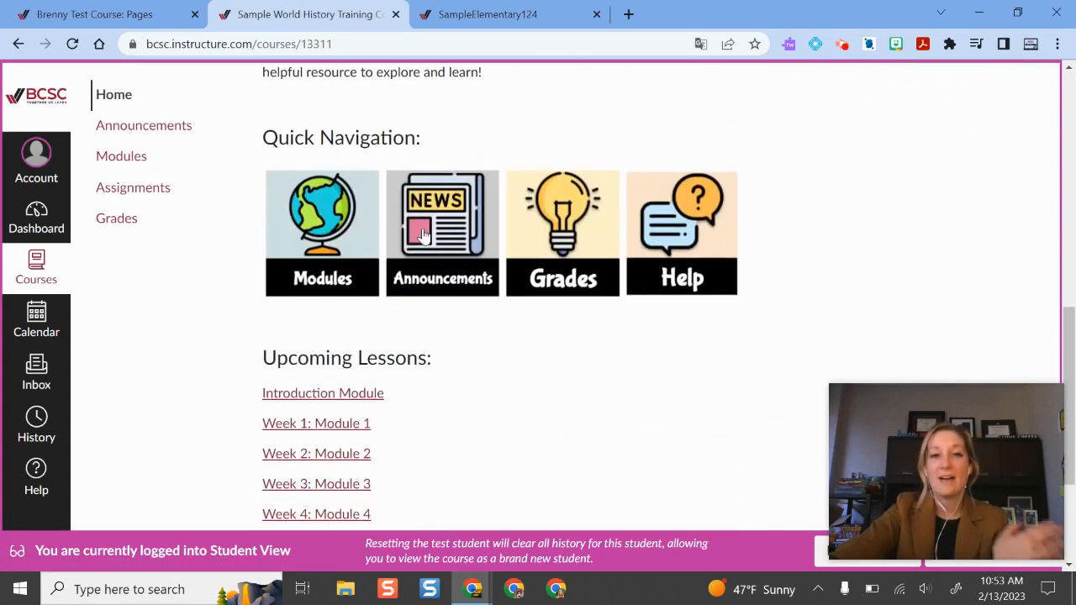
mouse_move(726, 306)
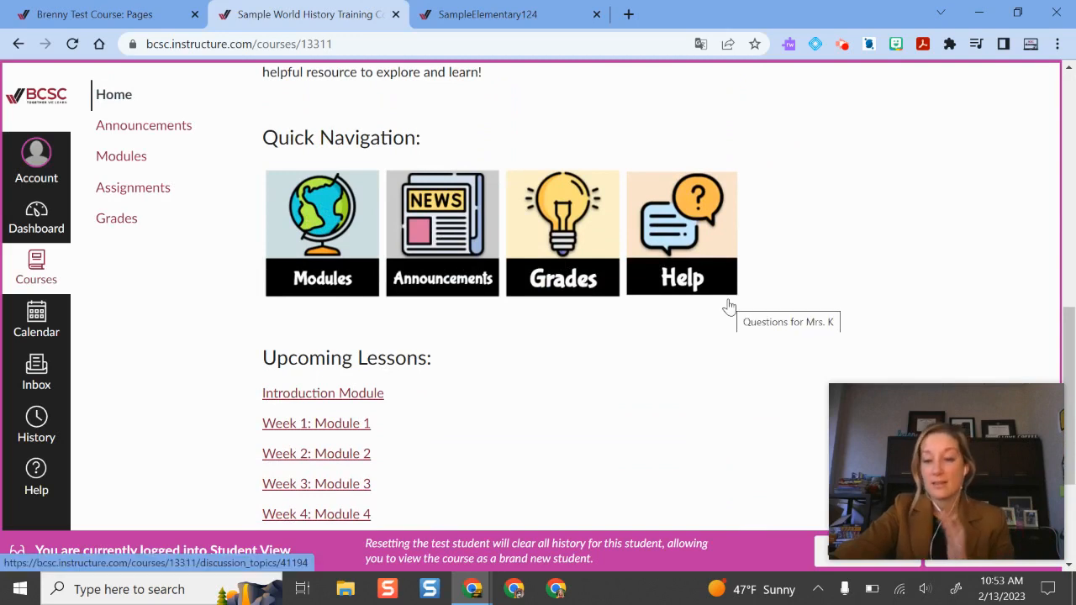
mouse_move(200, 215)
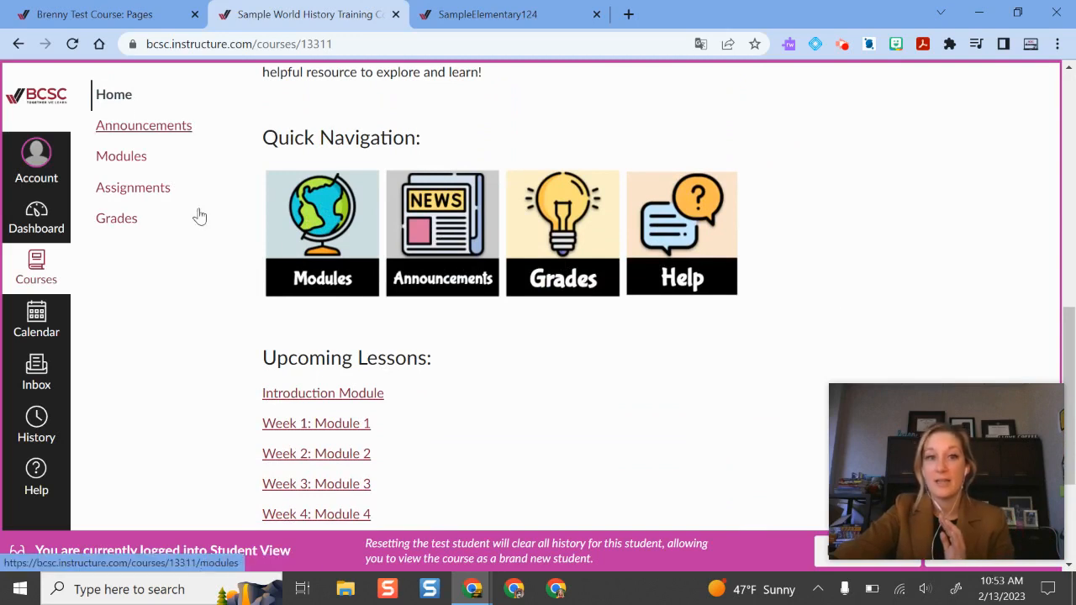
click(323, 232)
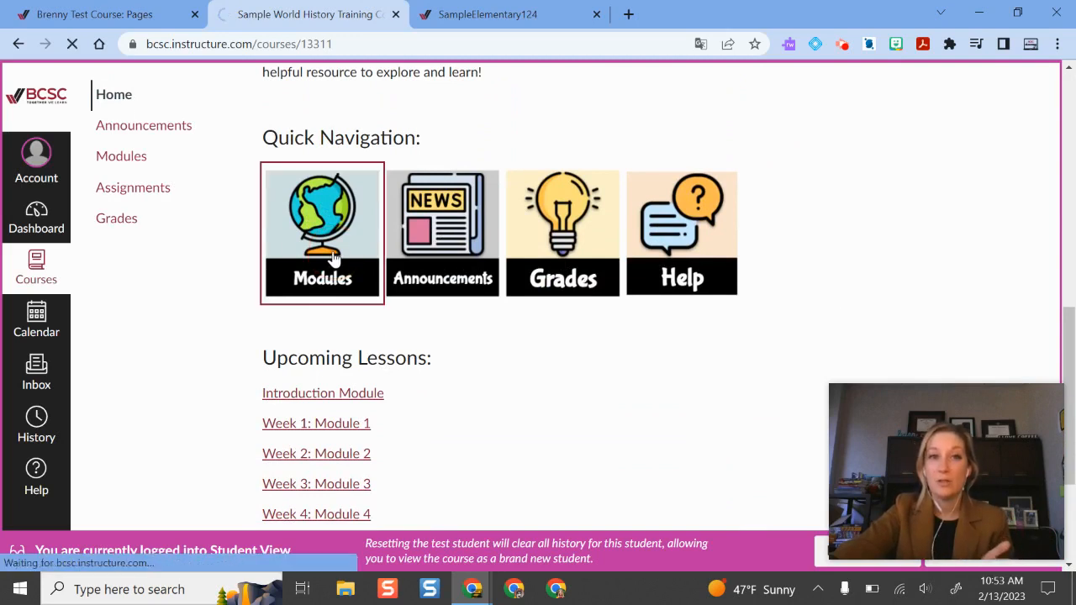
click(322, 232)
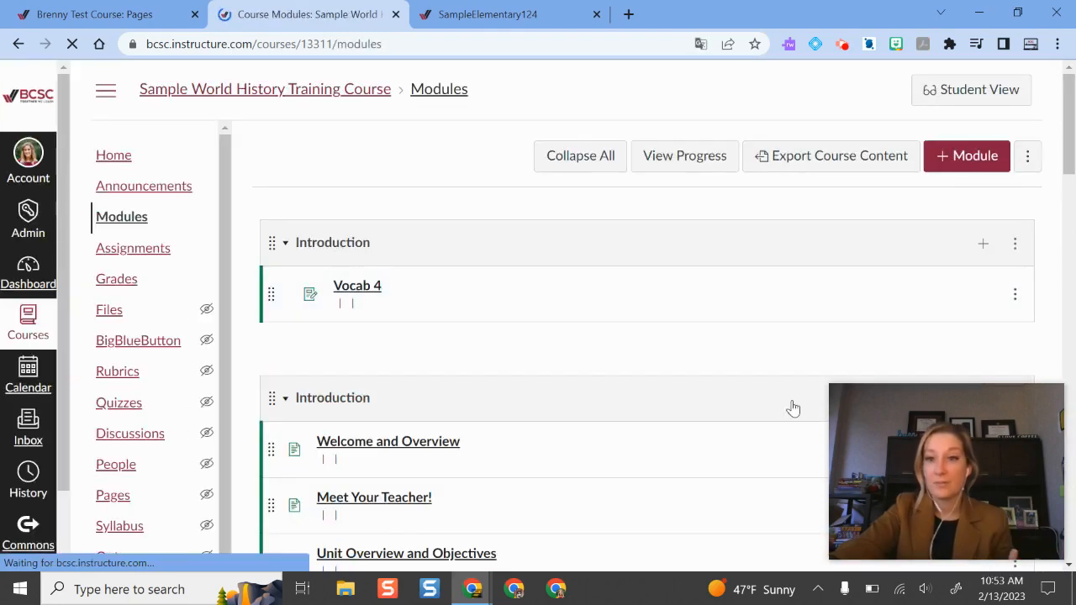
scroll(down, 3)
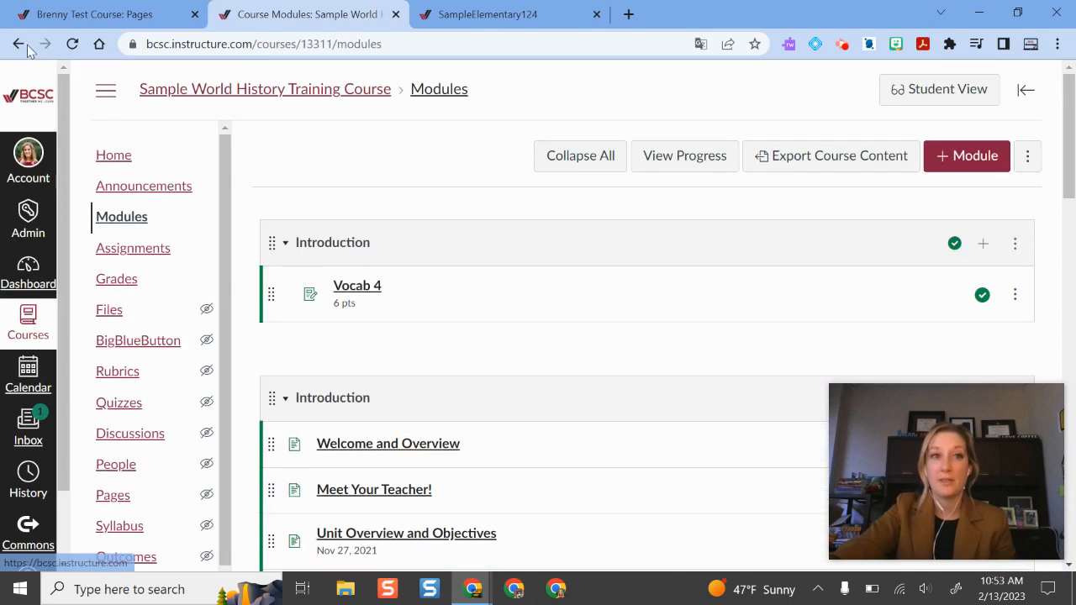
click(18, 43)
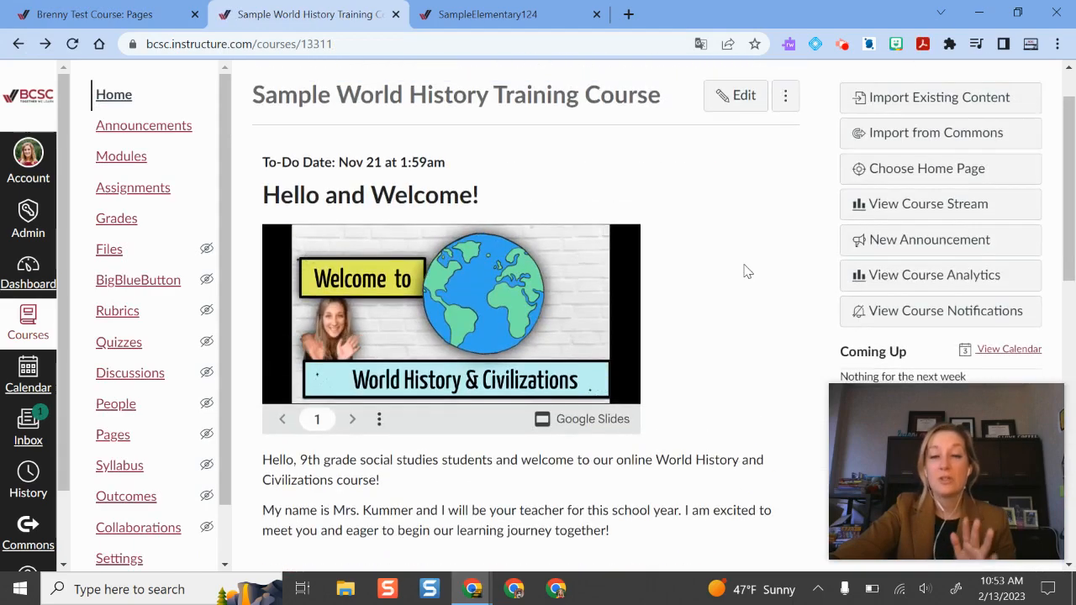
scroll(down, 3)
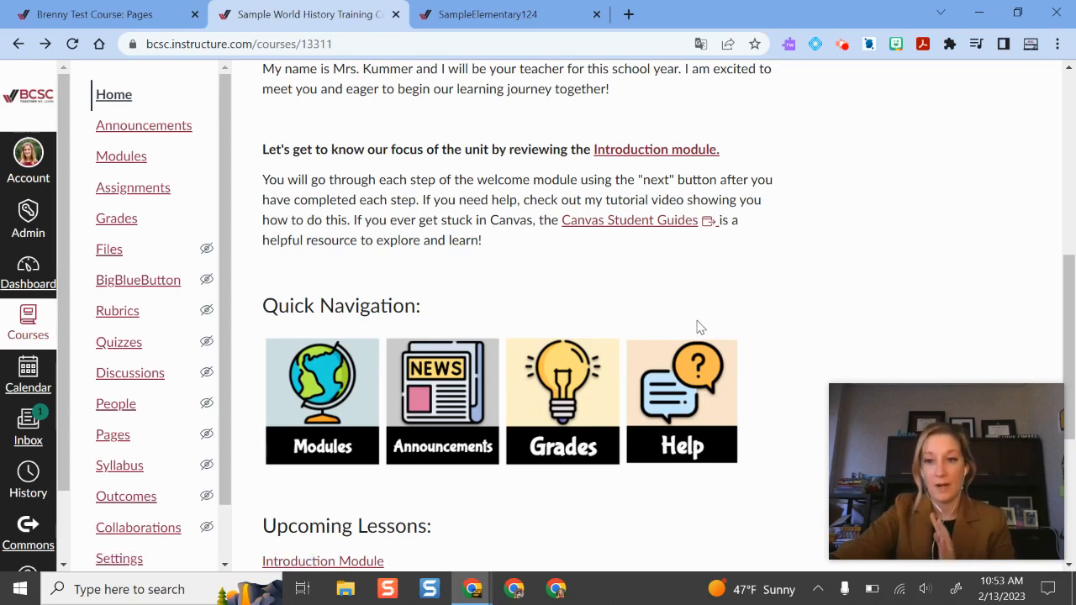
mouse_move(411, 364)
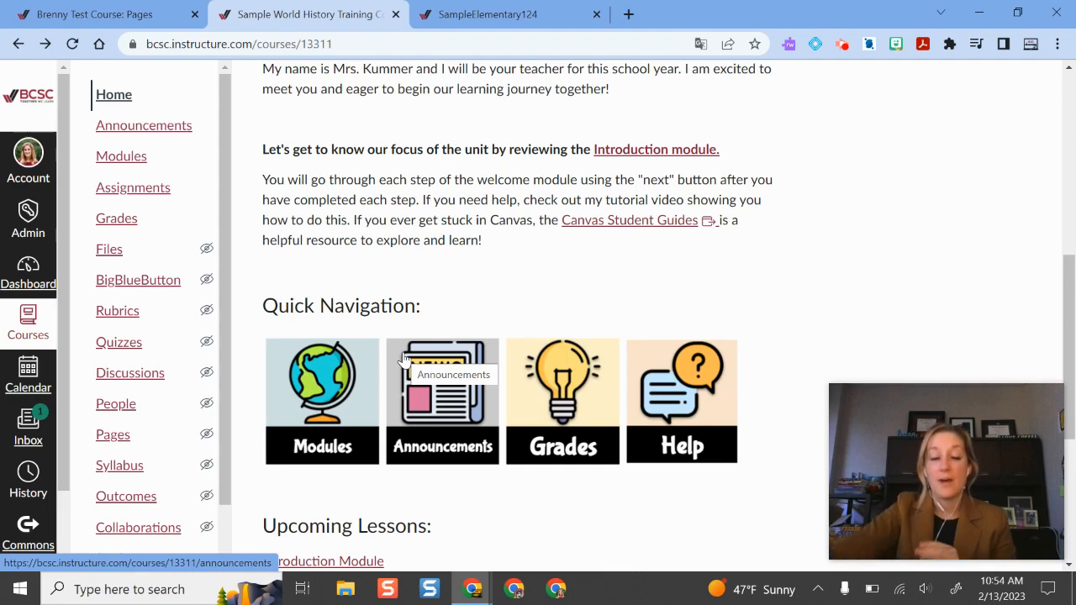
mouse_move(323, 445)
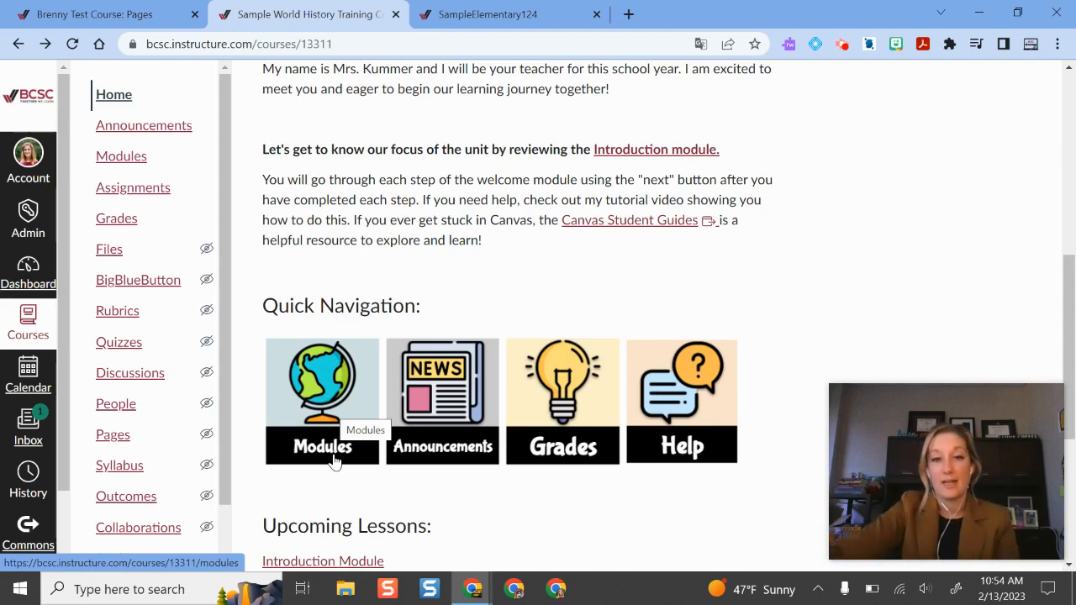
mouse_move(310, 437)
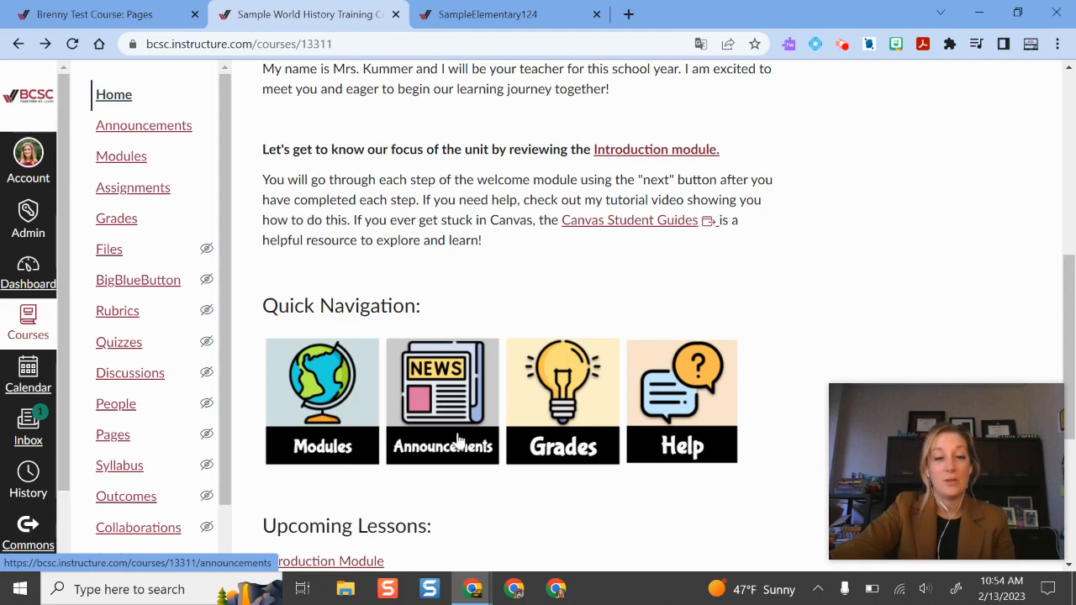
mouse_move(580, 434)
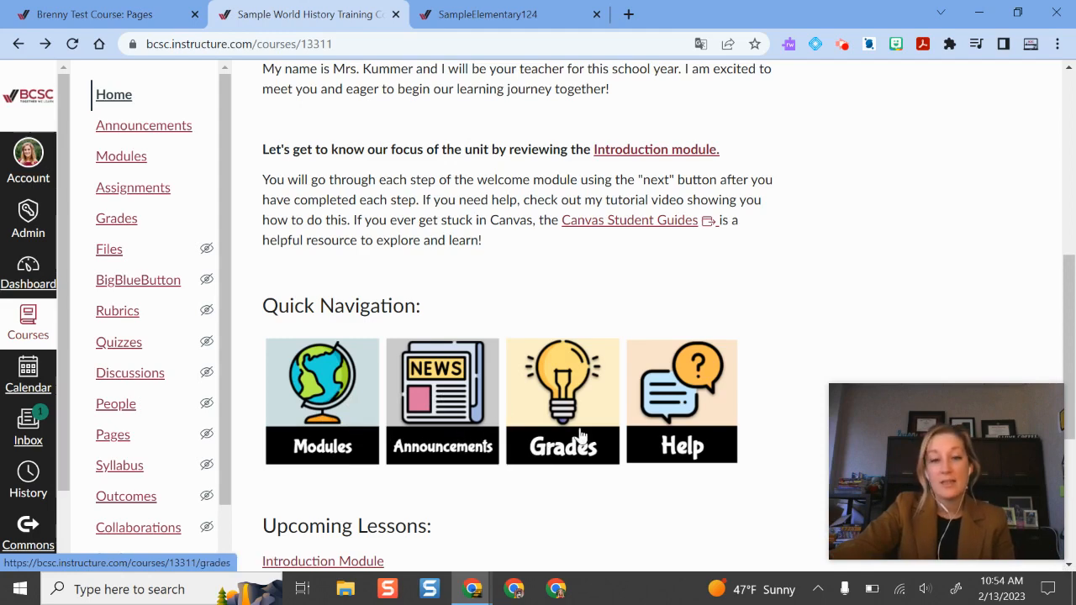
mouse_move(562, 440)
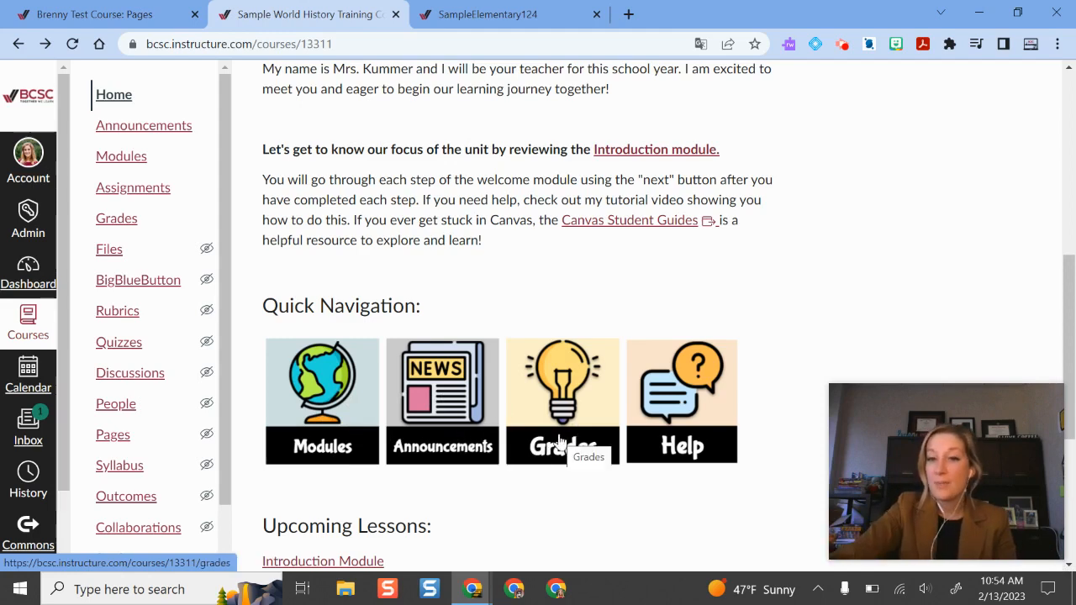
mouse_move(721, 437)
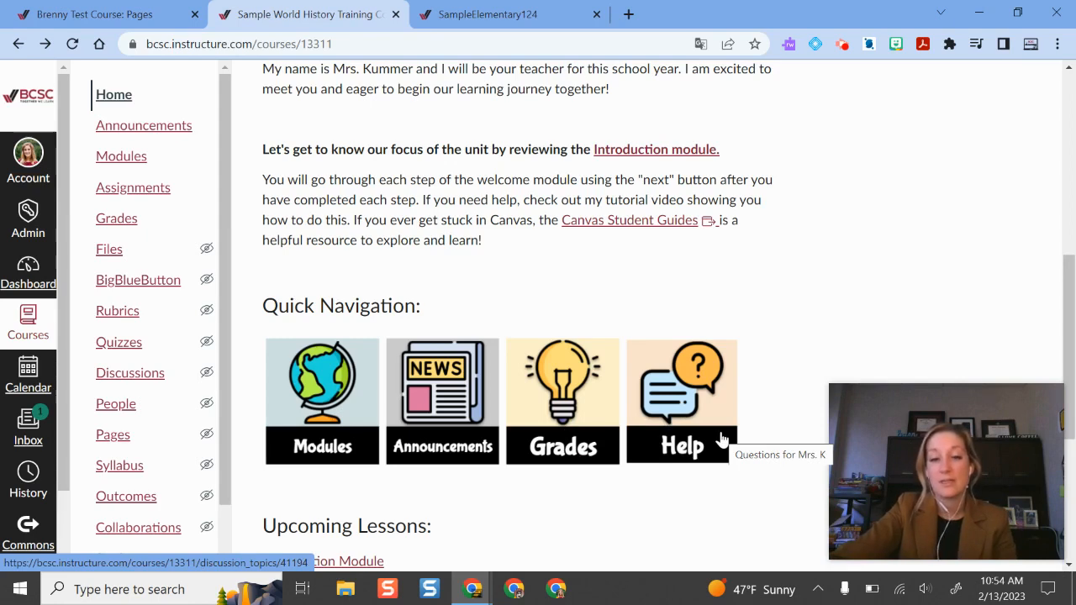
scroll(down, 3)
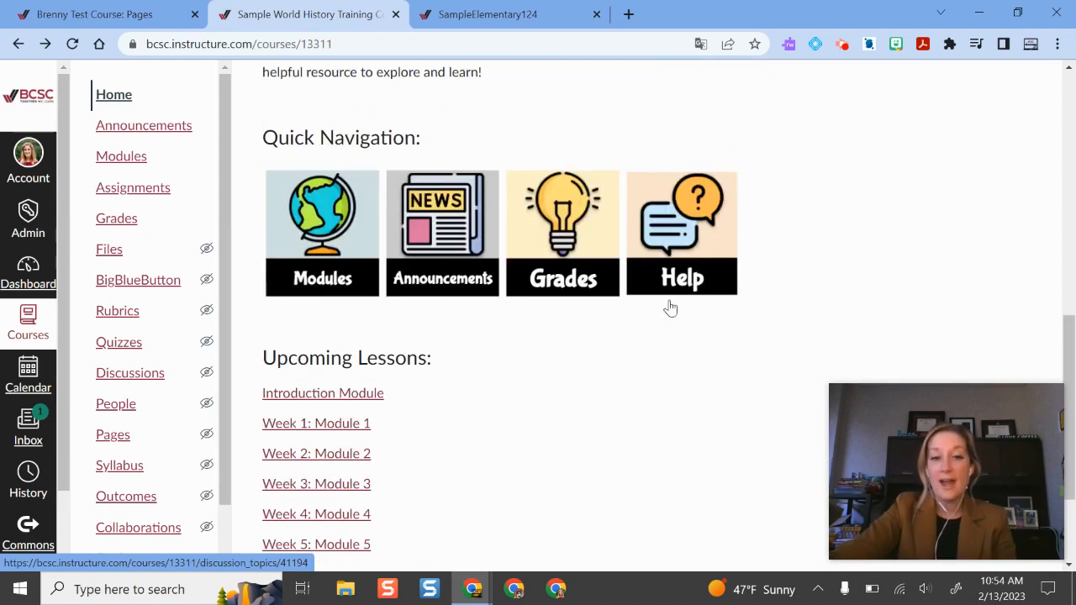
scroll(down, 3)
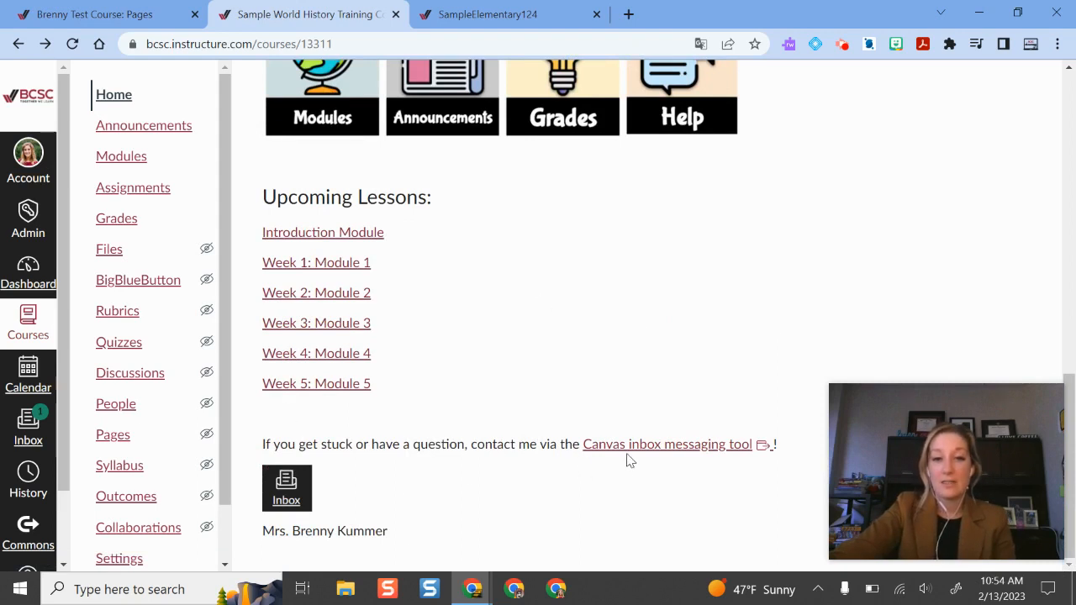
mouse_move(592, 548)
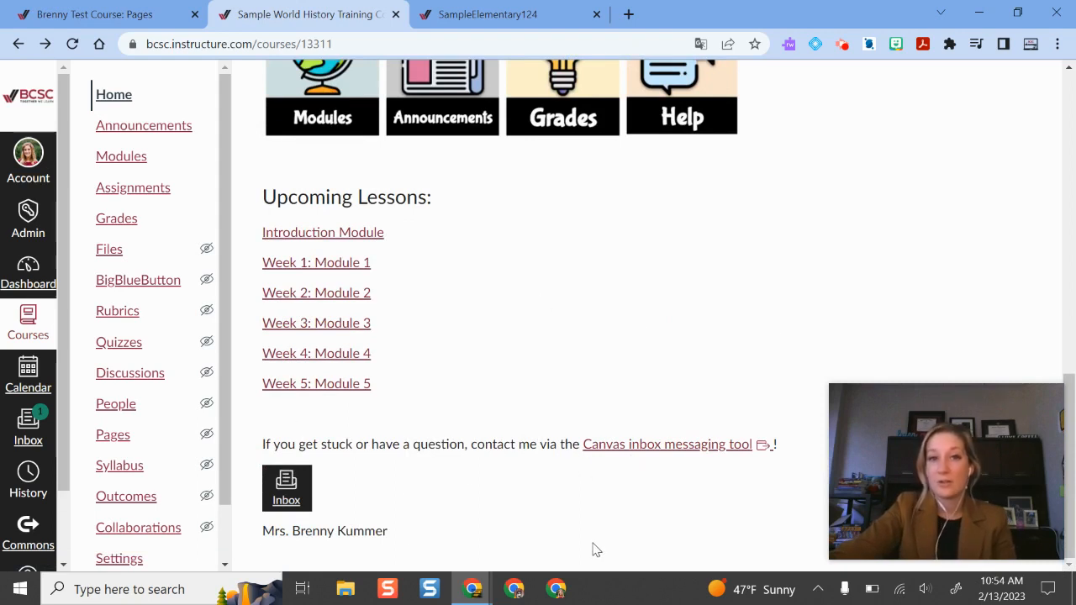
scroll(up, 3)
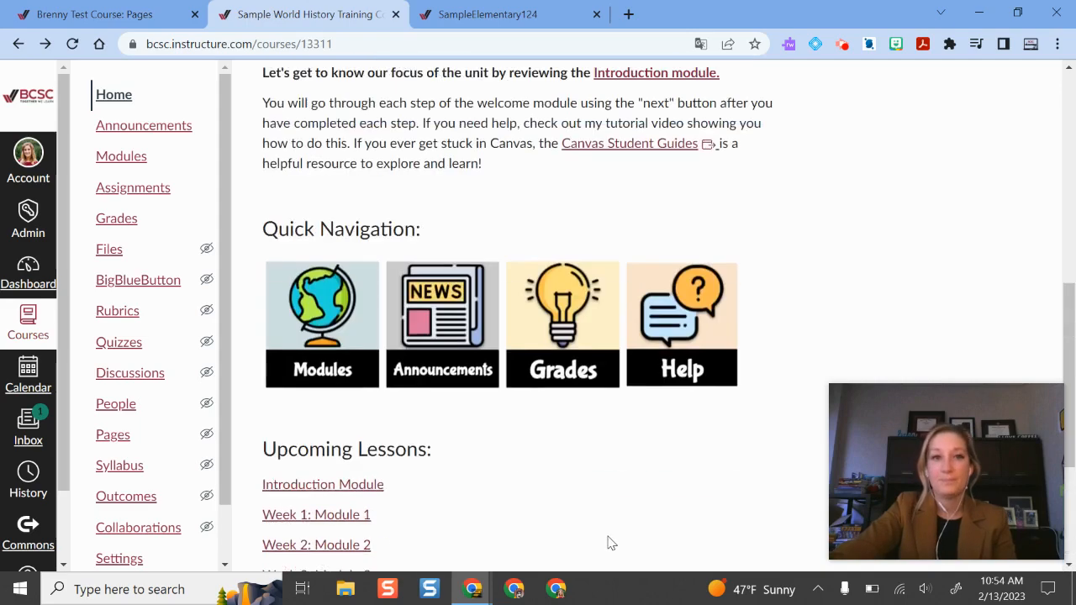
click(487, 14)
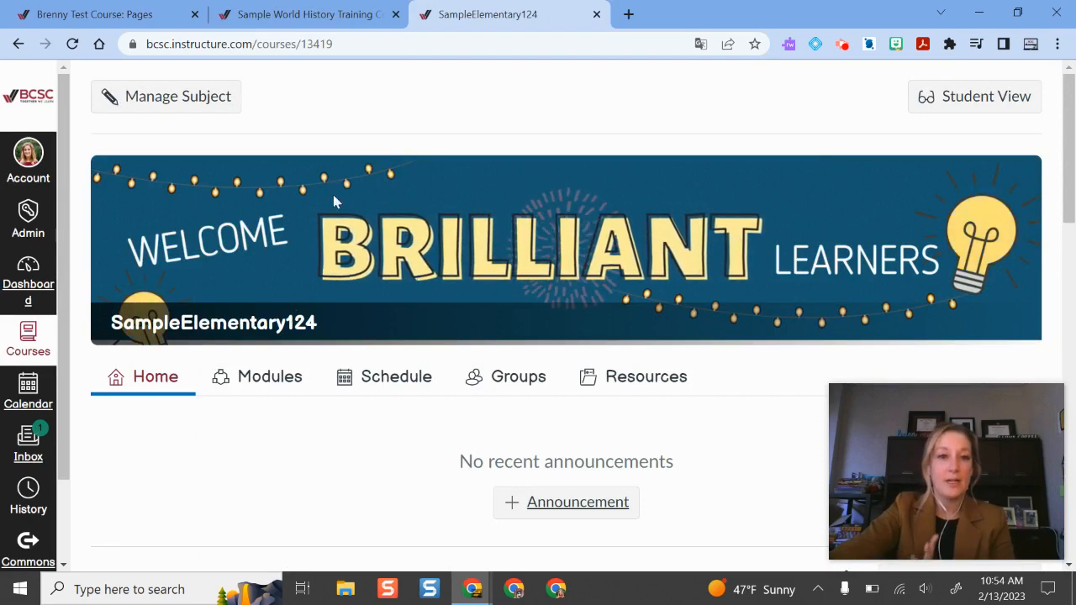
mouse_move(502, 215)
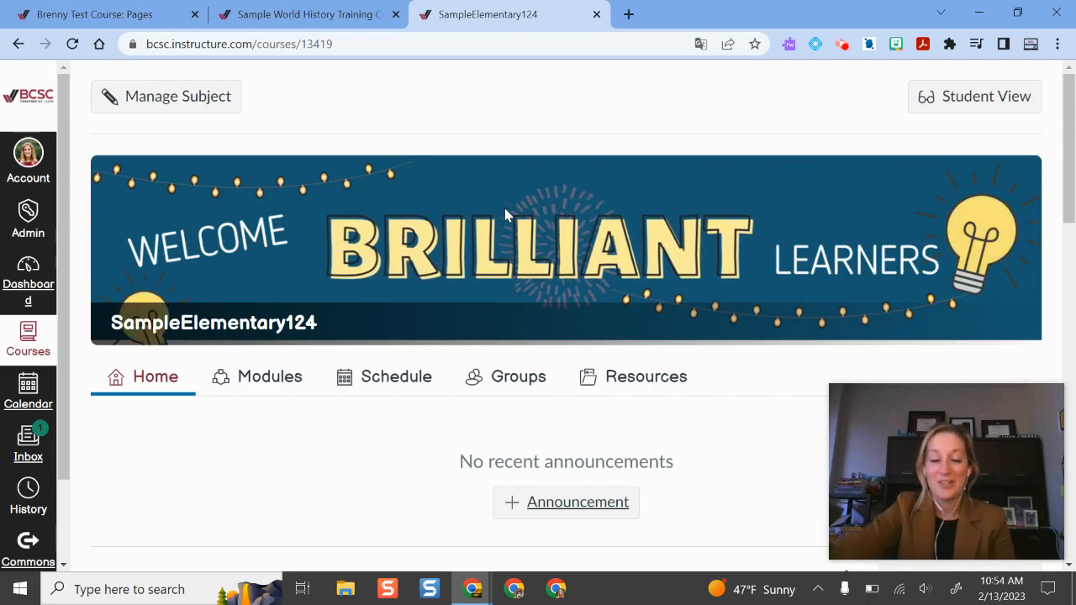
scroll(down, 3)
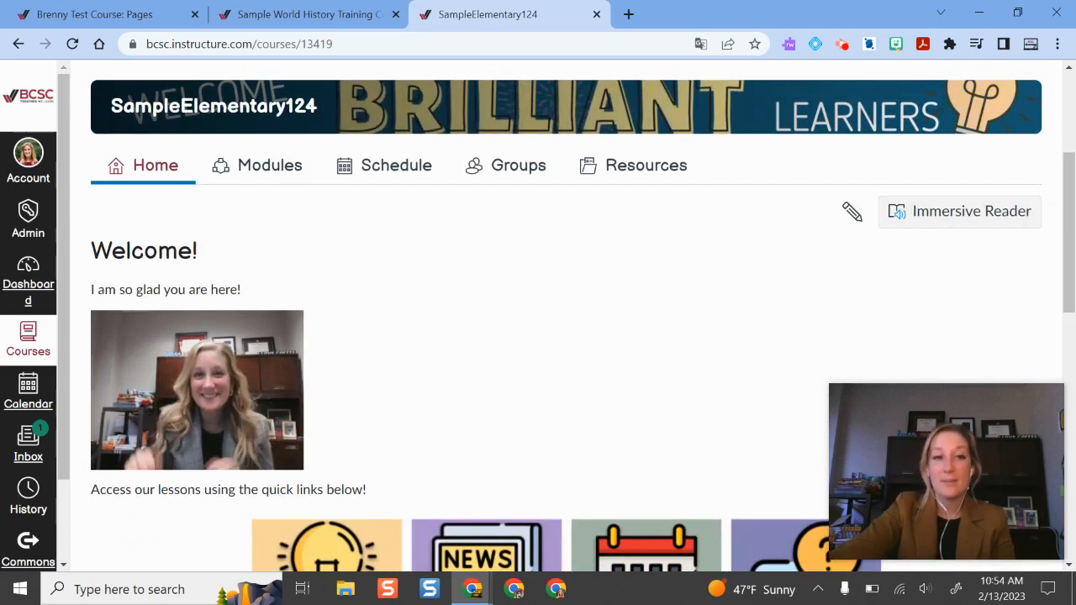
mouse_move(501, 276)
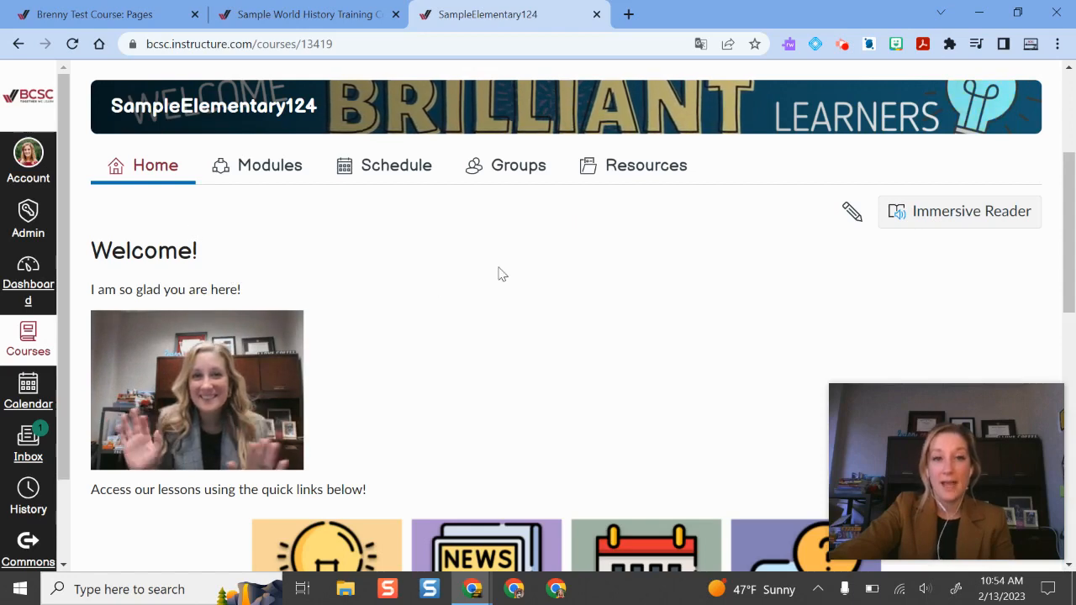
scroll(down, 3)
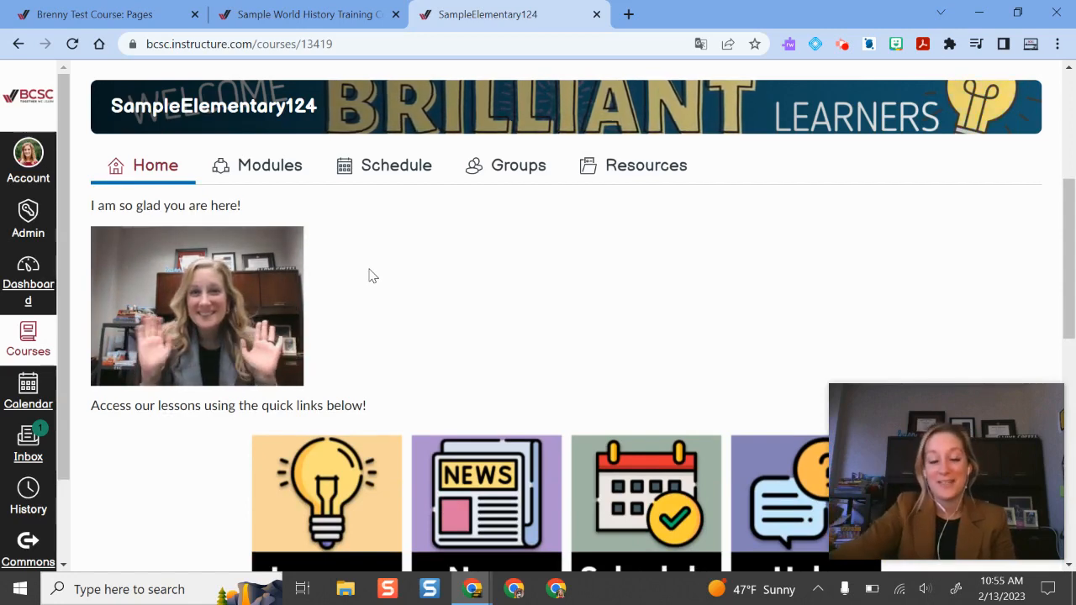
scroll(down, 3)
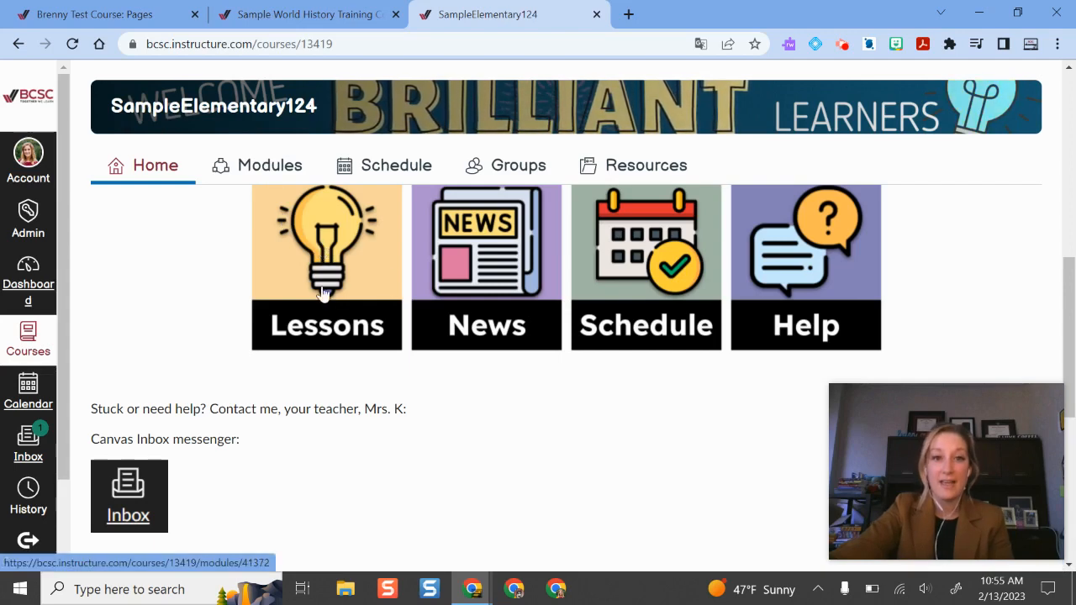
mouse_move(326, 289)
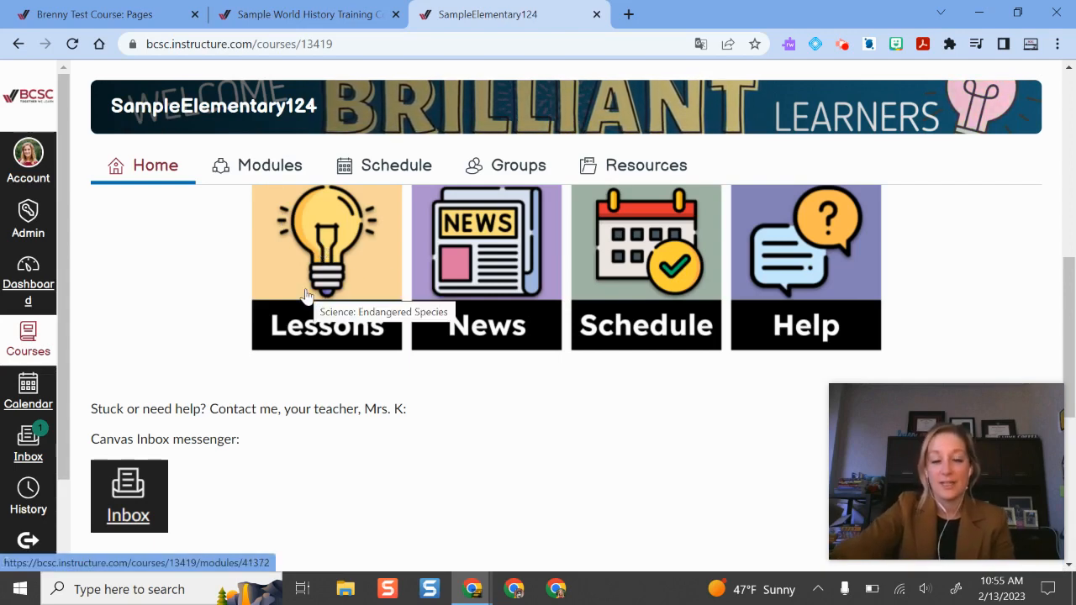
scroll(down, 3)
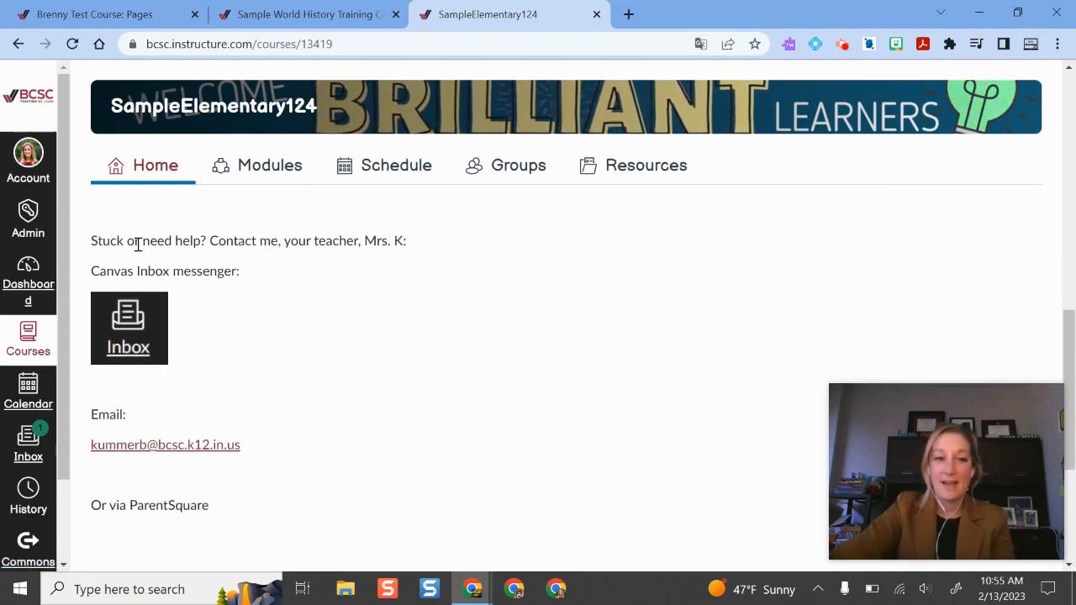
mouse_move(183, 454)
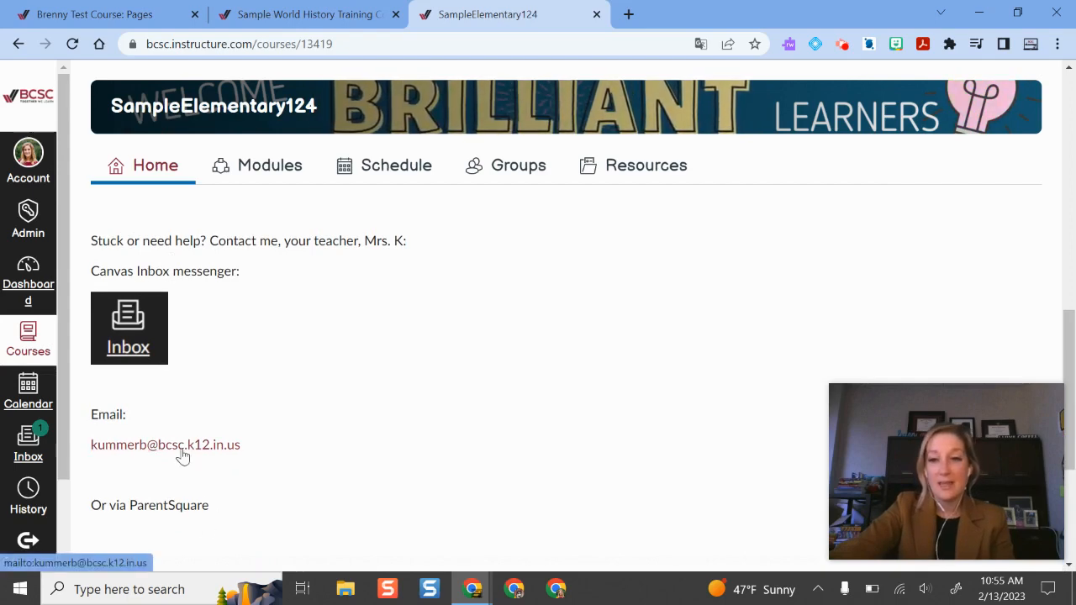
scroll(down, 3)
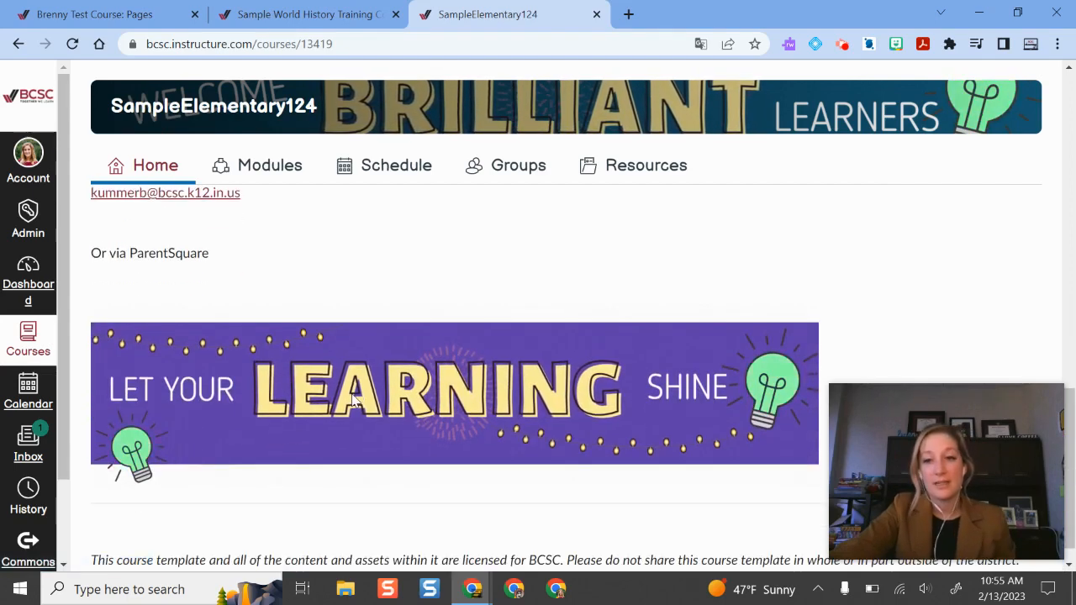
scroll(up, 3)
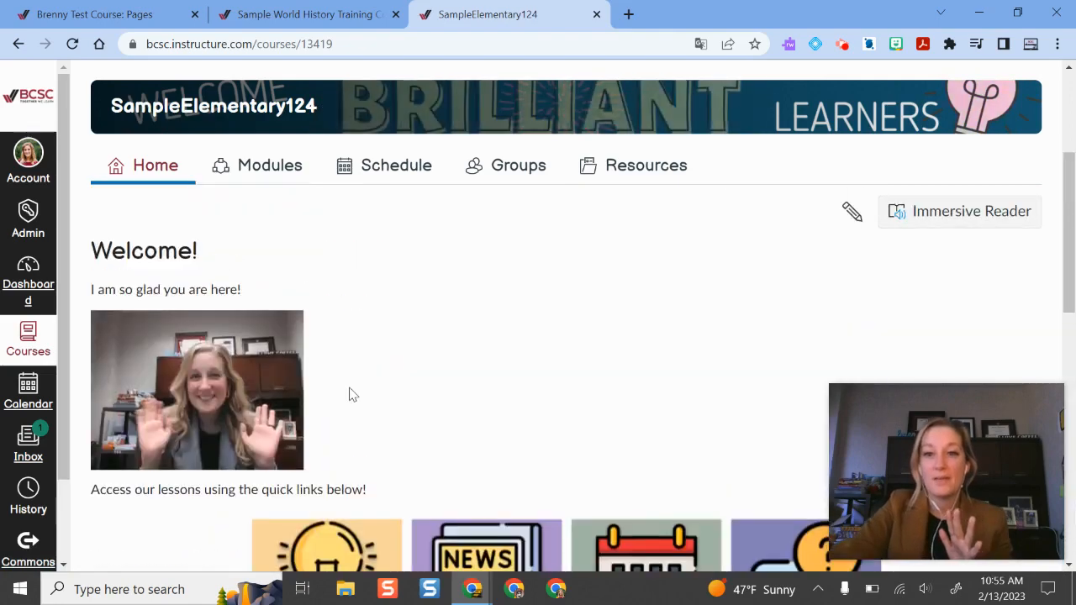
scroll(down, 3)
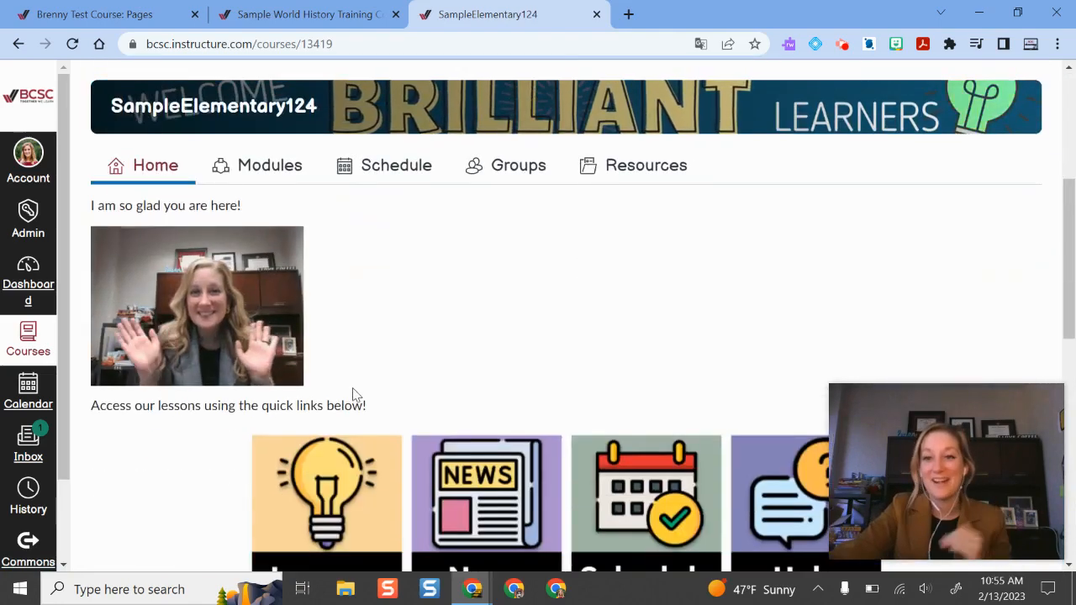
scroll(down, 3)
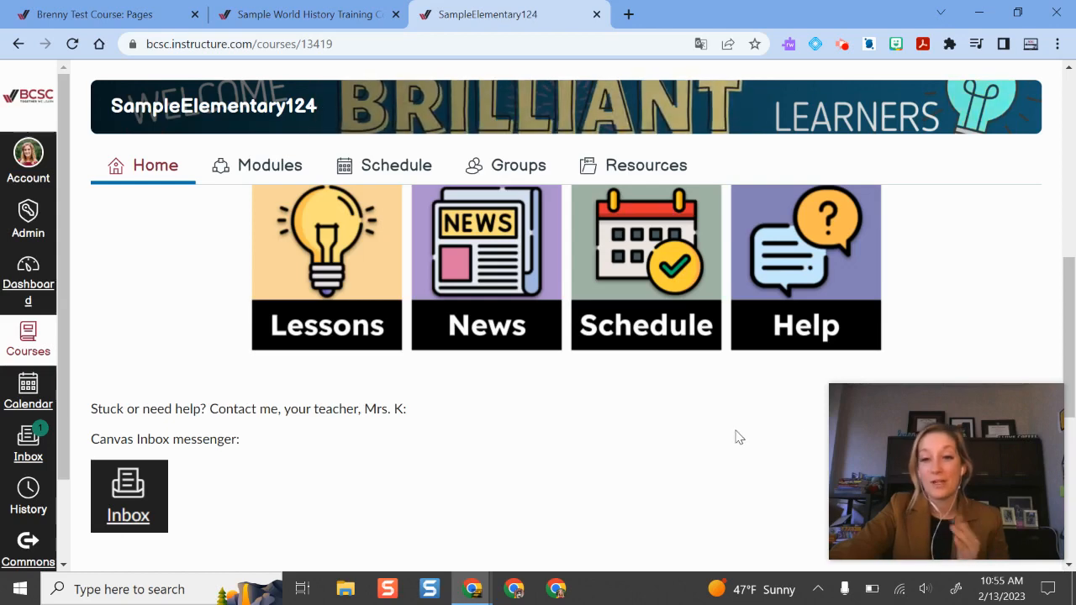
scroll(down, 3)
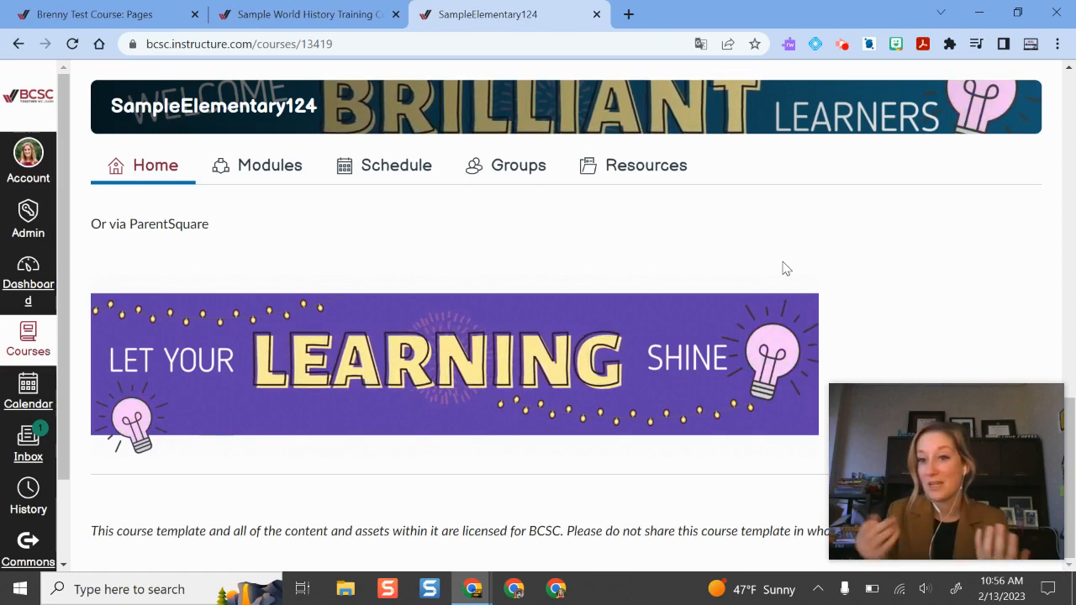
scroll(down, 3)
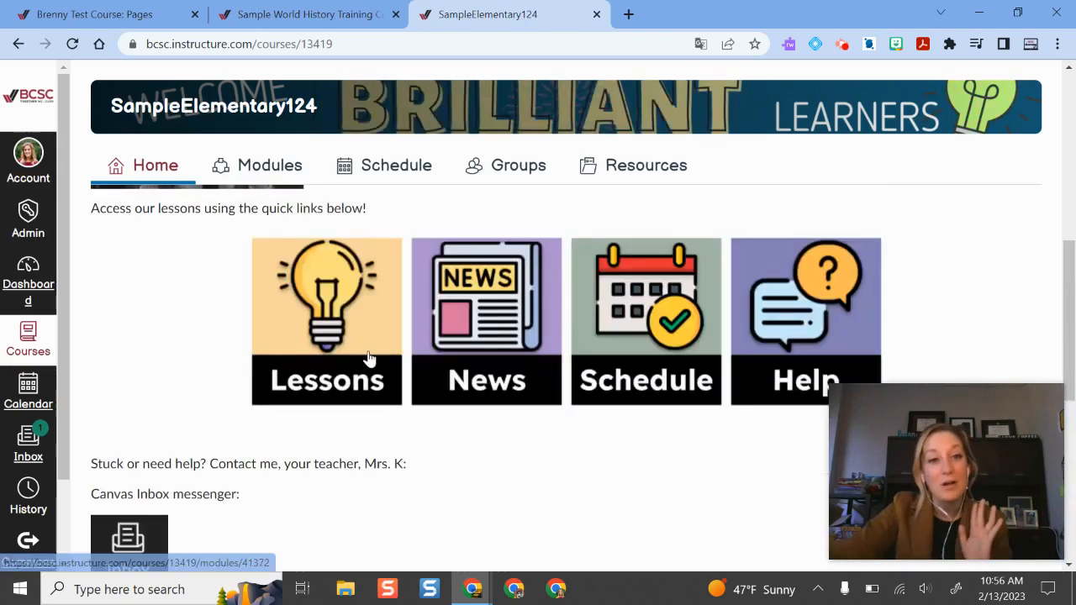
mouse_move(431, 368)
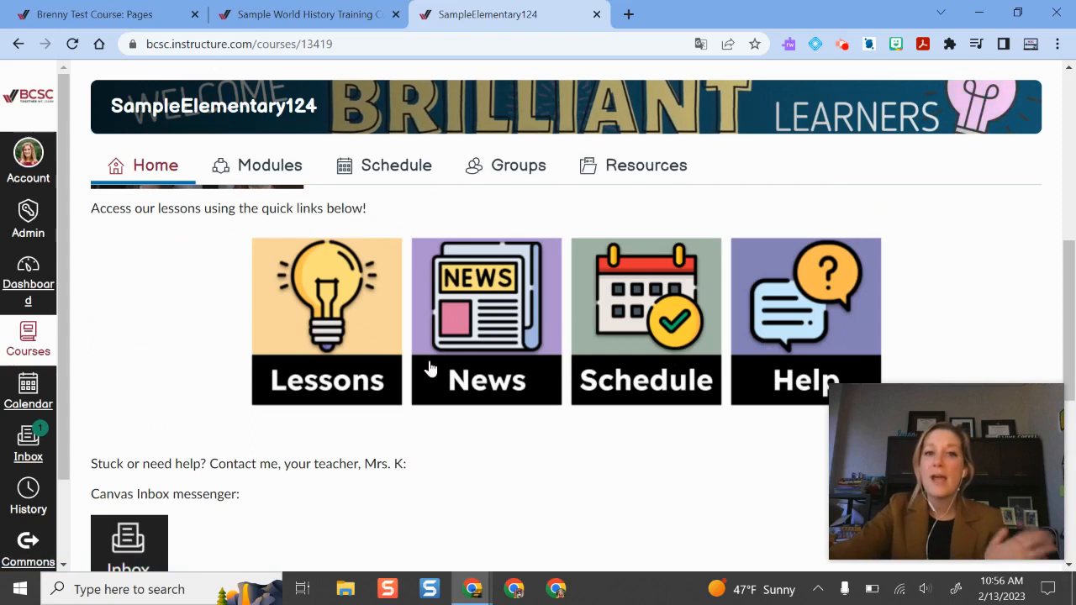
mouse_move(588, 412)
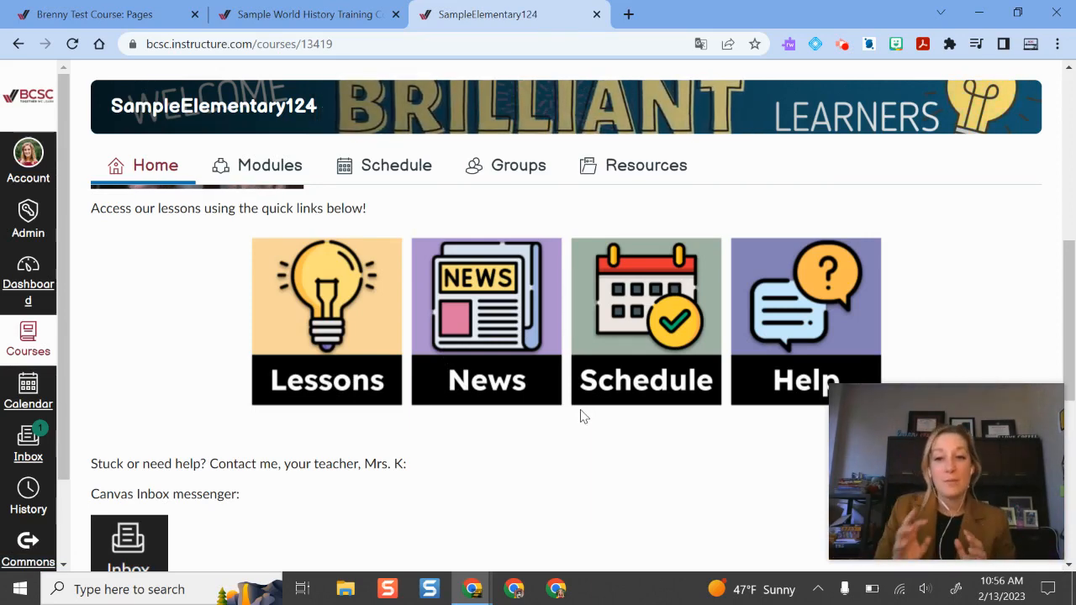
mouse_move(656, 434)
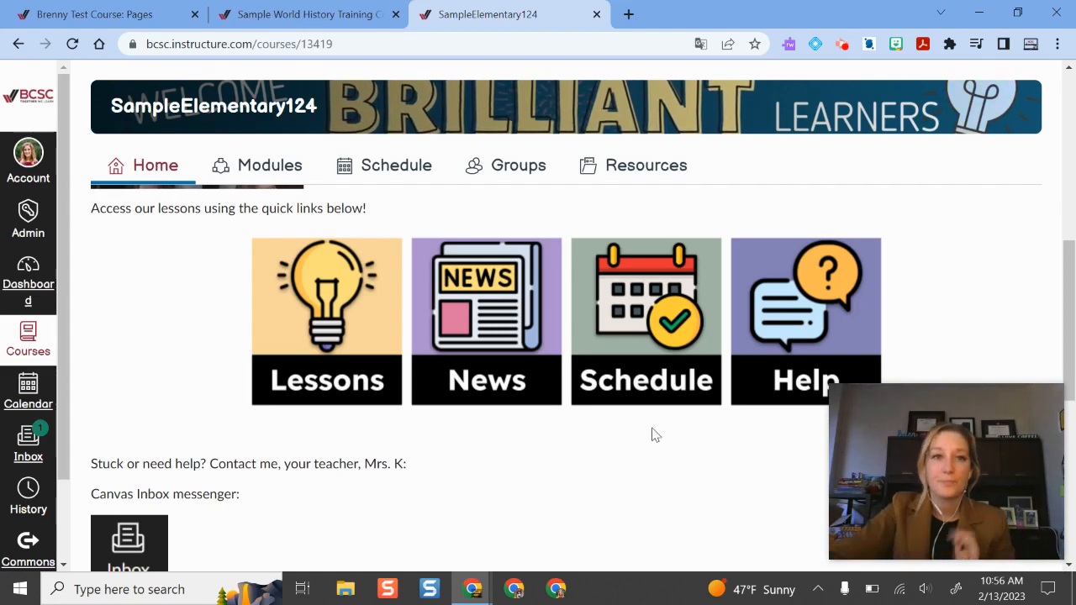
scroll(up, 3)
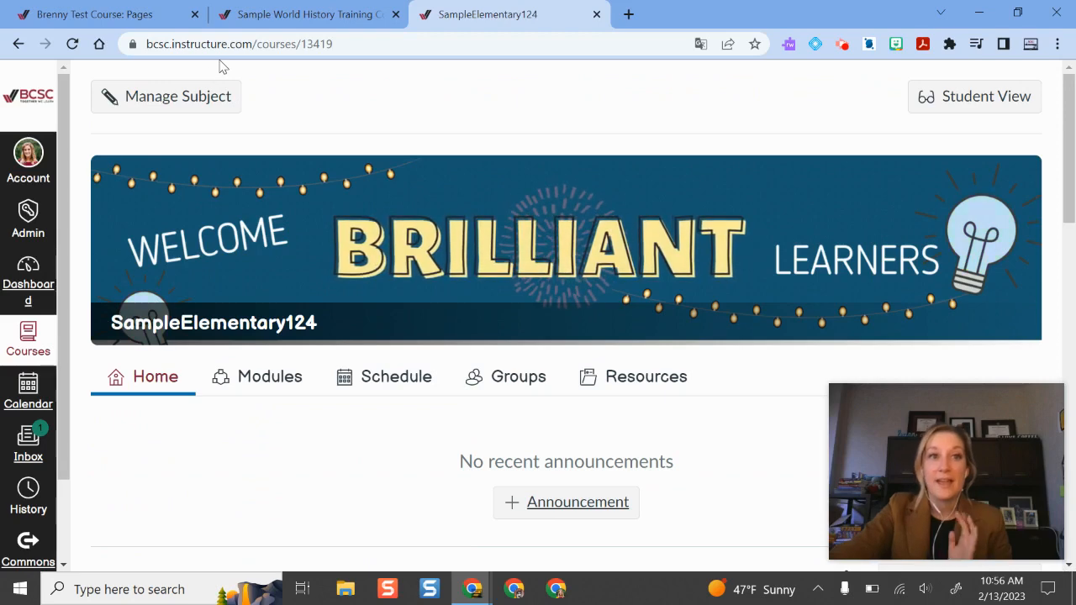
- Open Canvas Commons from the test course and browse the featured BCSC Home Page Template results
click(94, 14)
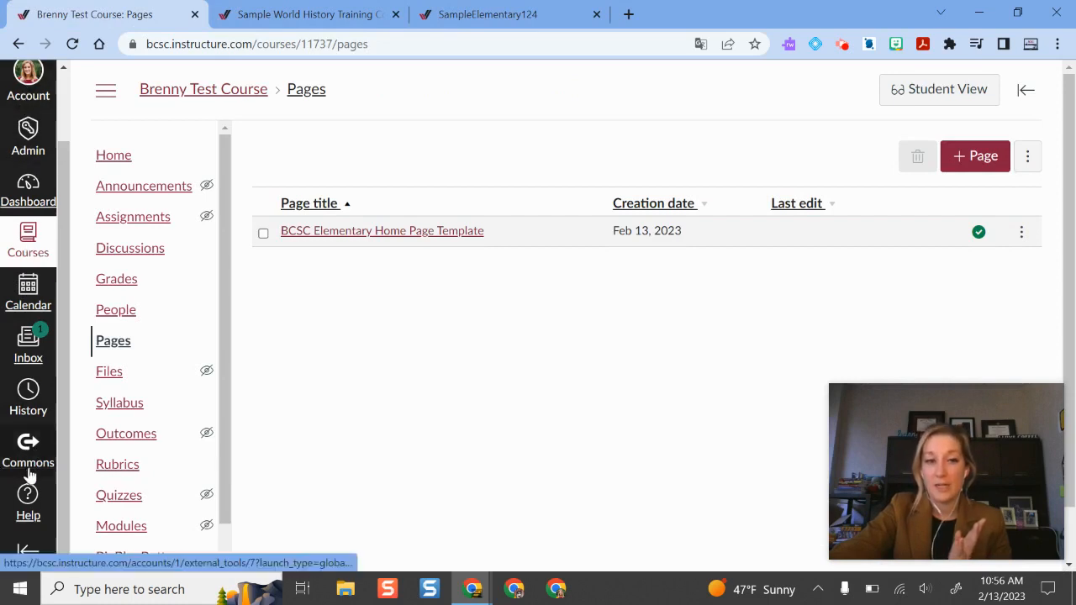
click(27, 450)
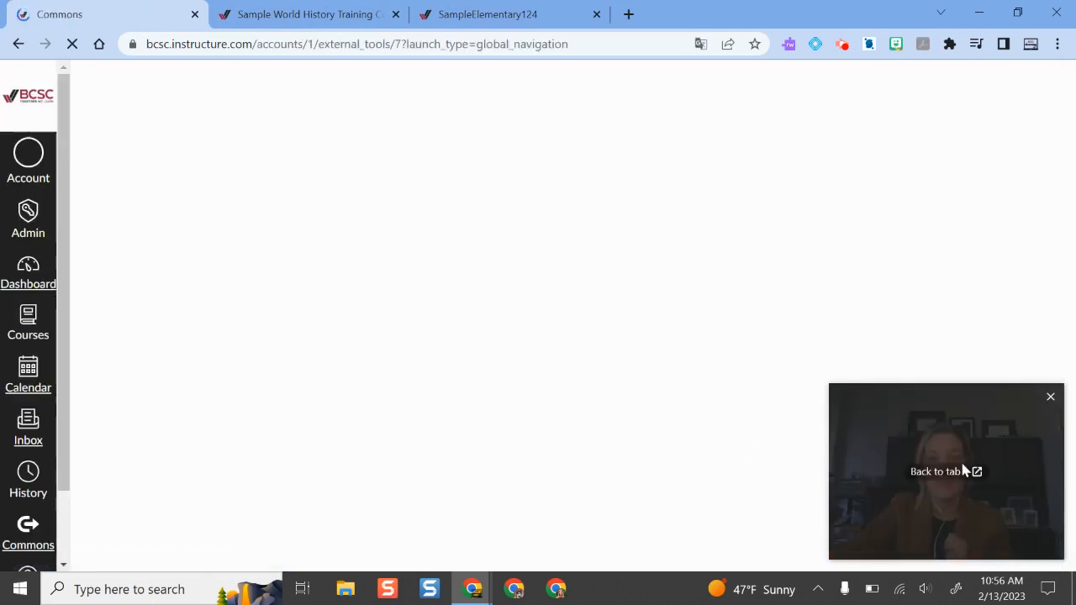
mouse_move(602, 252)
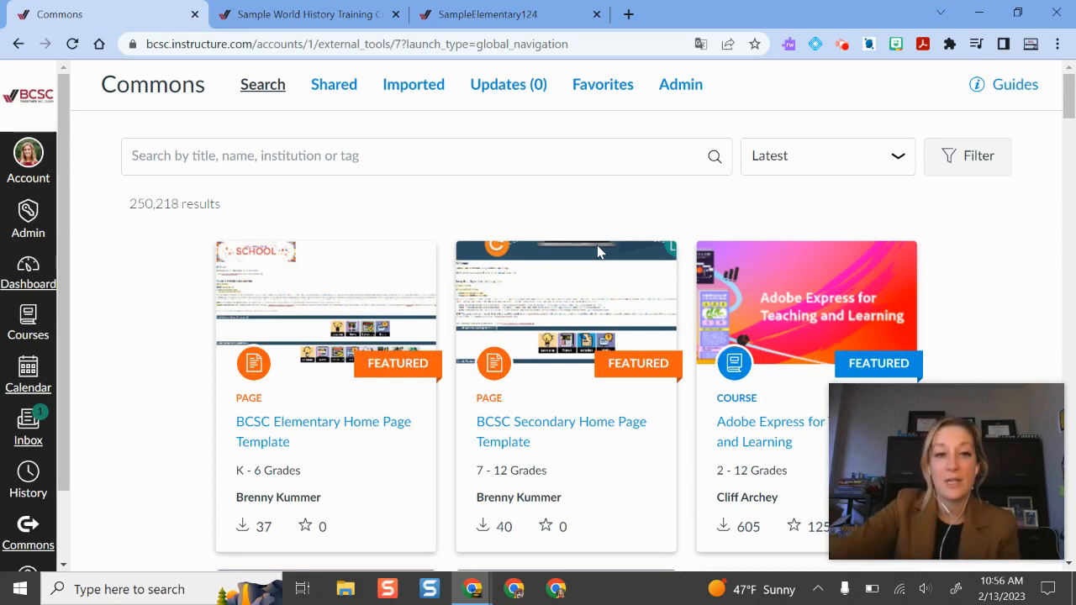
mouse_move(451, 397)
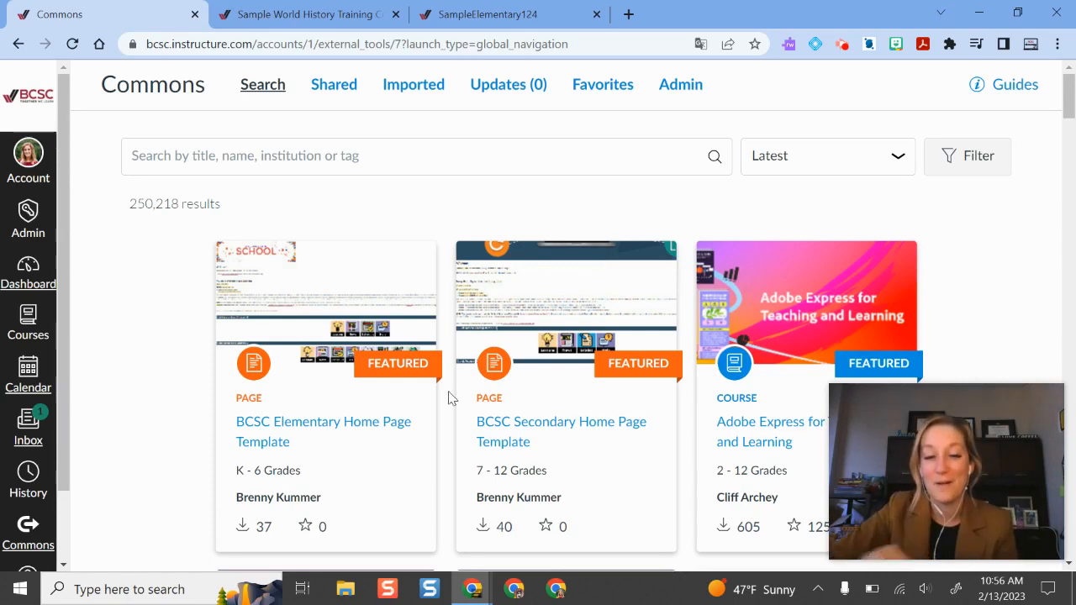
scroll(down, 3)
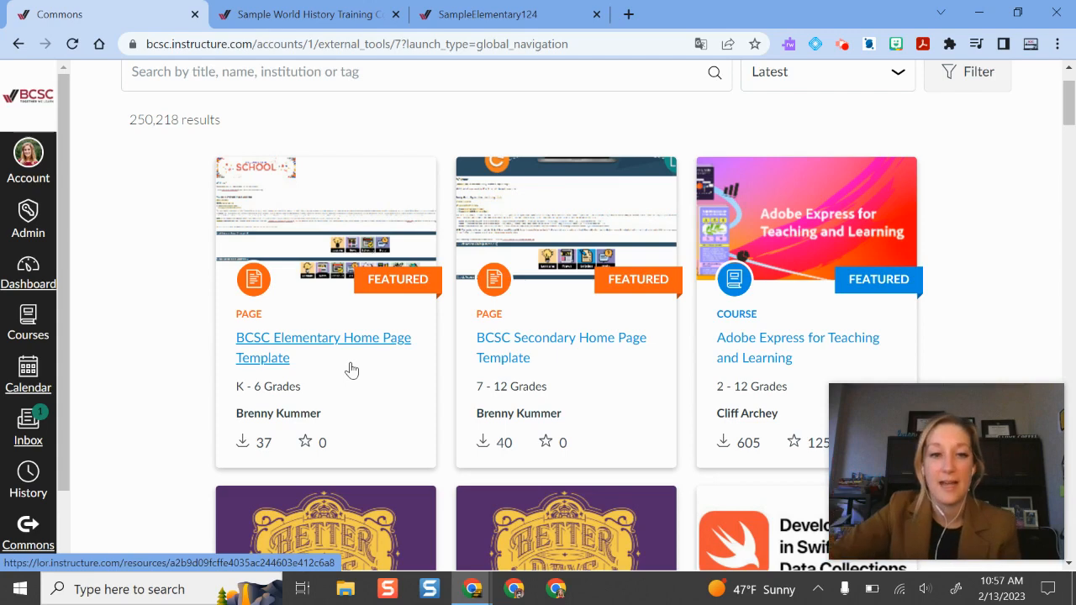
scroll(up, 3)
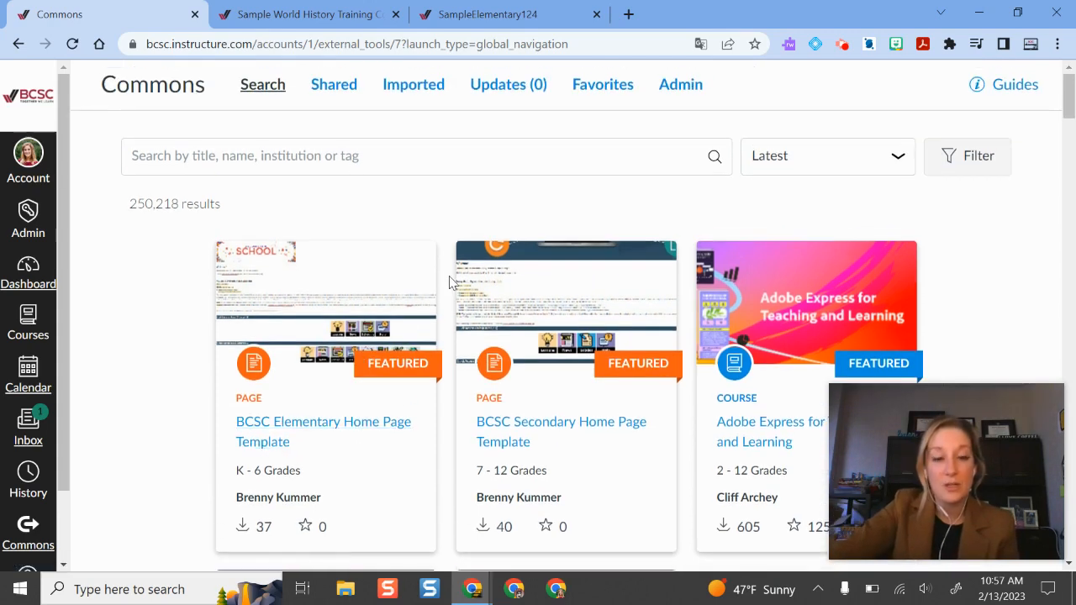
click(323, 430)
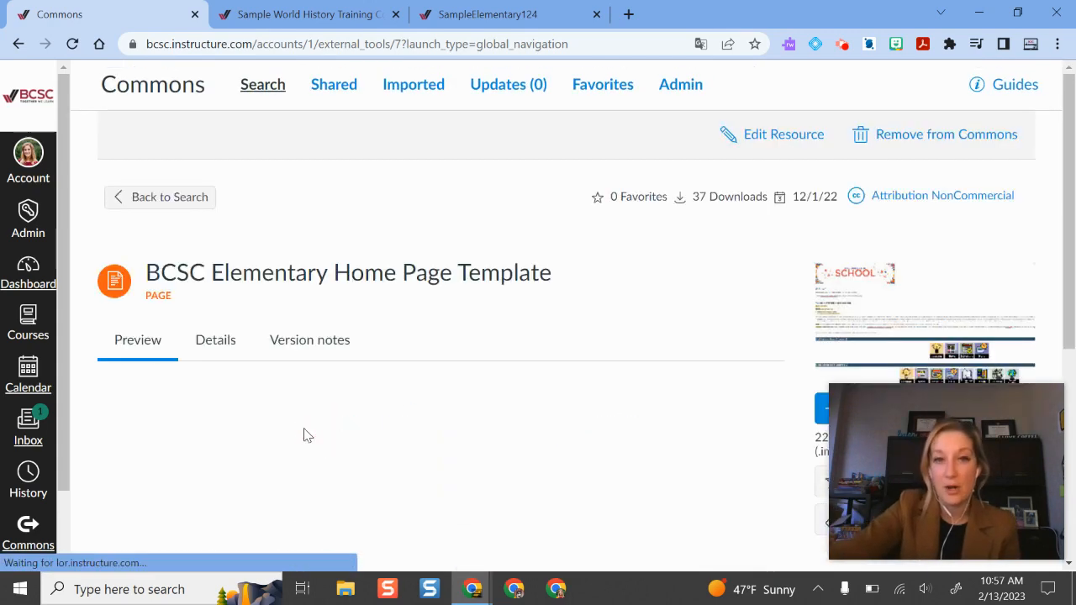
scroll(down, 3)
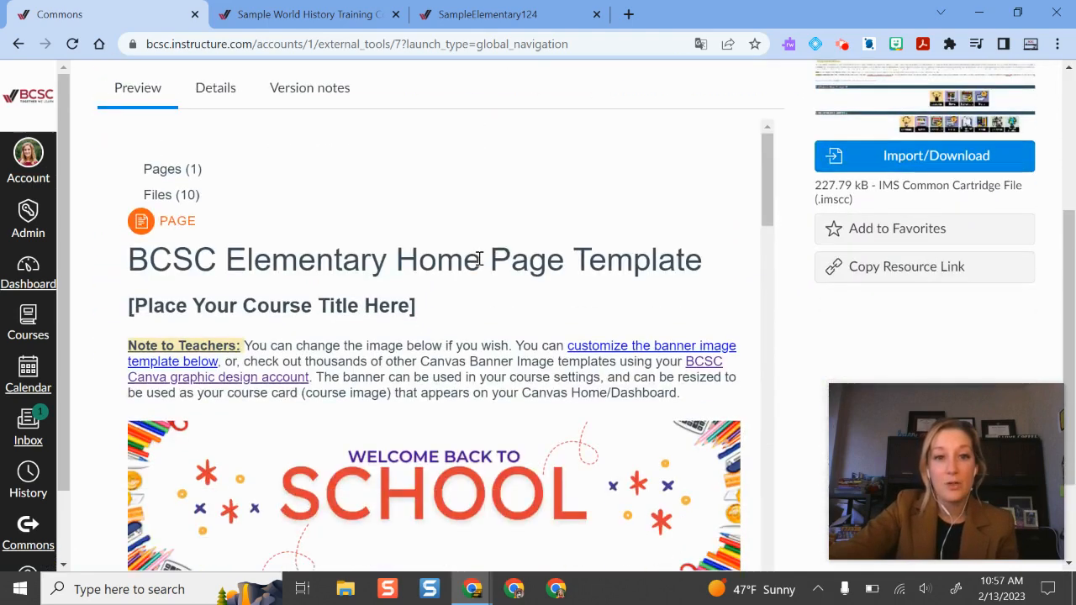
scroll(down, 3)
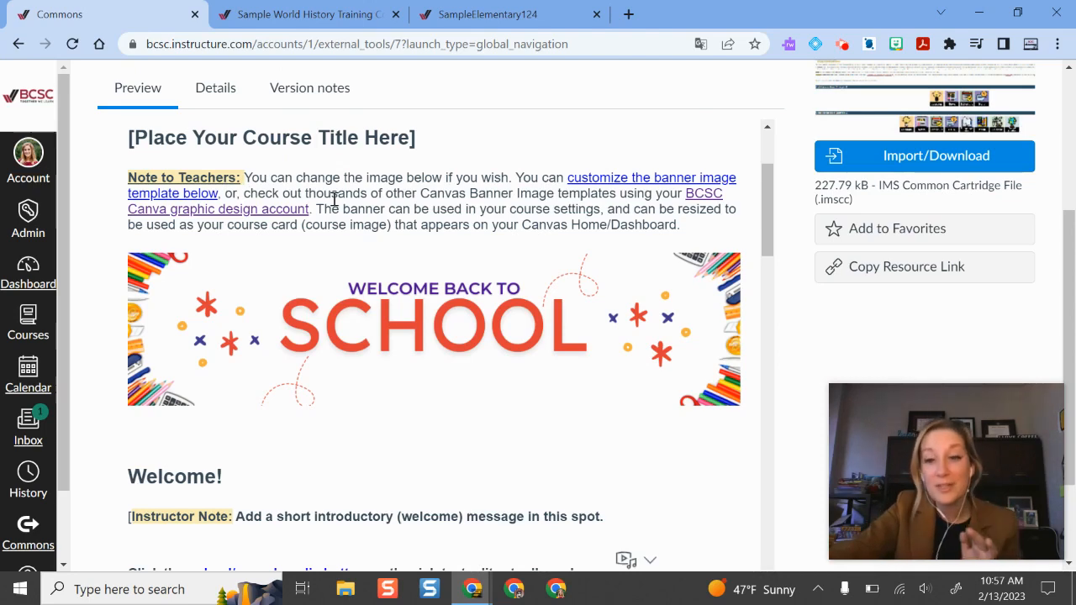
scroll(down, 3)
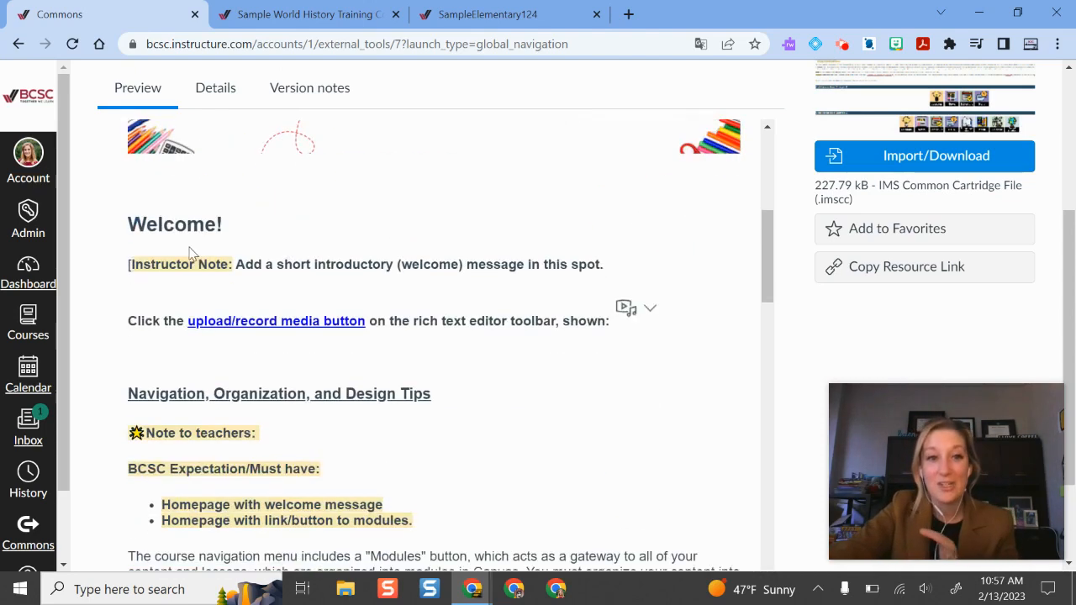
mouse_move(310, 321)
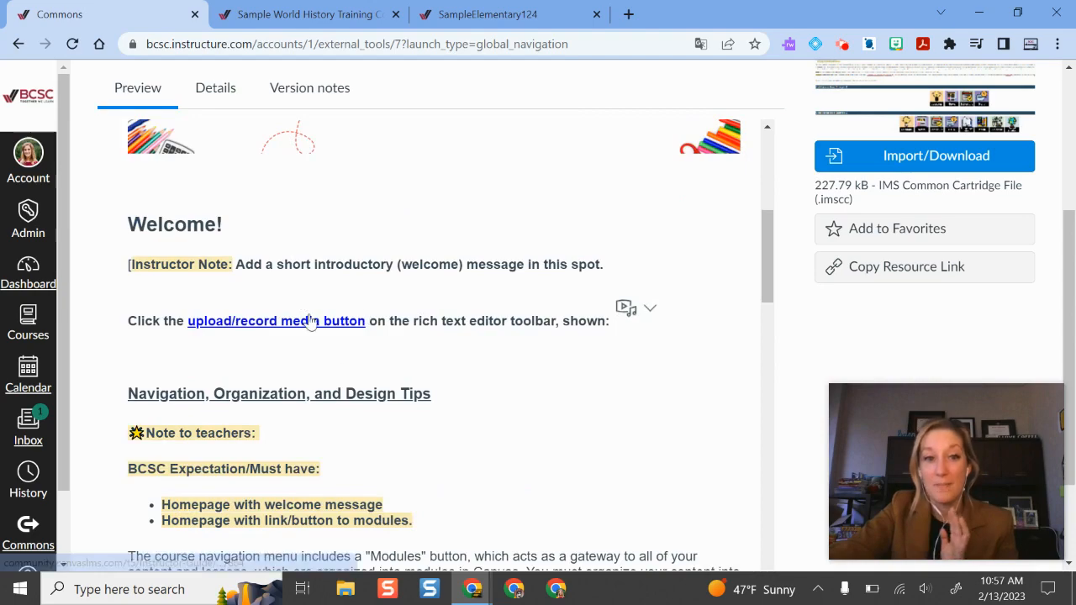
scroll(down, 3)
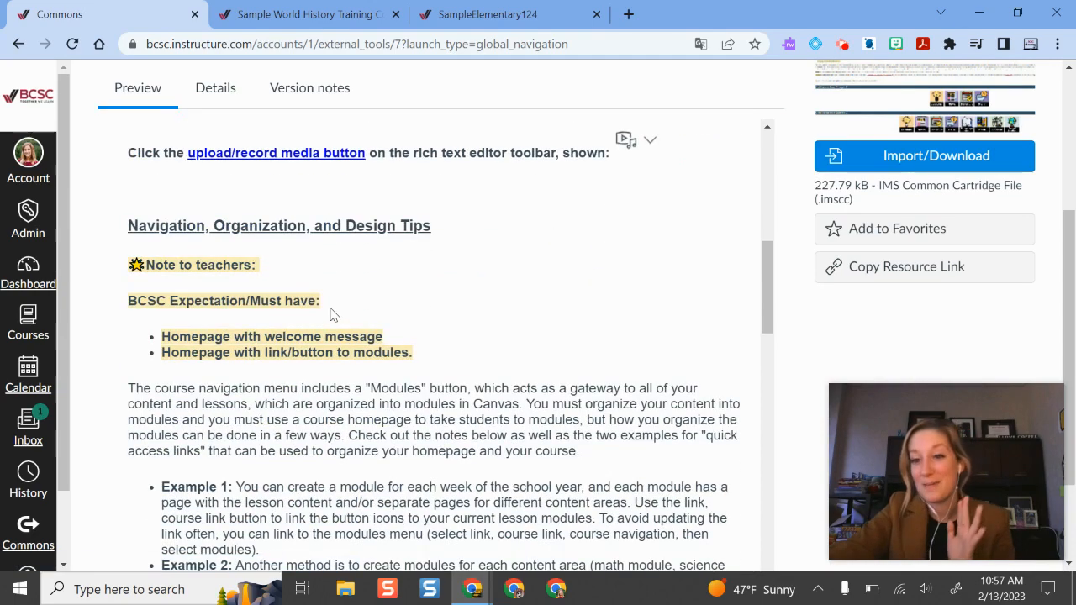
scroll(down, 3)
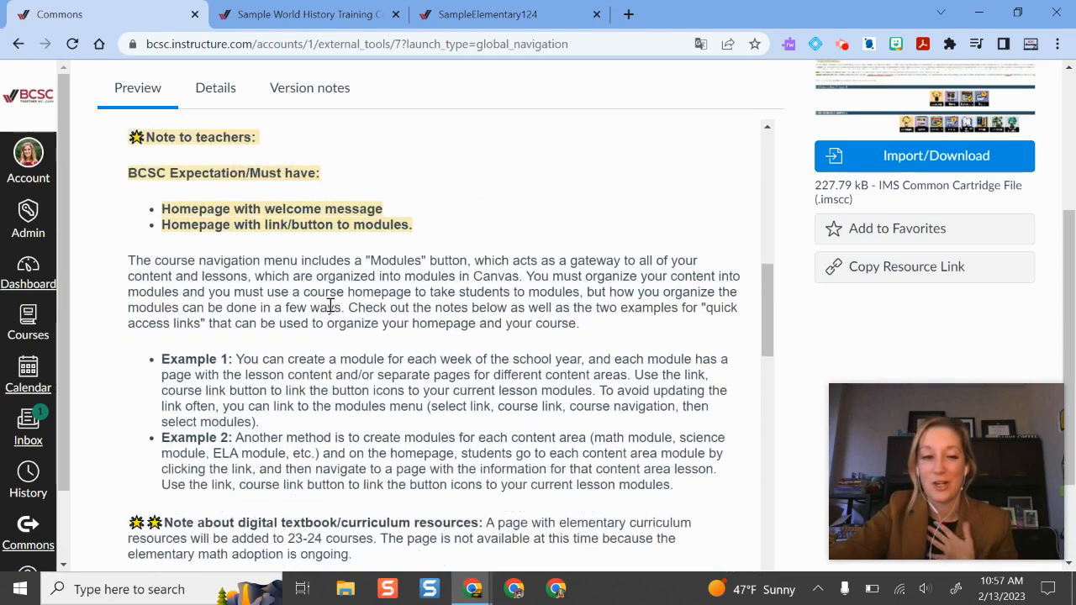
scroll(down, 3)
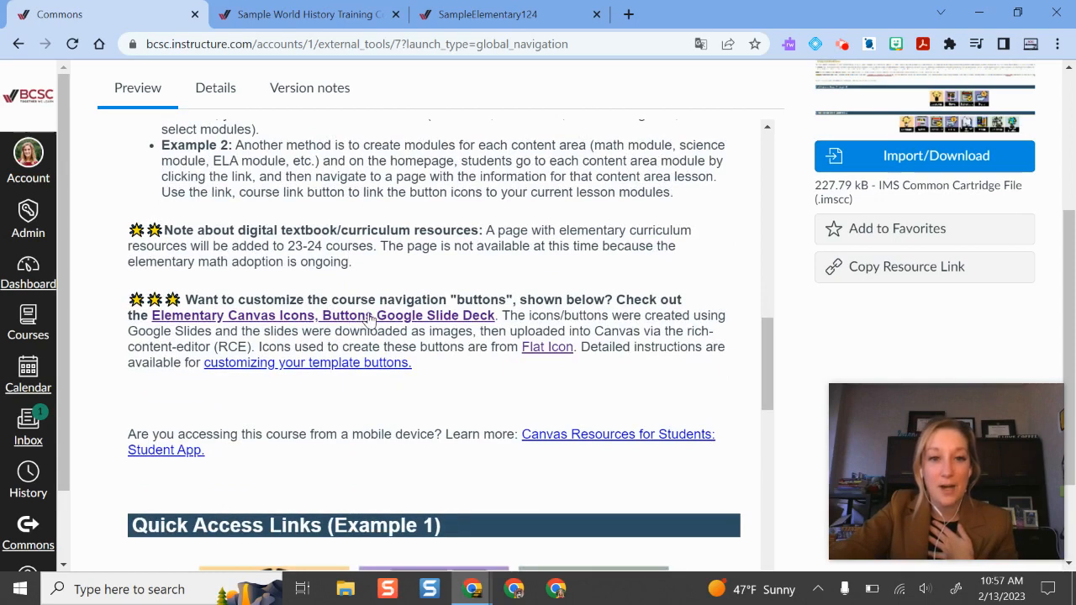
scroll(down, 3)
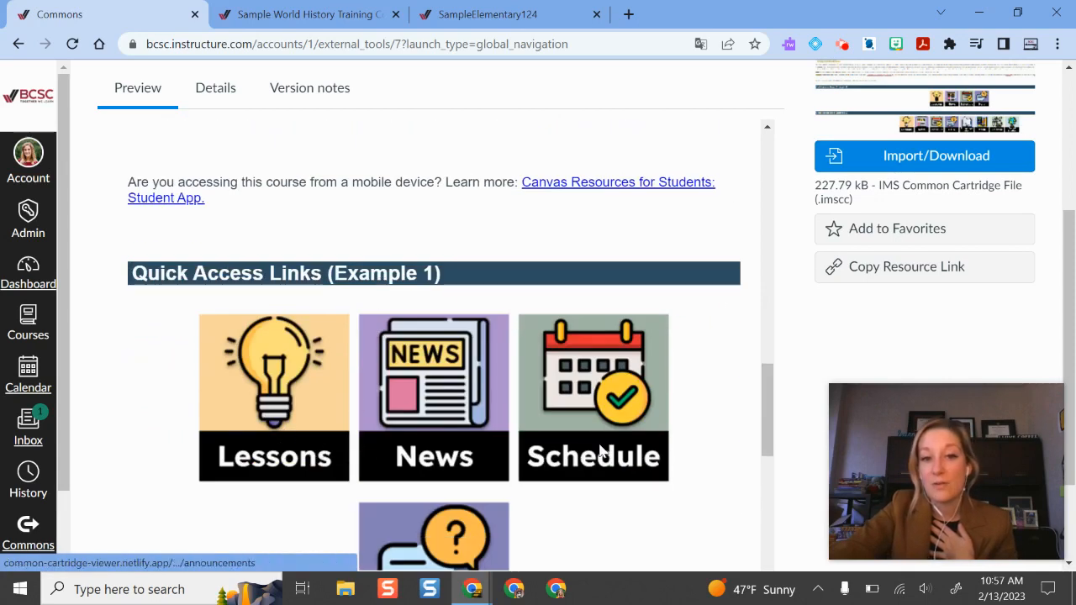
mouse_move(474, 412)
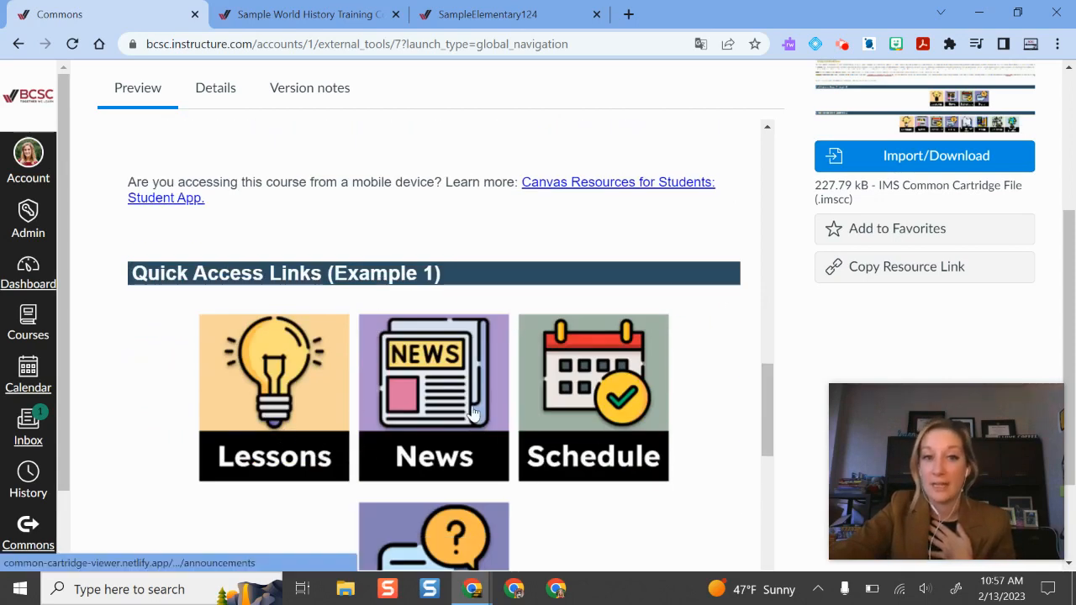
scroll(down, 3)
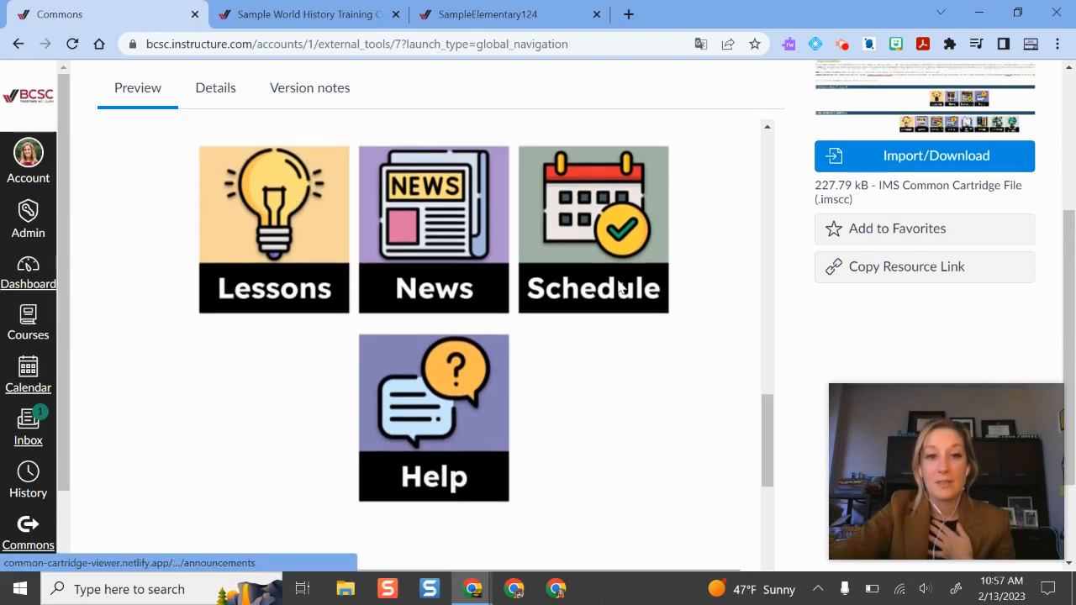
mouse_move(386, 328)
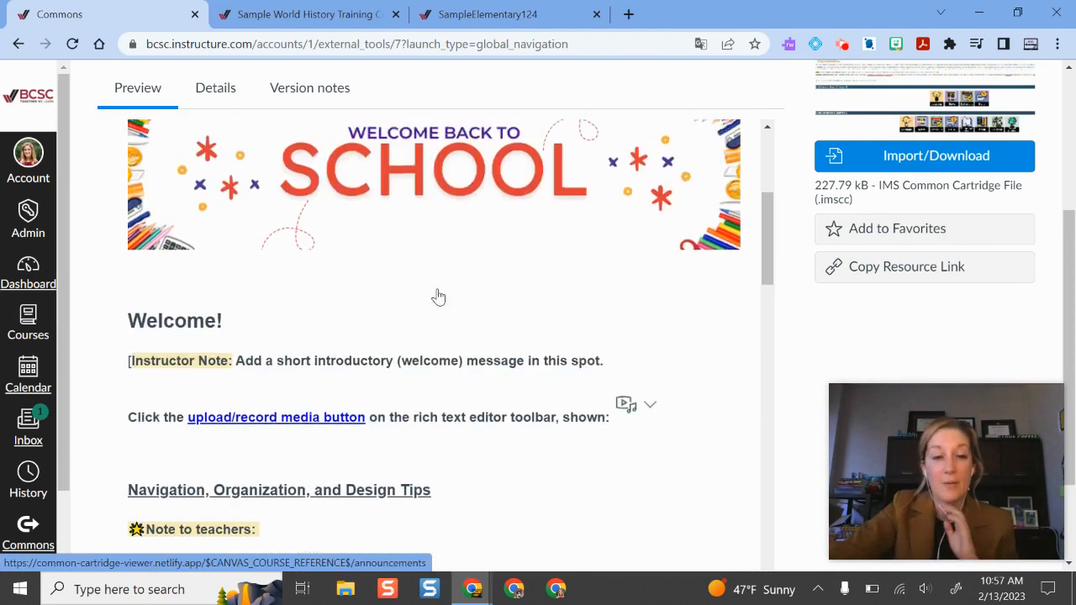
scroll(up, 3)
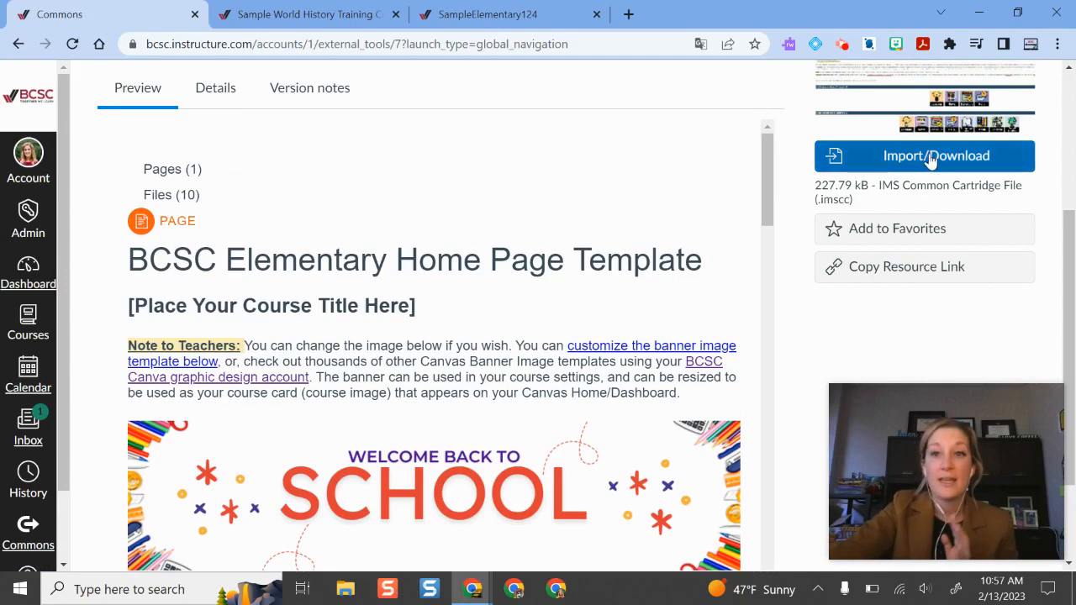
- Import the BCSC Elementary Home Page Template into the target course via Import/Download
click(935, 154)
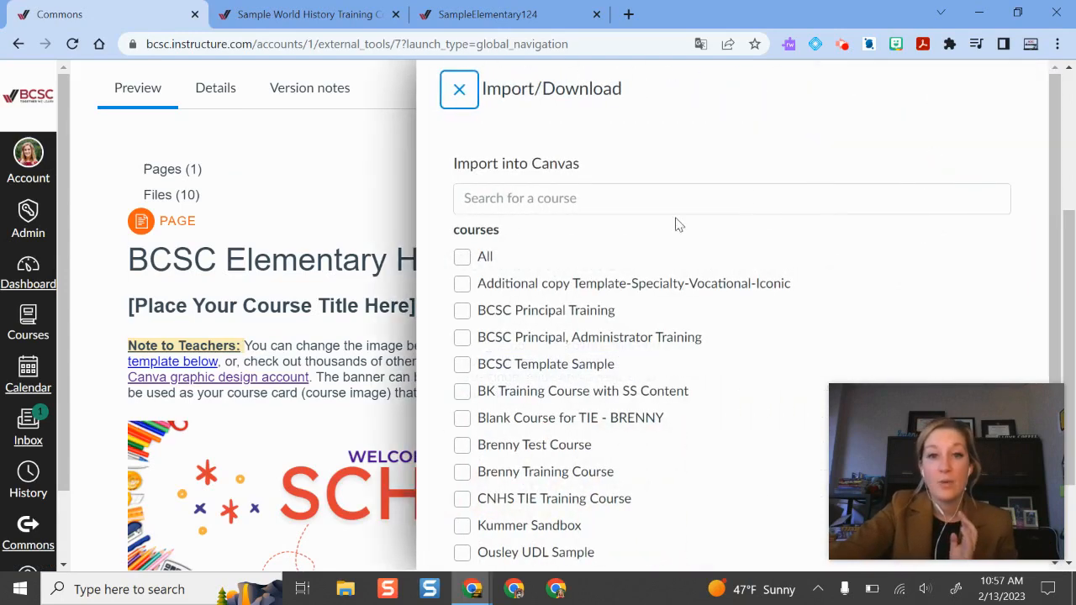
scroll(down, 3)
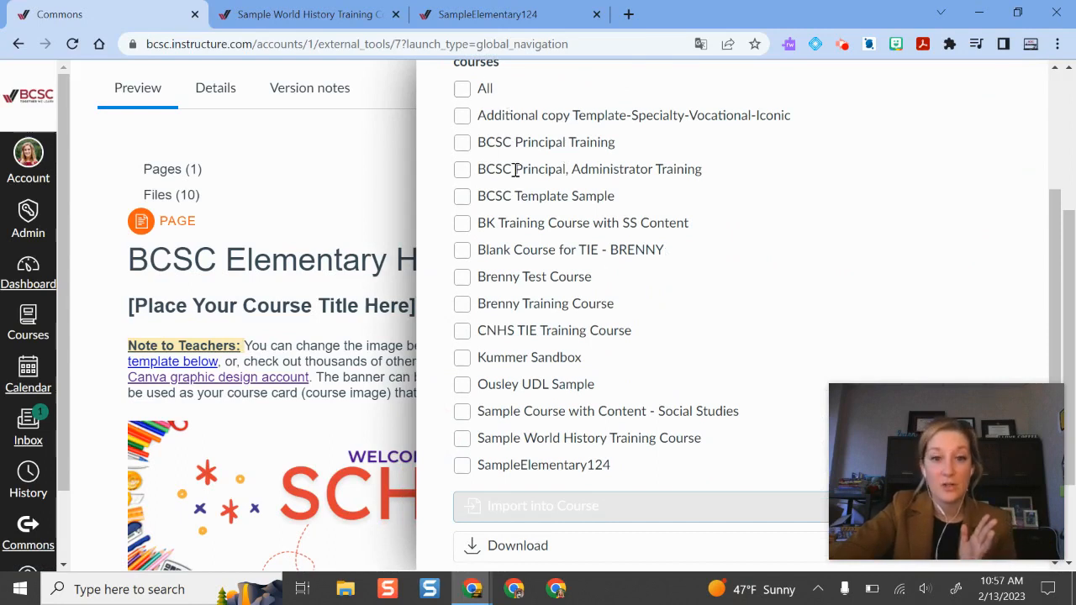
scroll(up, 3)
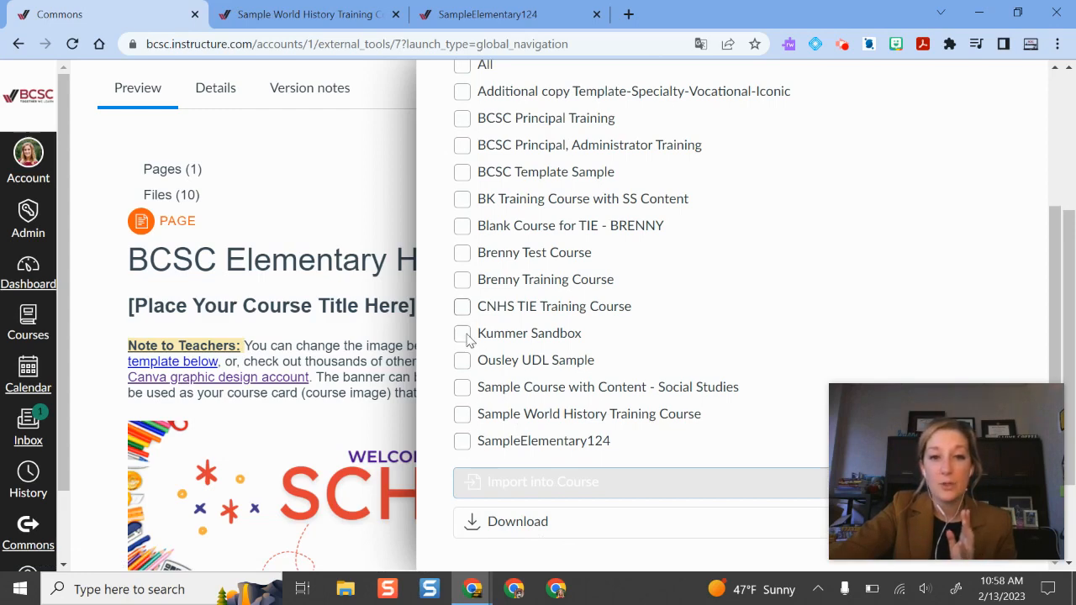
click(461, 333)
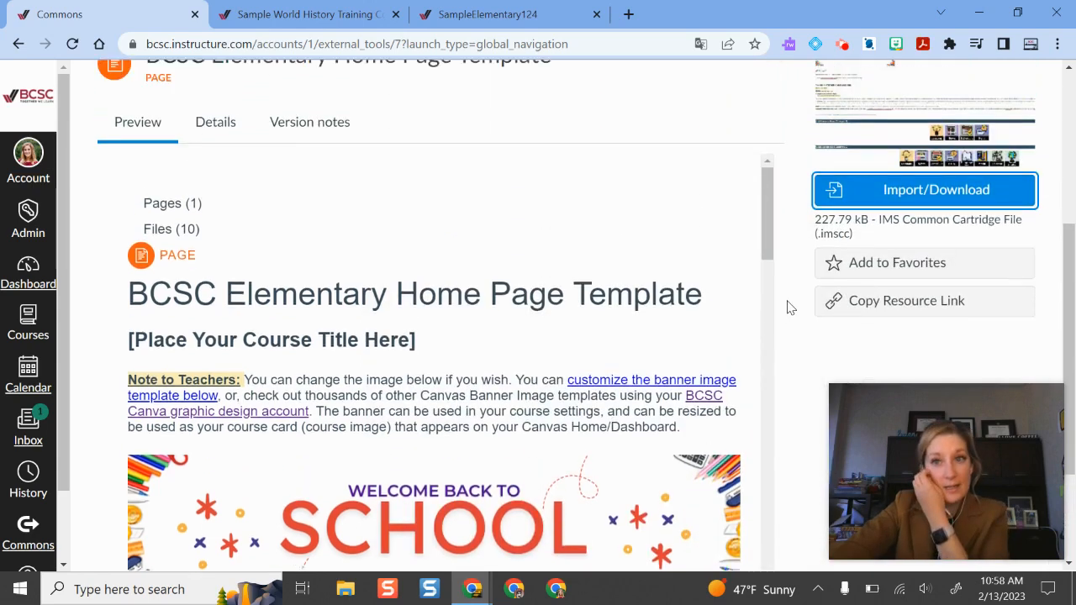
click(924, 189)
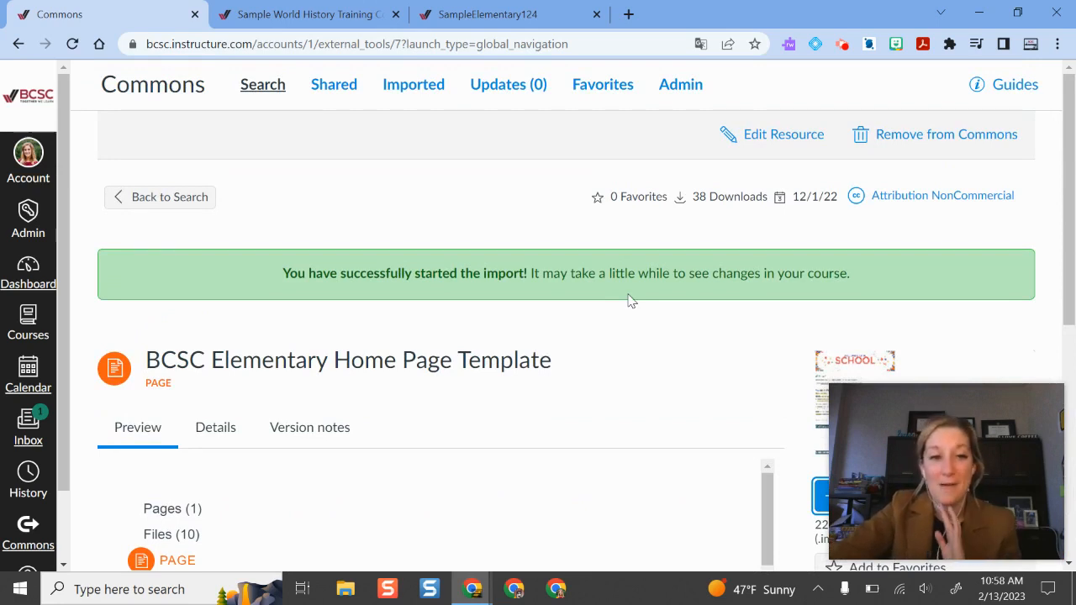
mouse_move(420, 181)
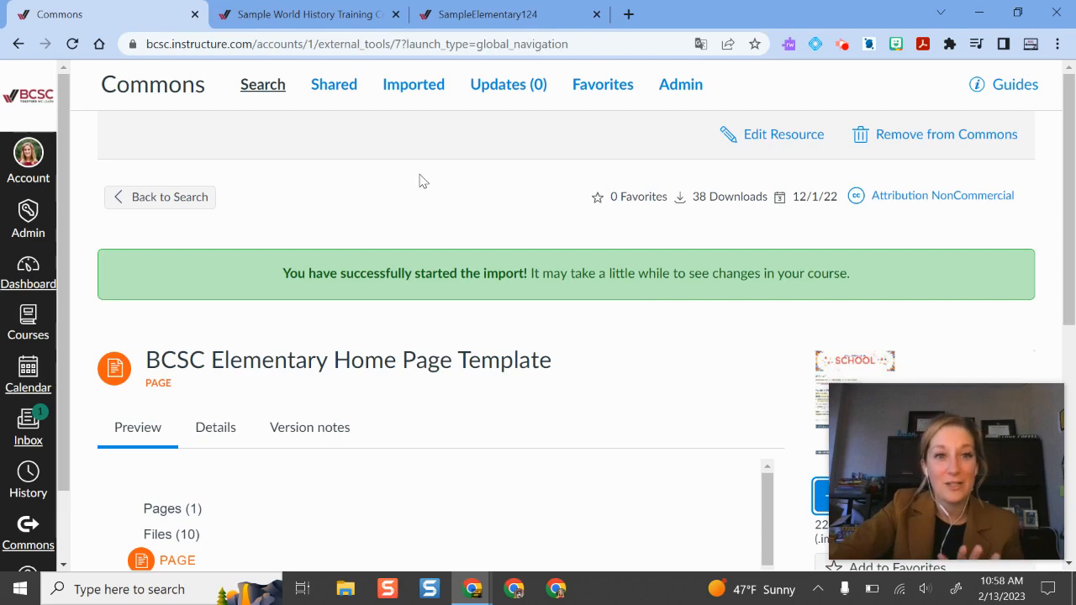
mouse_move(171, 218)
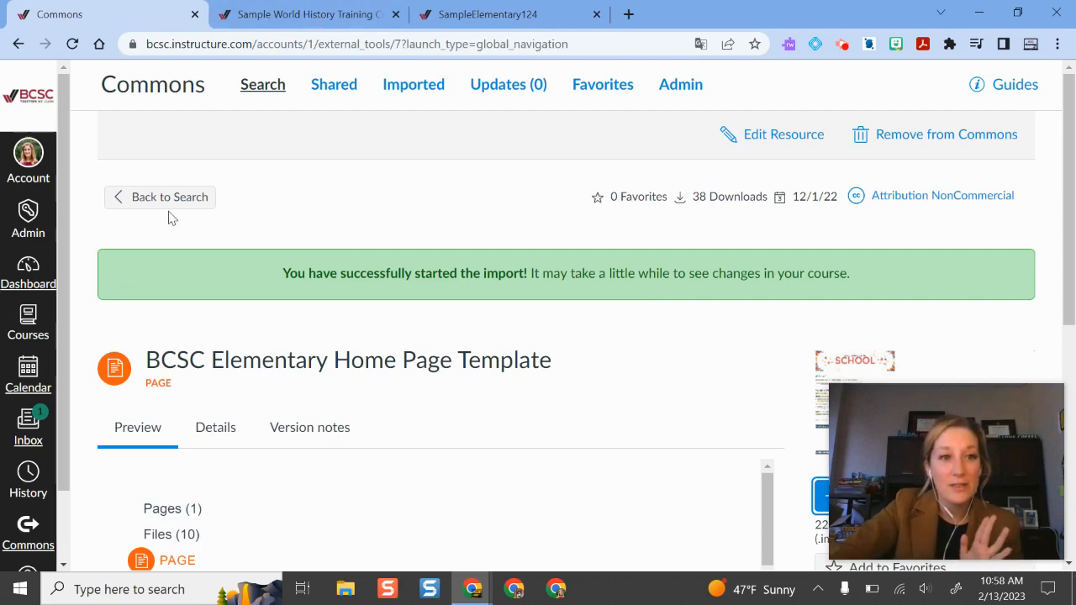
- Return to the Commons results and preview the BCSC Secondary Home Page Template's welcome section and notes
click(168, 197)
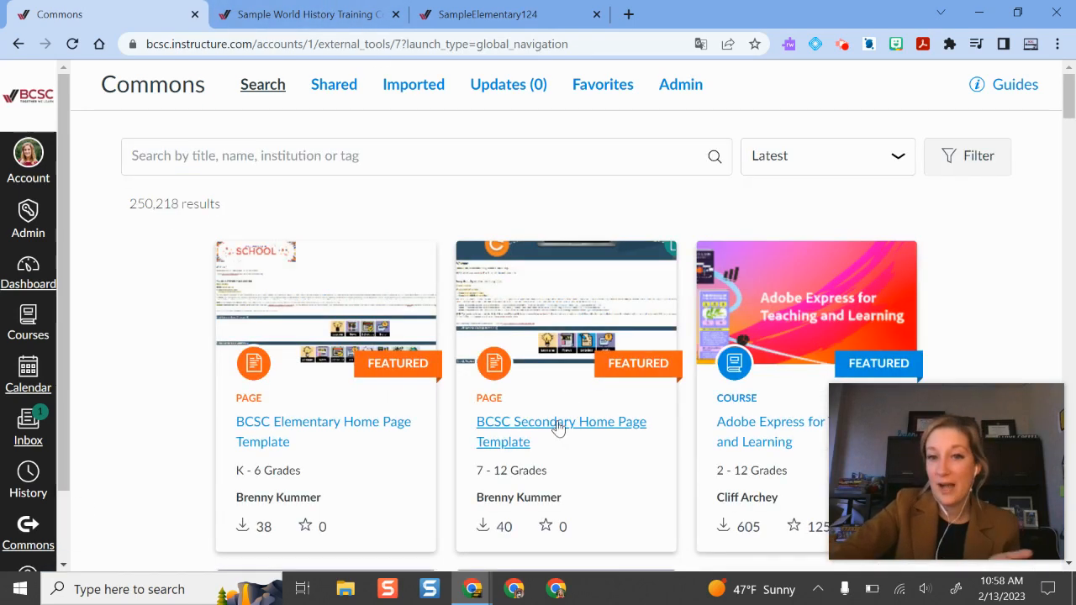
click(562, 421)
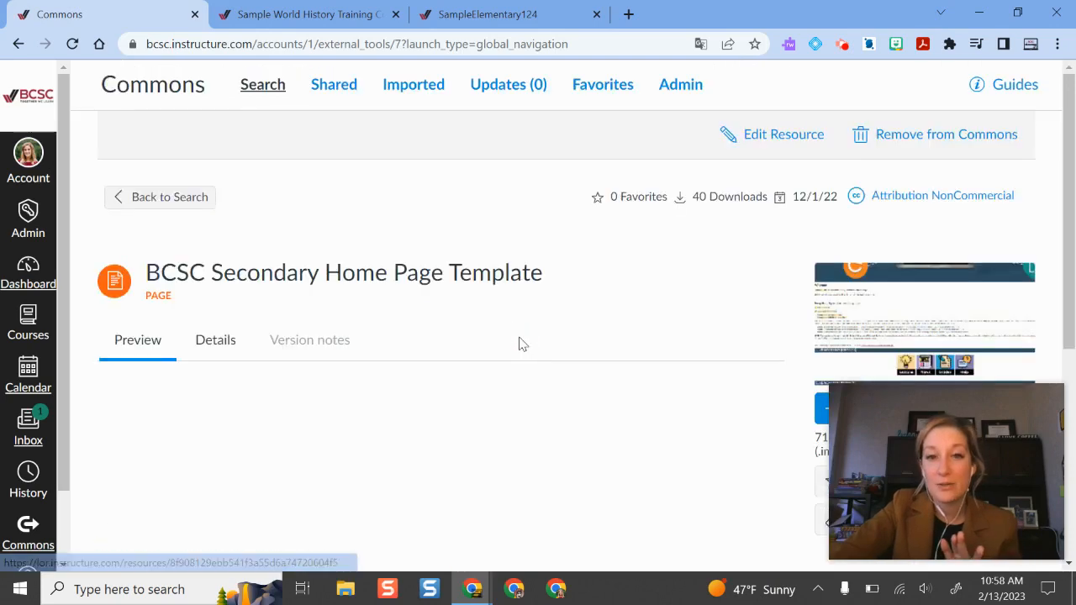
scroll(down, 3)
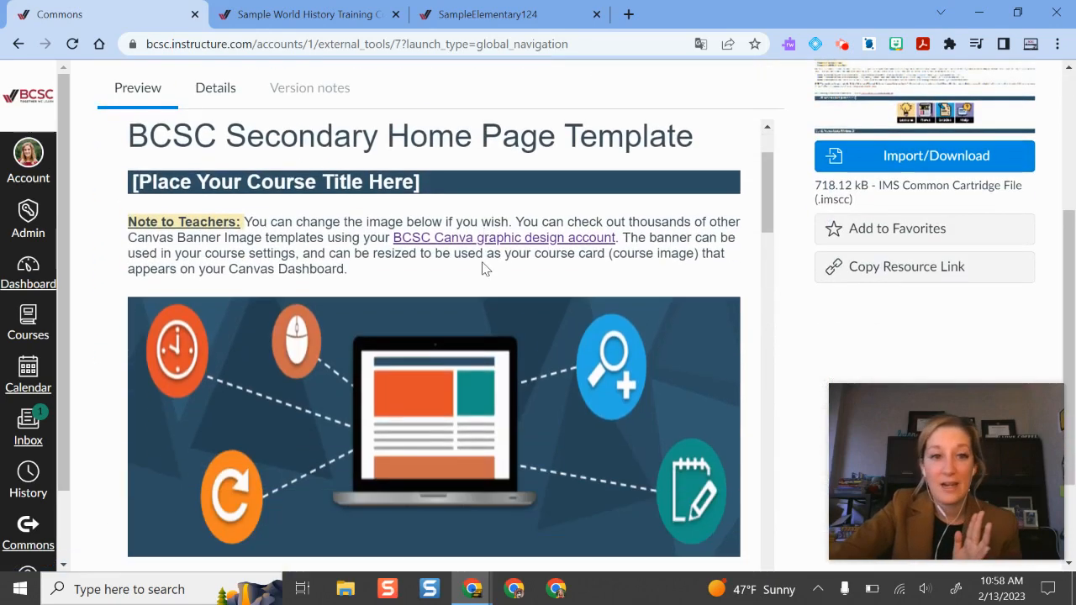
scroll(down, 3)
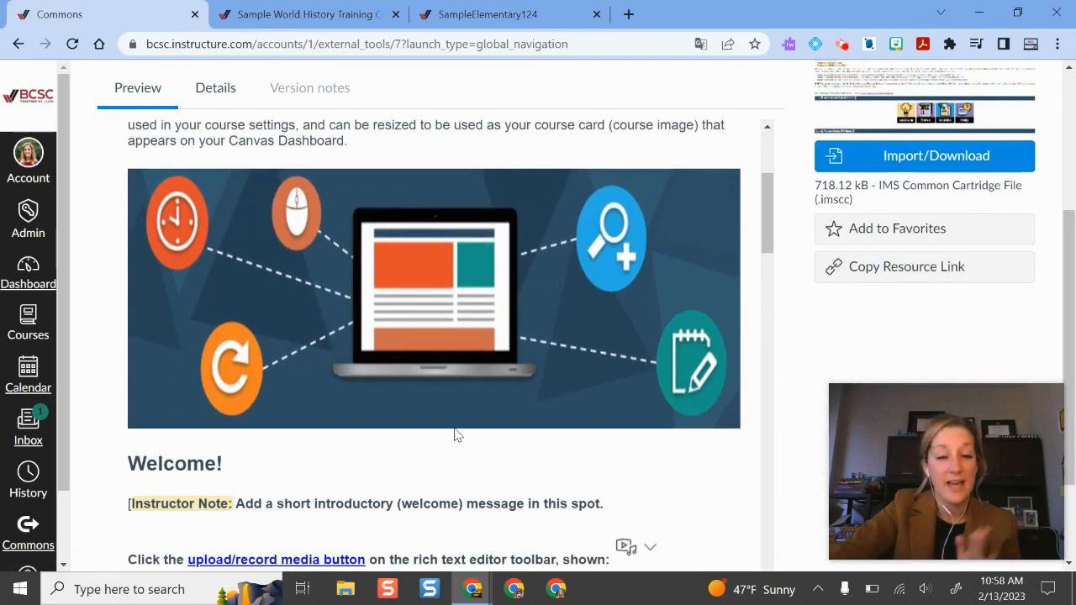
scroll(down, 3)
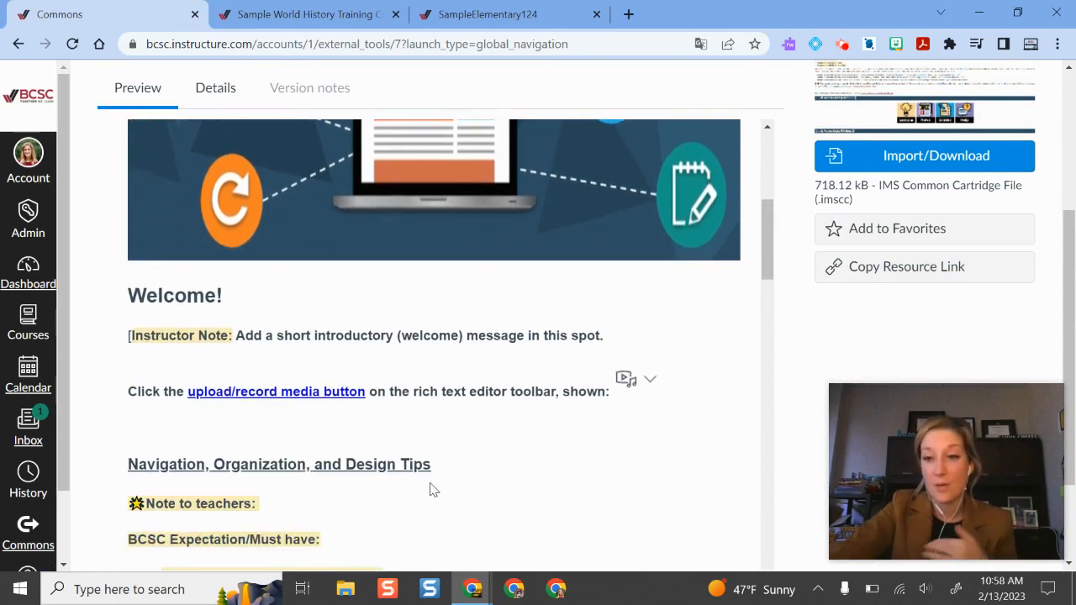
scroll(down, 3)
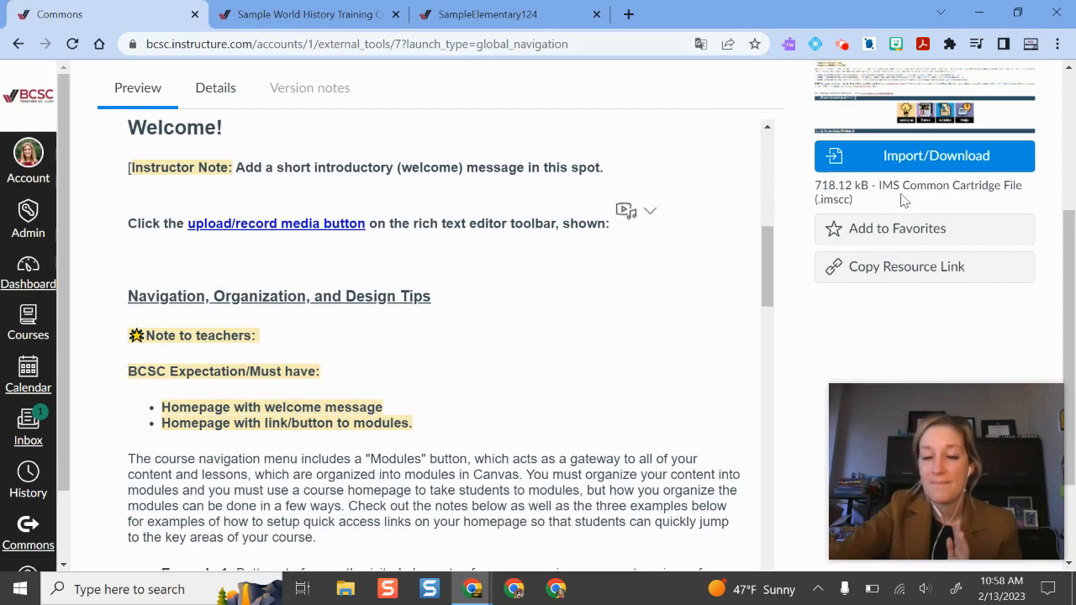
- Review the secondary template's Import/Download options and dismiss them without importing
click(924, 154)
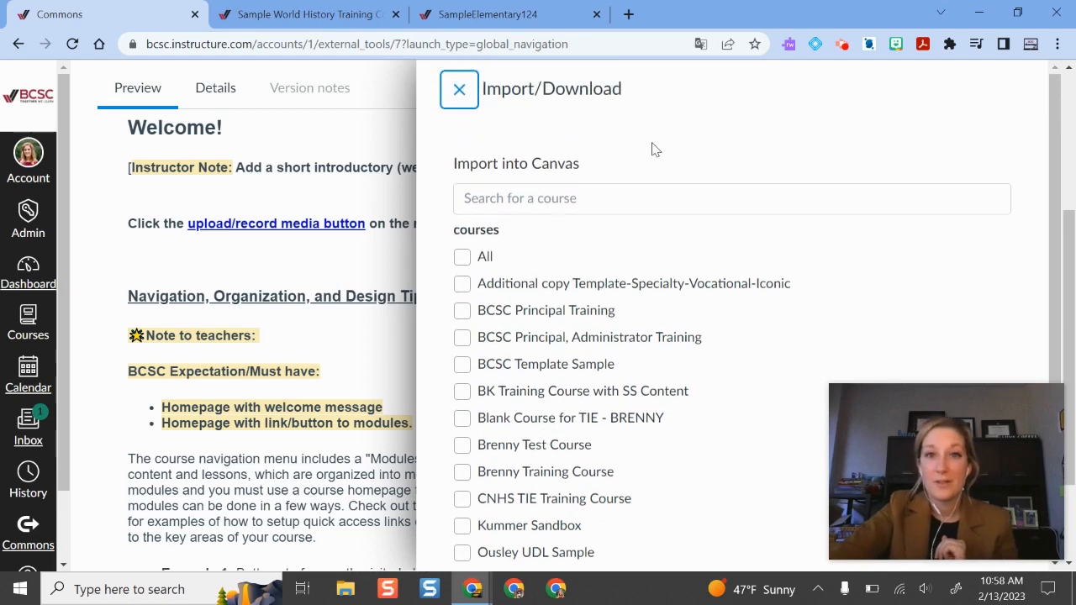
click(458, 89)
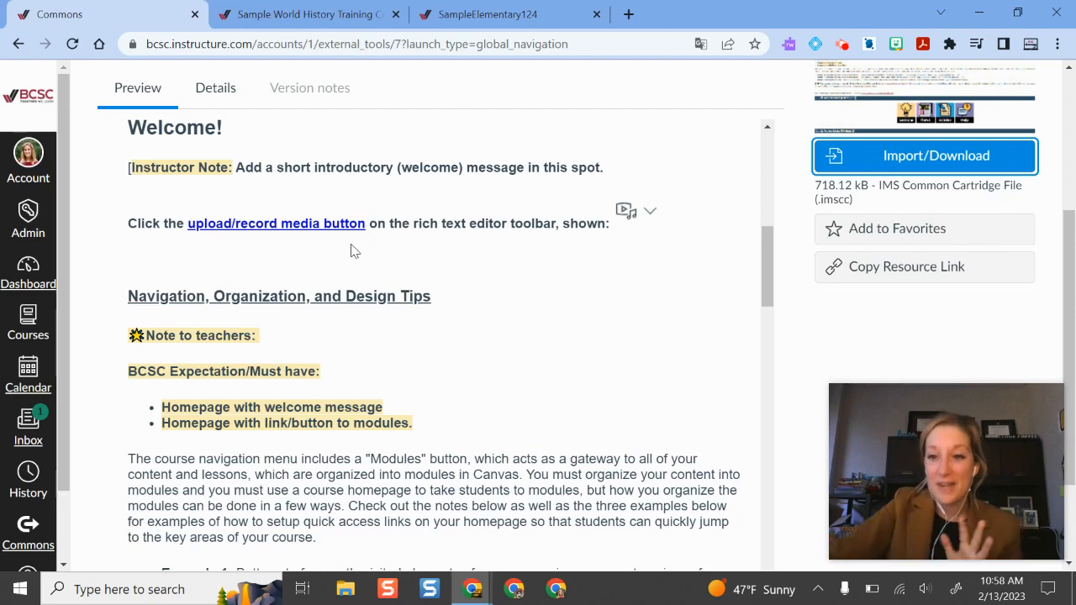
mouse_move(367, 245)
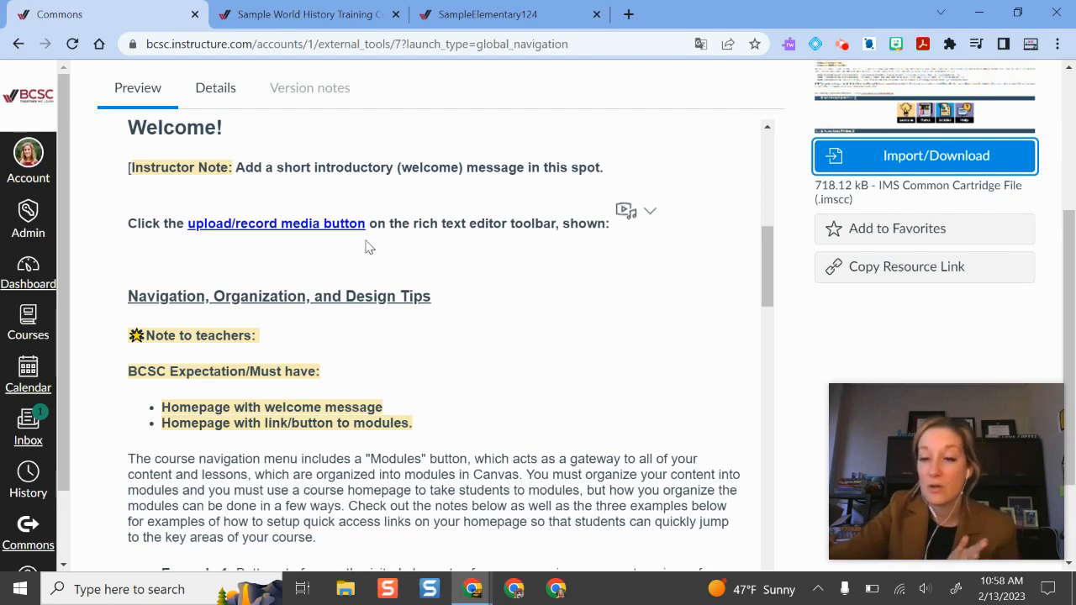
mouse_move(26, 244)
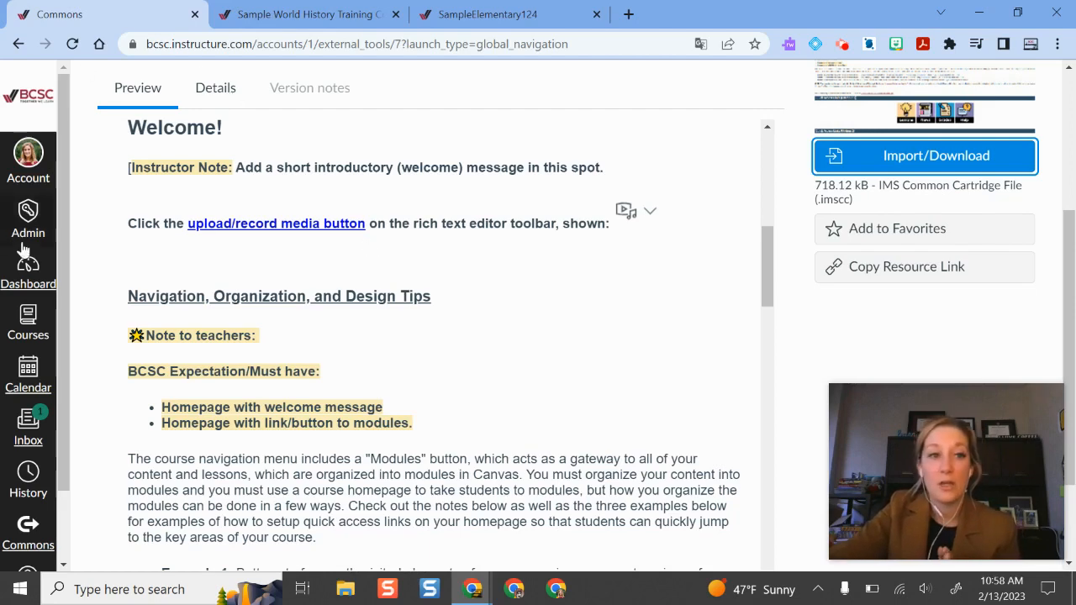
- Open the SampleElementary124 course and review its home page's welcome banner and quick-link tiles
click(27, 323)
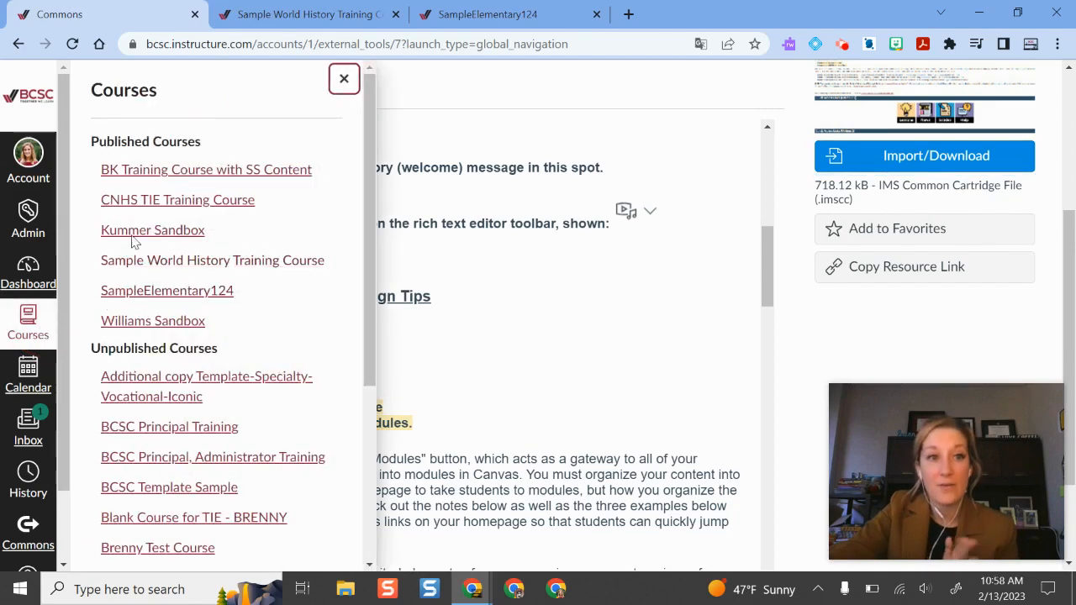
scroll(down, 3)
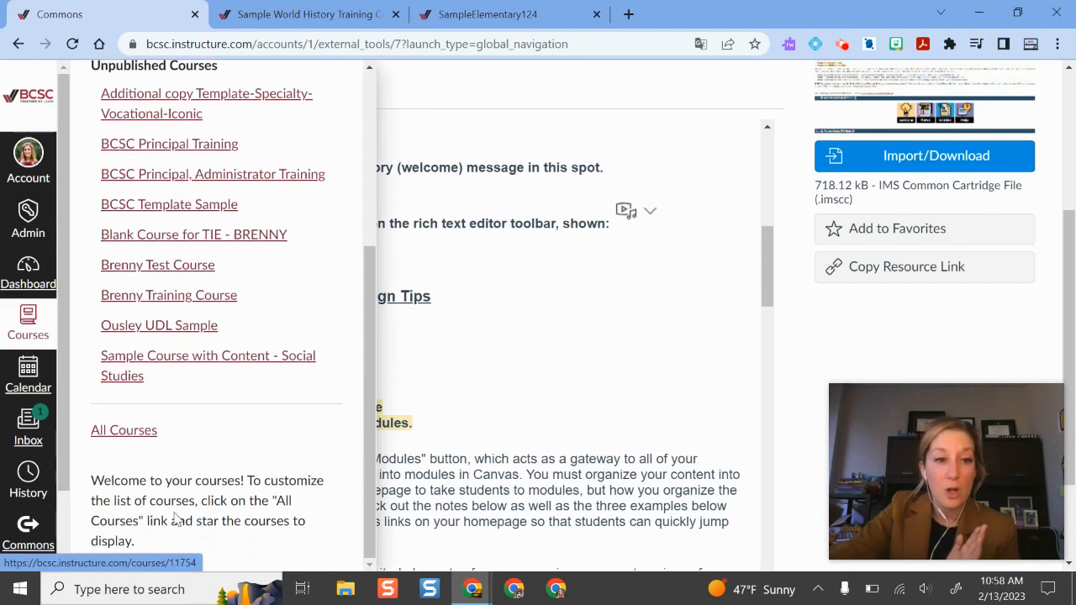
scroll(up, 3)
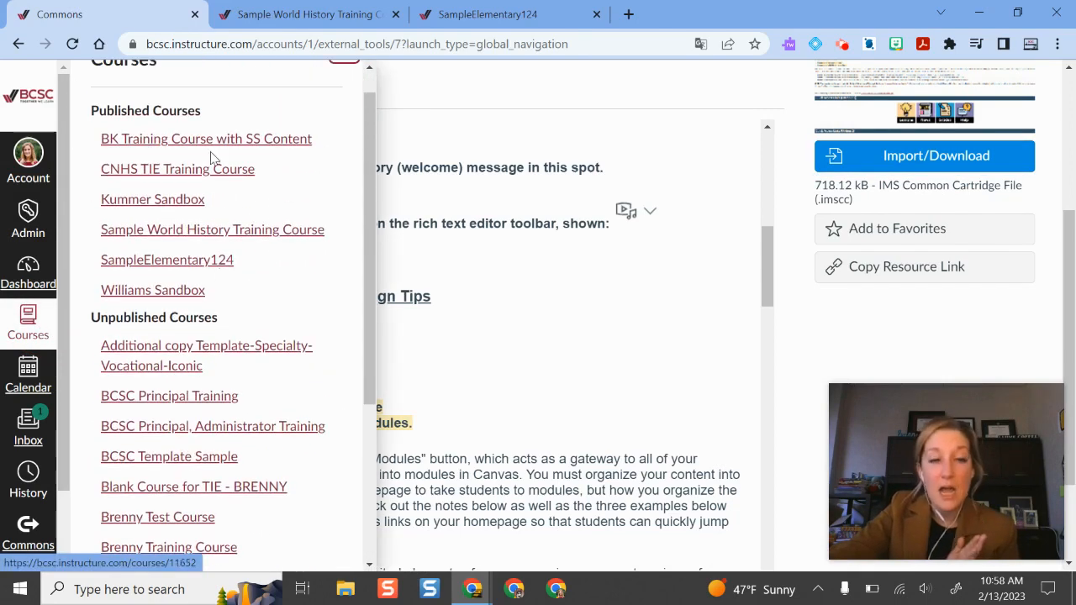
mouse_move(152, 198)
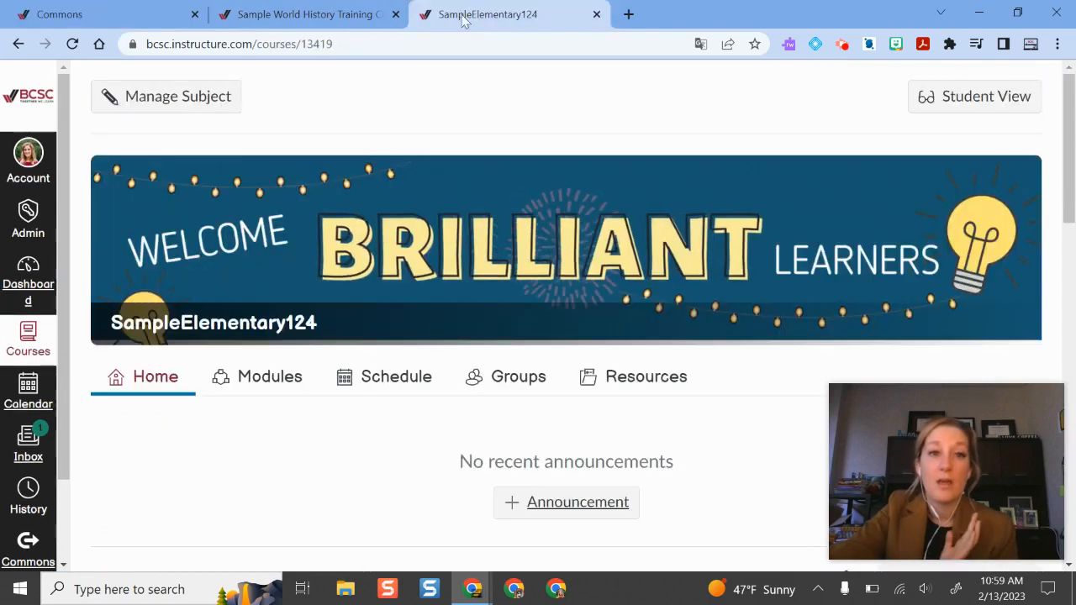
mouse_move(333, 208)
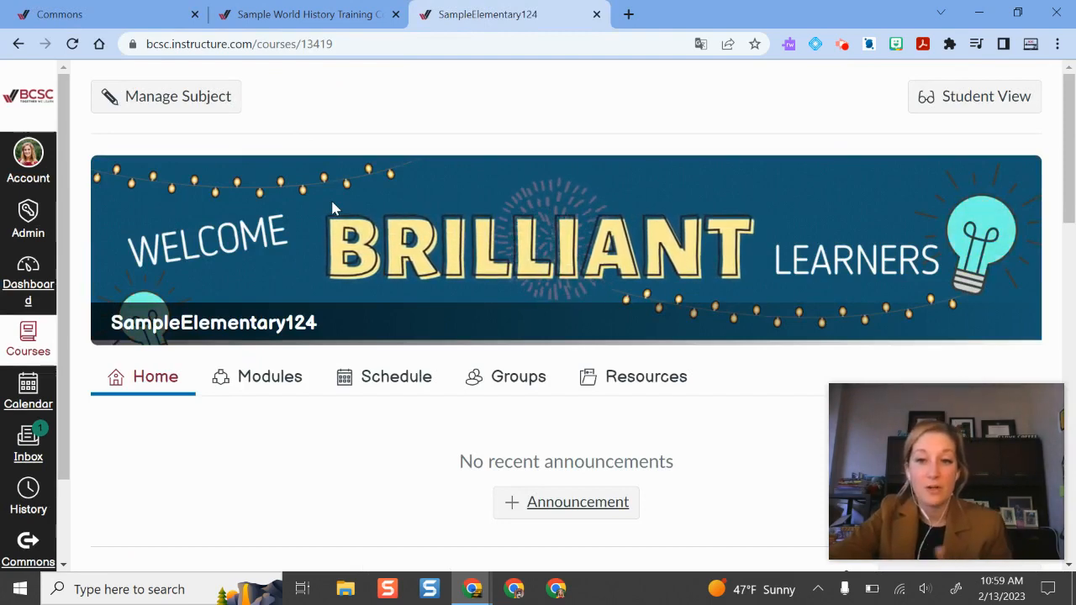
mouse_move(351, 148)
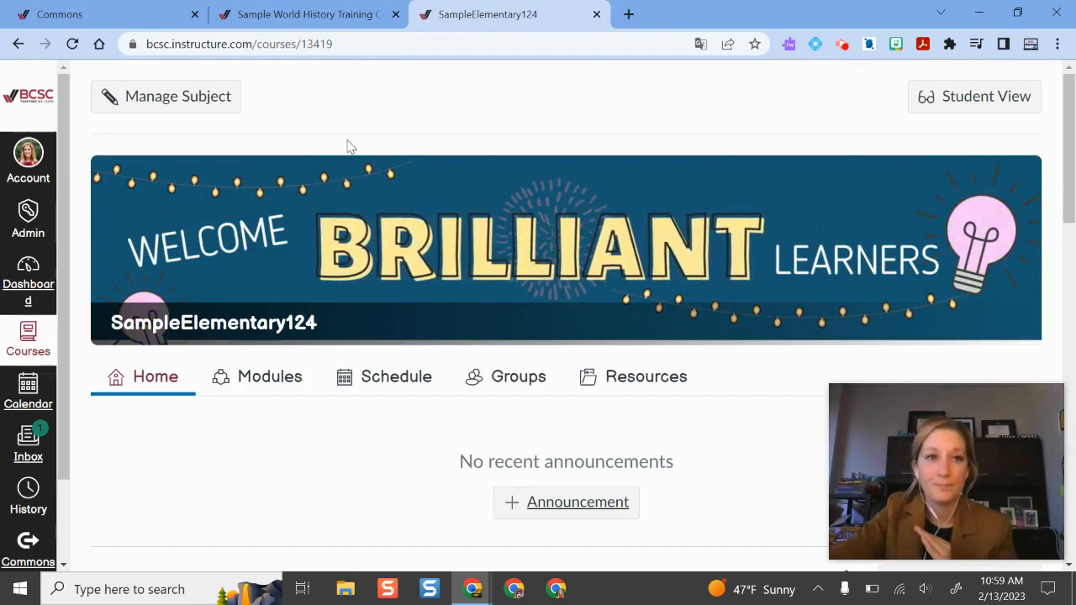
scroll(down, 3)
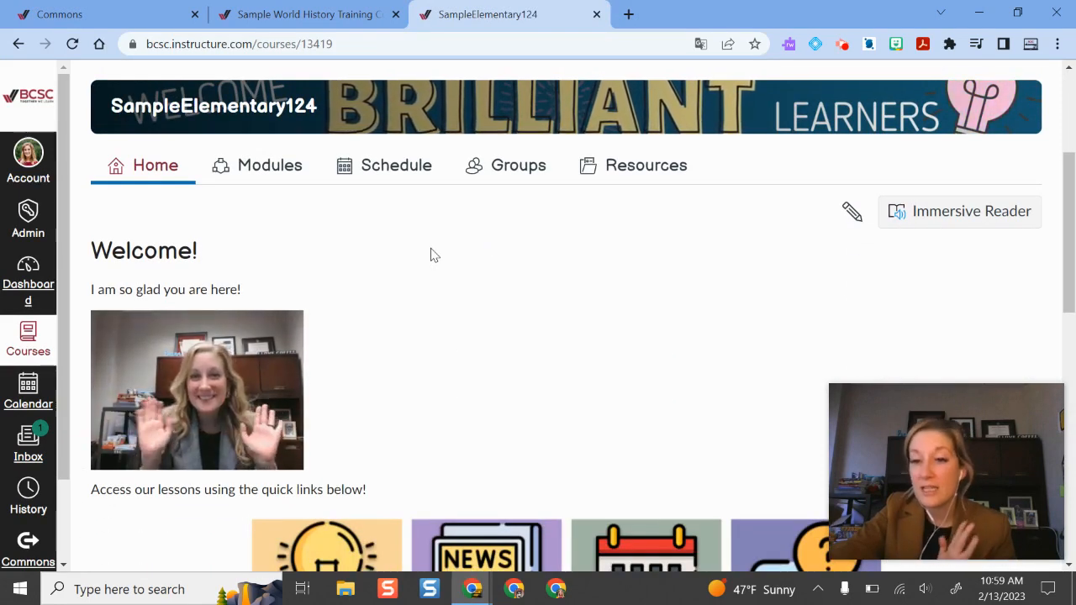
scroll(up, 3)
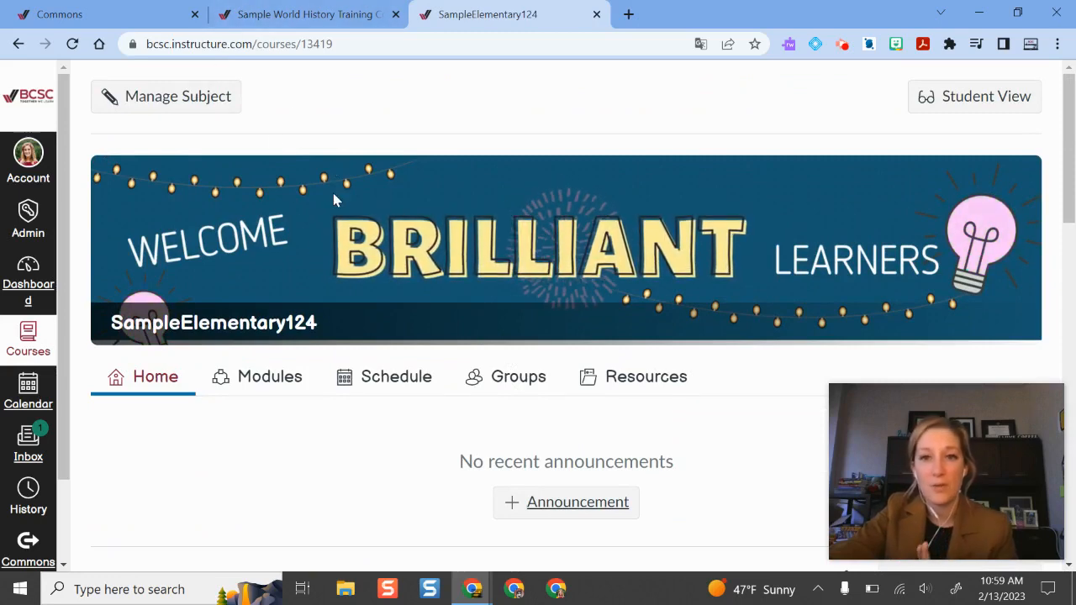
mouse_move(272, 138)
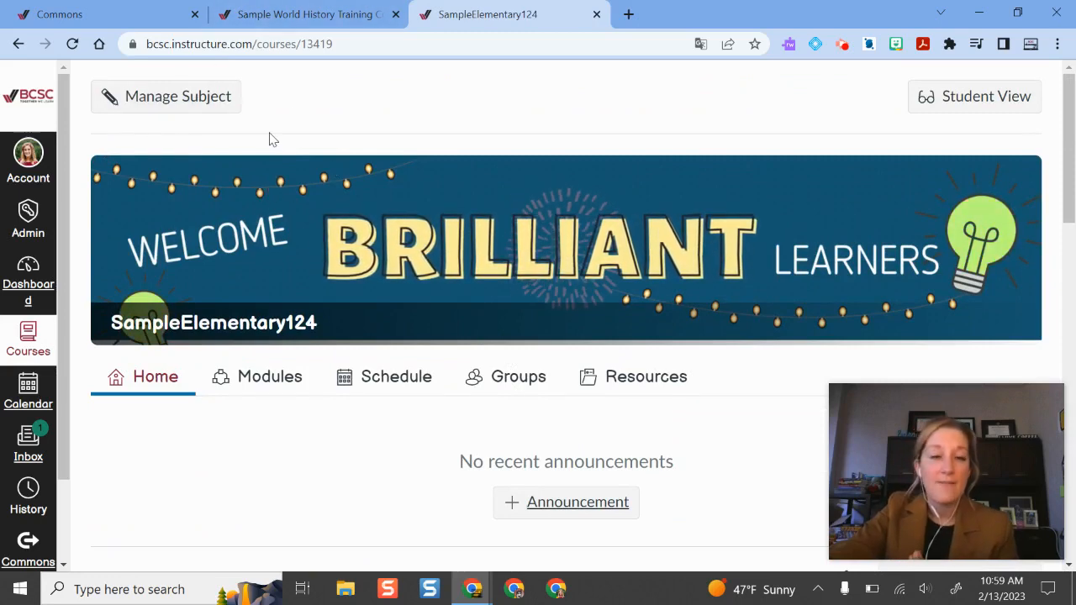
scroll(down, 3)
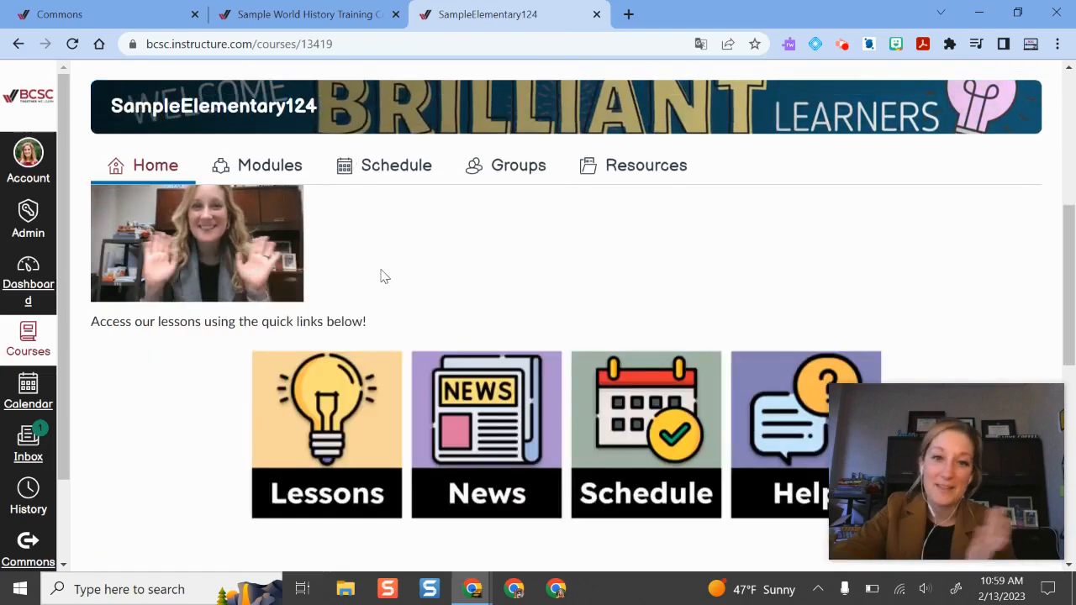
scroll(up, 3)
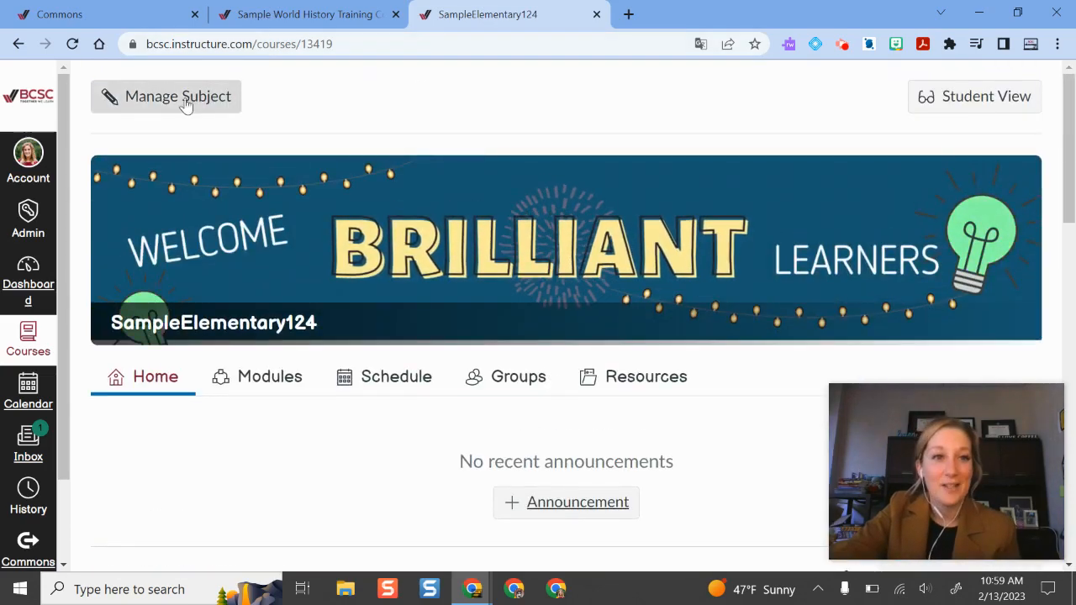
- Show the full Pages list of SampleElementary124, including the BCSC Elementary Home Page Template entry
click(164, 96)
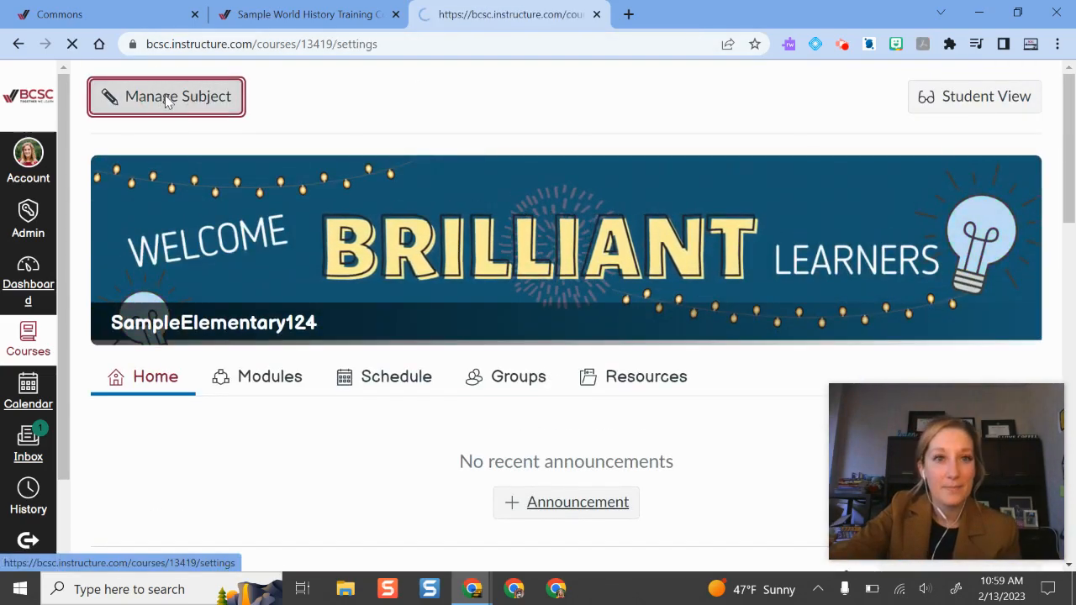
click(165, 96)
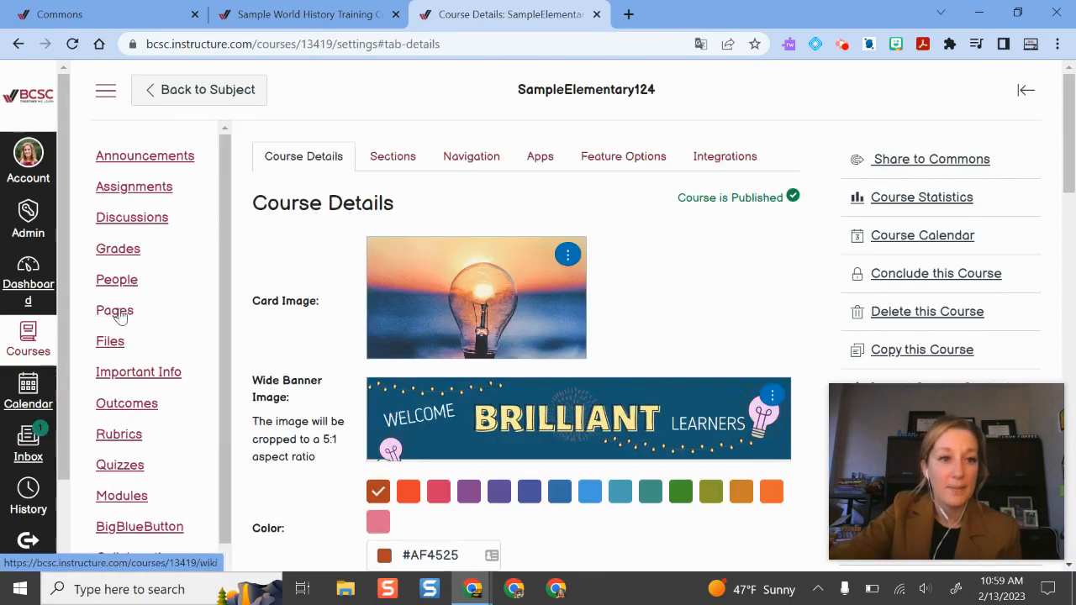
click(114, 309)
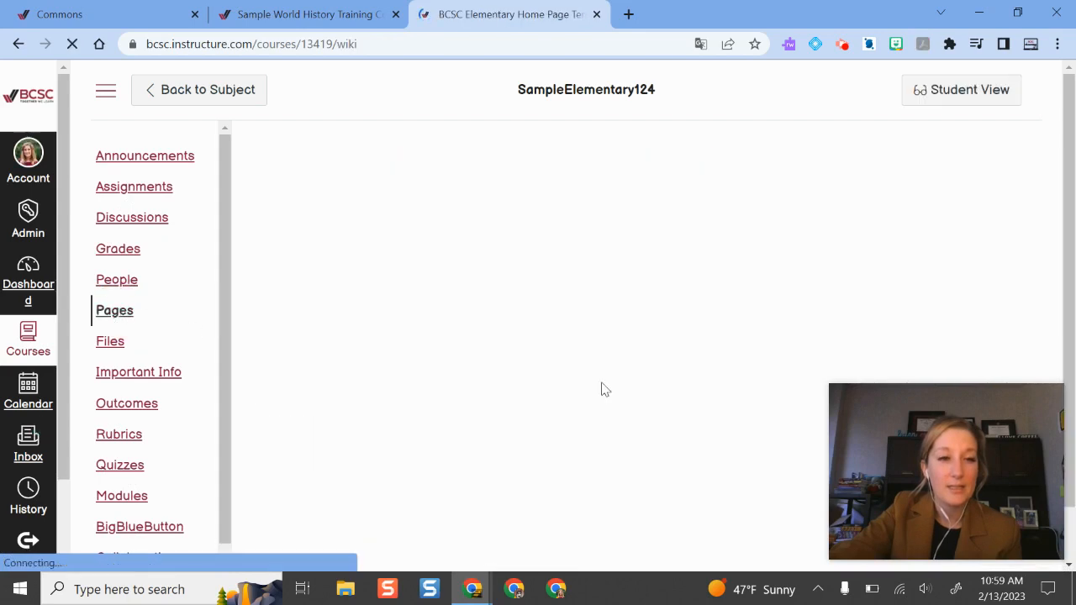
mouse_move(658, 308)
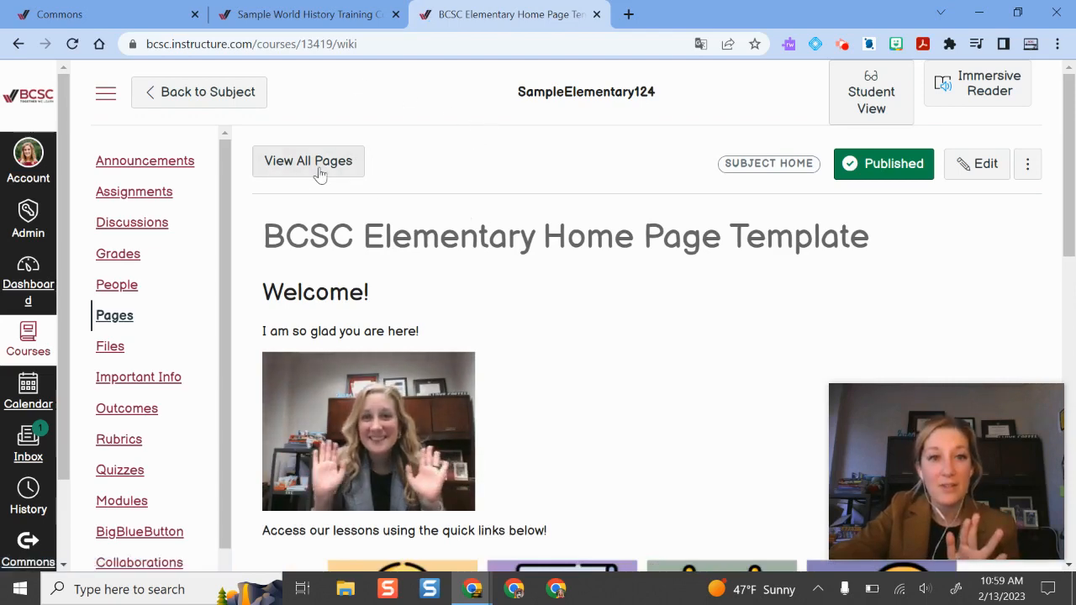
click(307, 162)
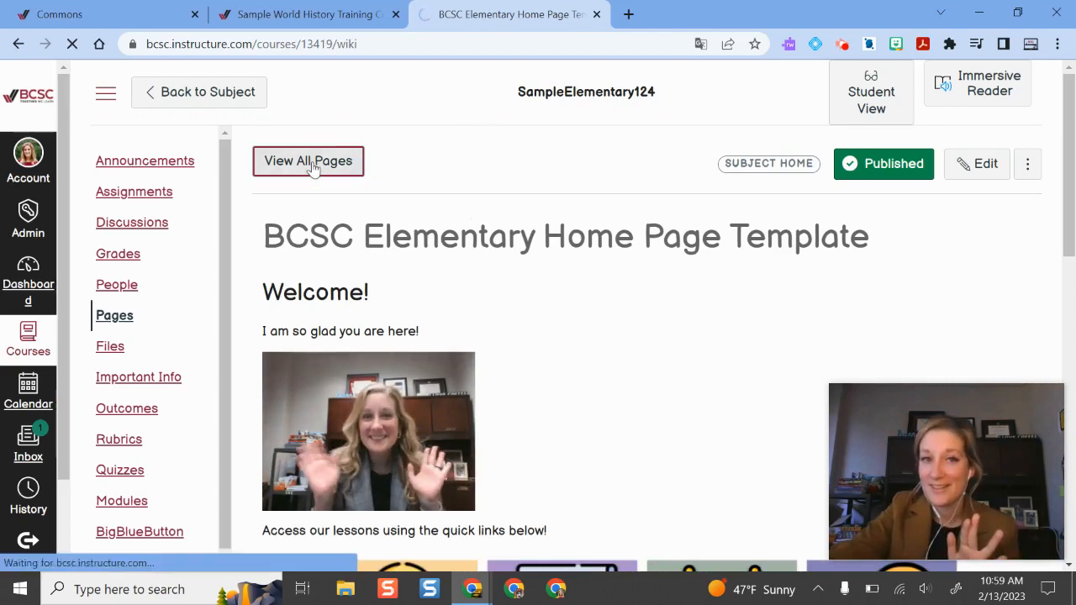
click(308, 161)
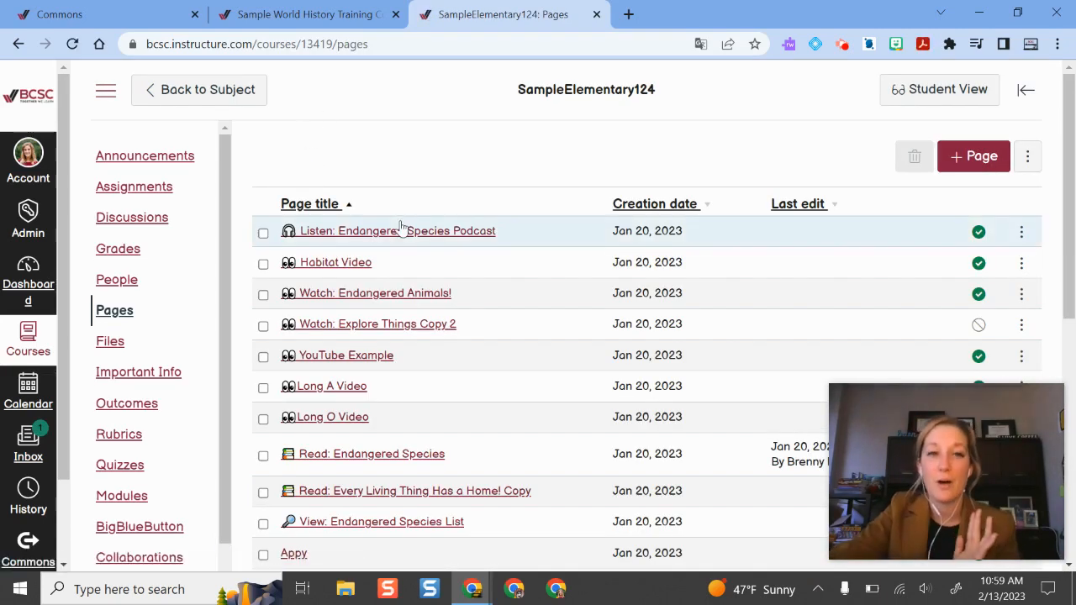
scroll(down, 3)
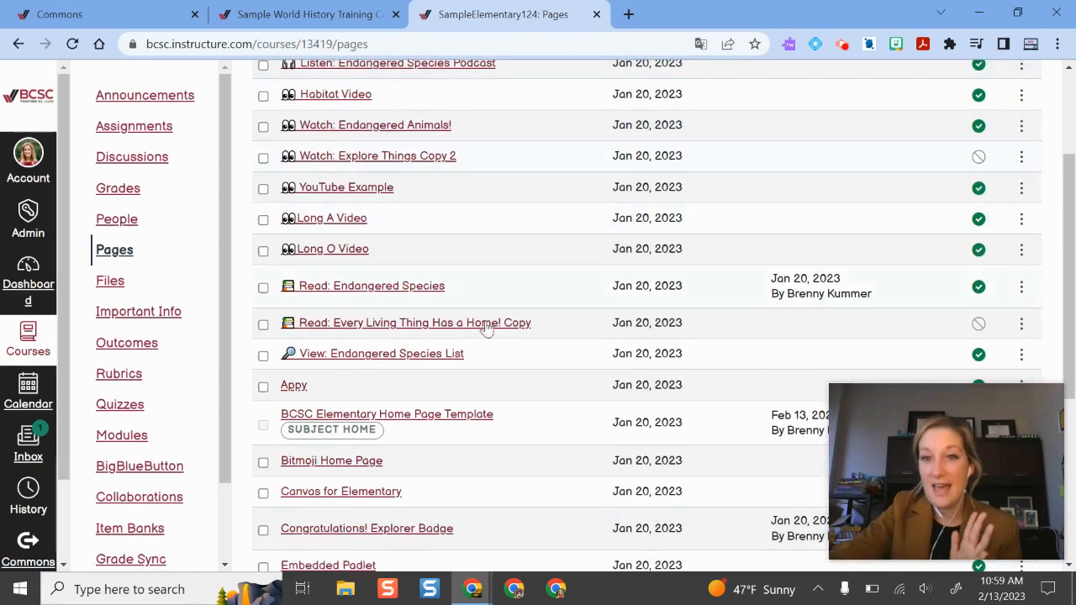
scroll(down, 3)
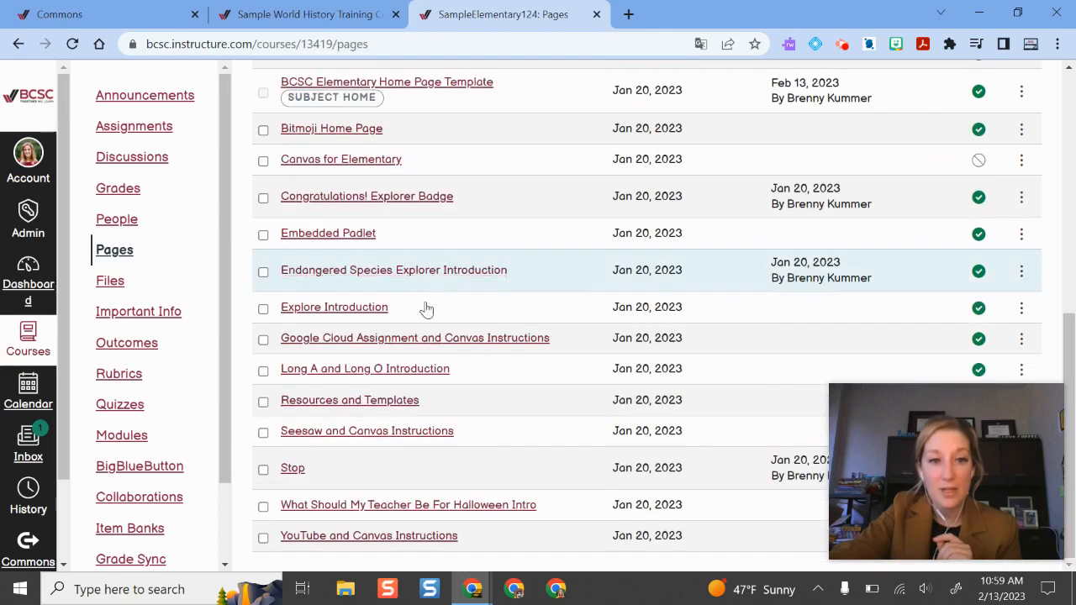
scroll(up, 3)
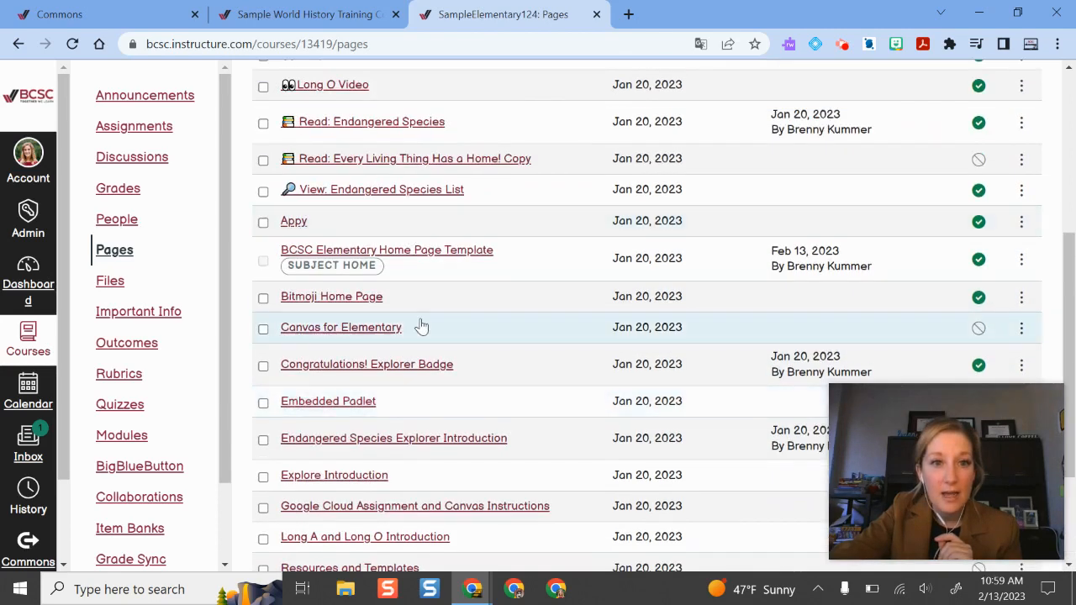
mouse_move(437, 259)
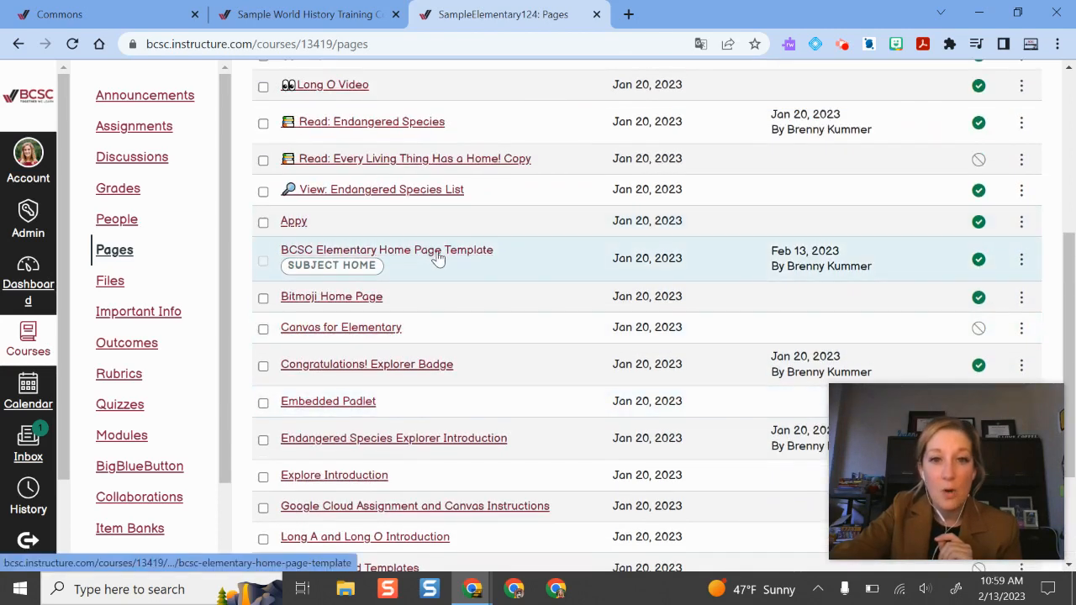
- Open the BCSC Elementary Home Page Template page in the editor and select its Lessons quick-link image
click(387, 249)
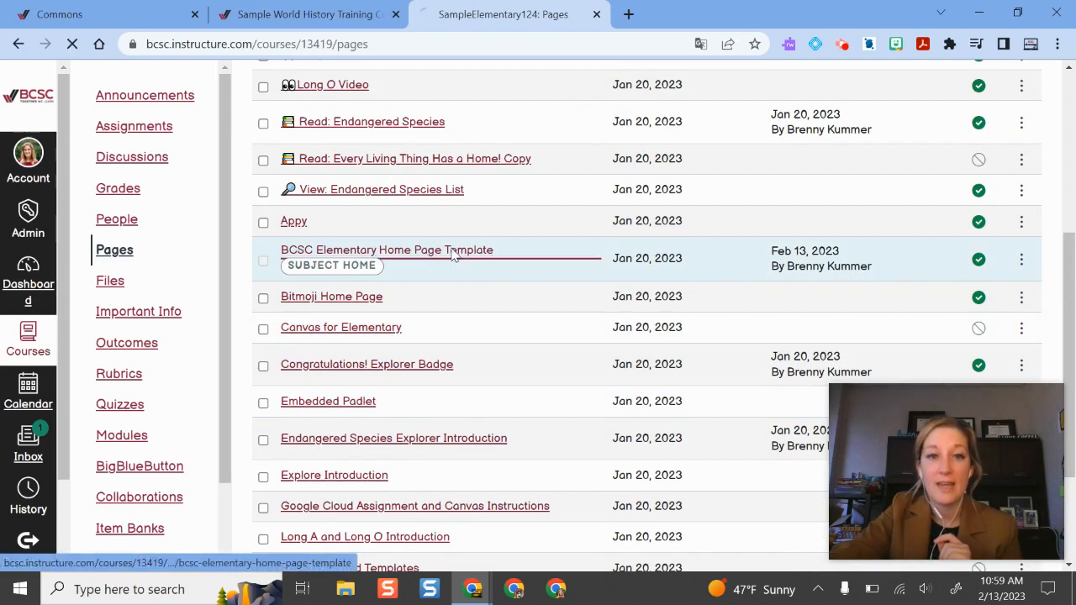
click(387, 249)
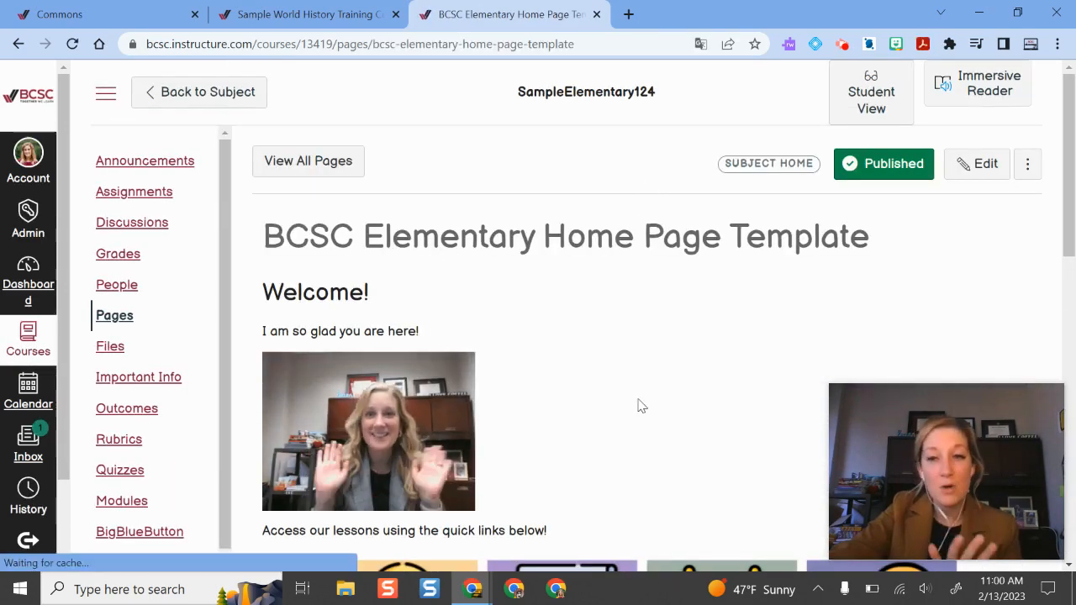
mouse_move(975, 163)
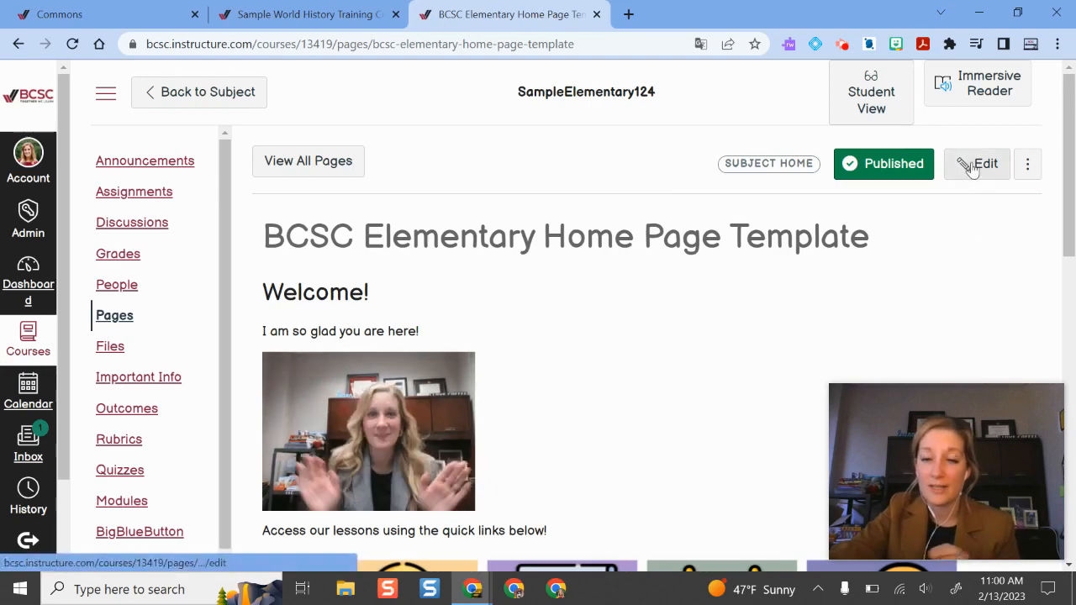
click(977, 163)
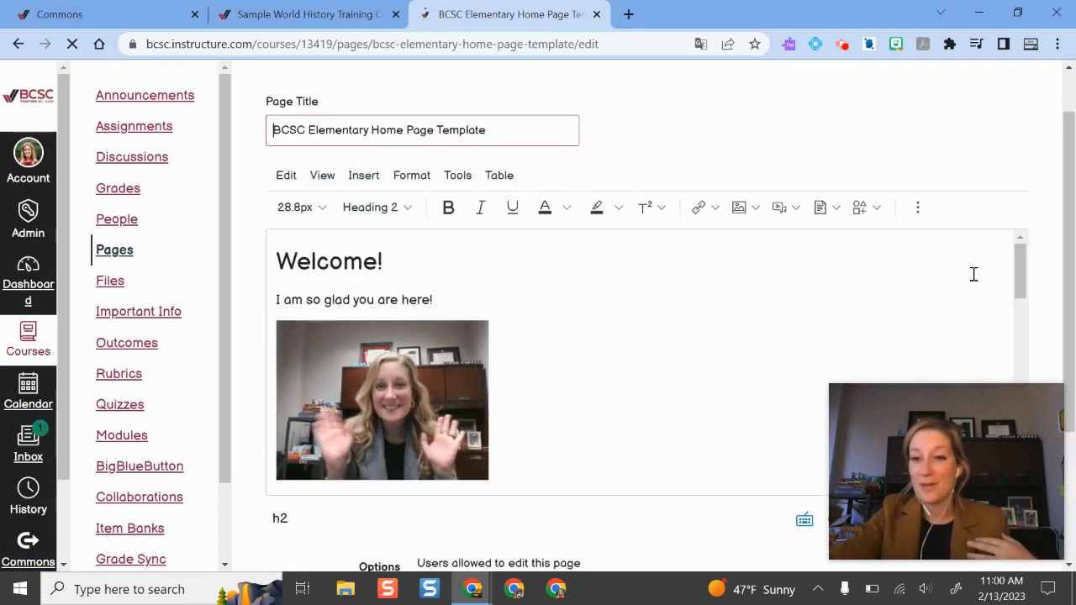
click(521, 338)
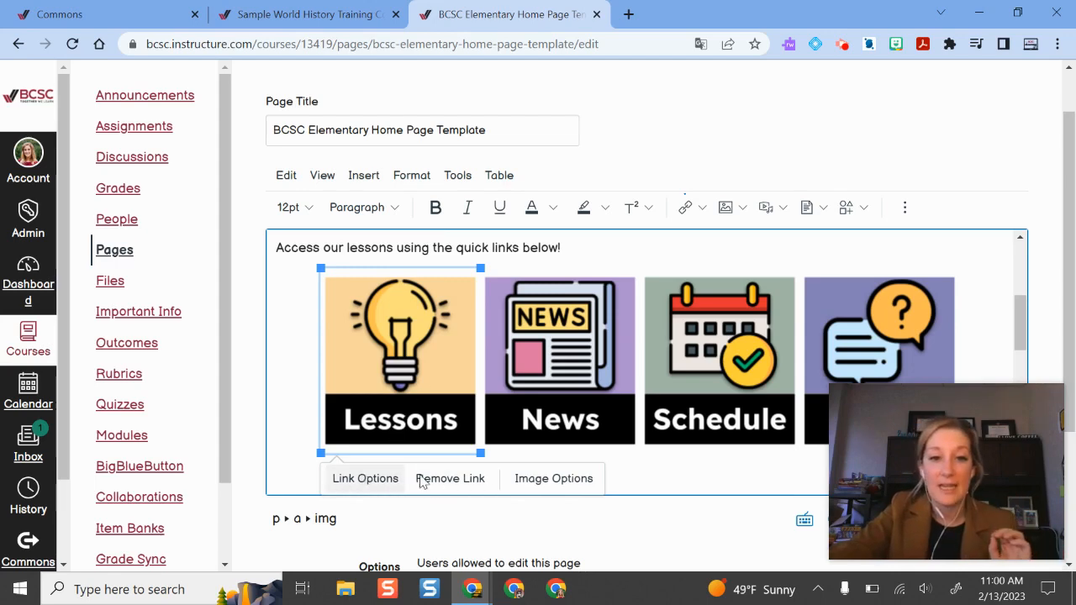
mouse_move(528, 276)
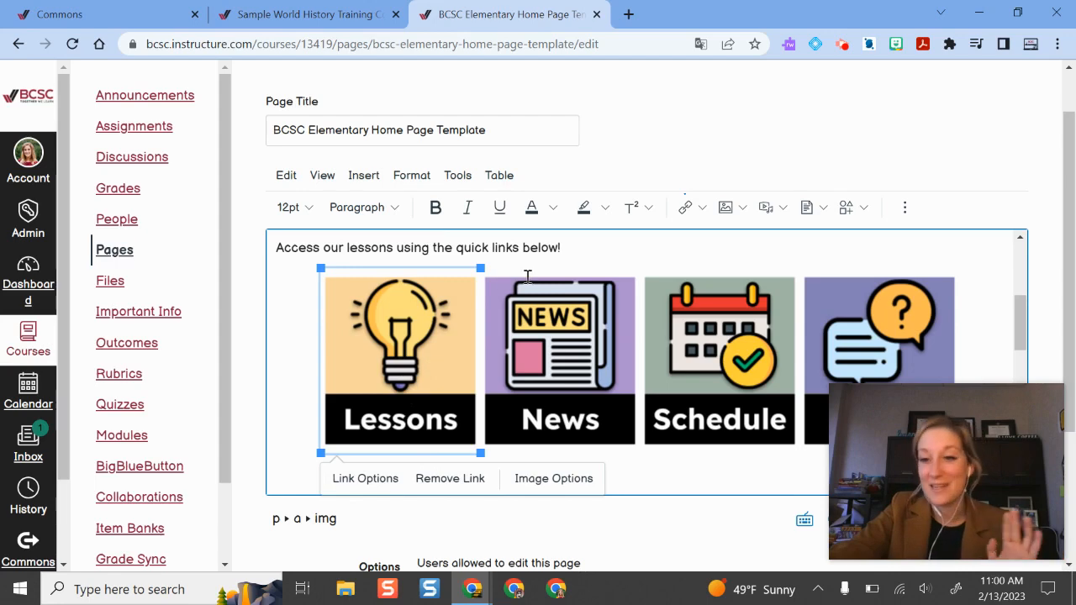
mouse_move(364, 332)
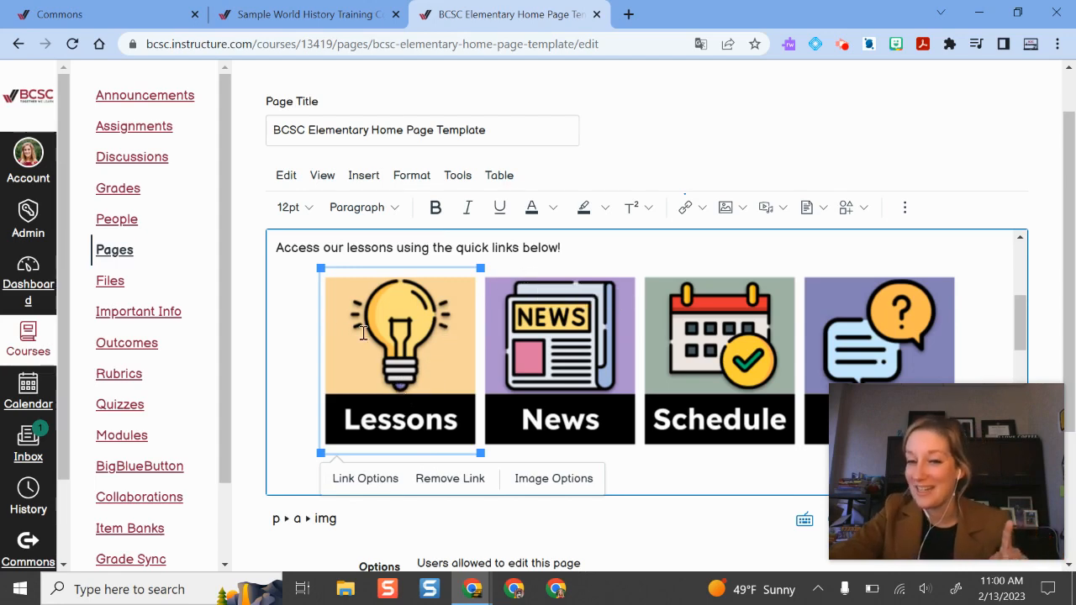
mouse_move(683, 177)
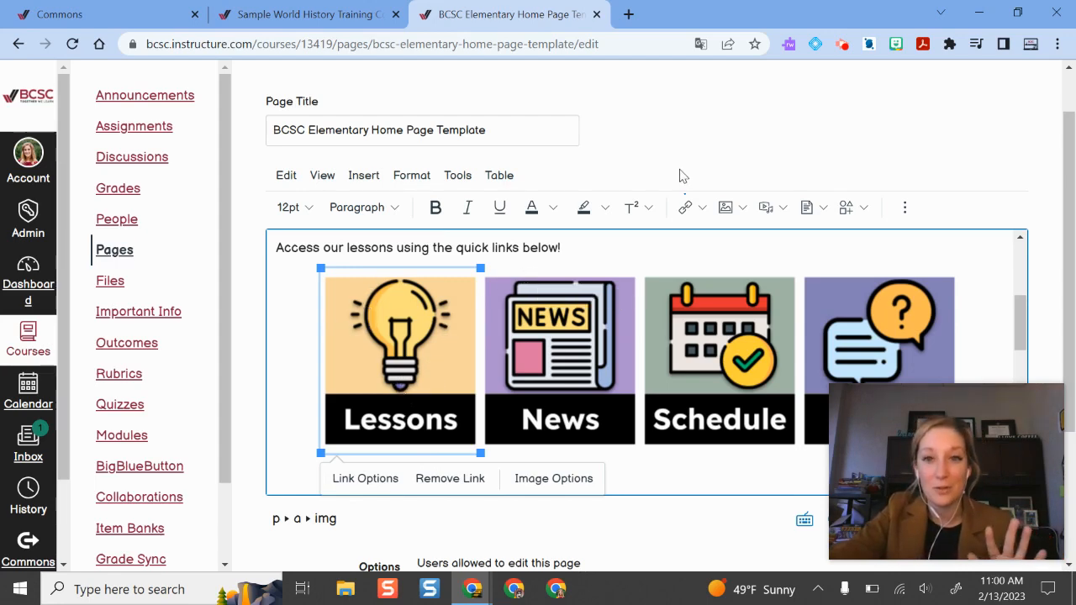
click(699, 207)
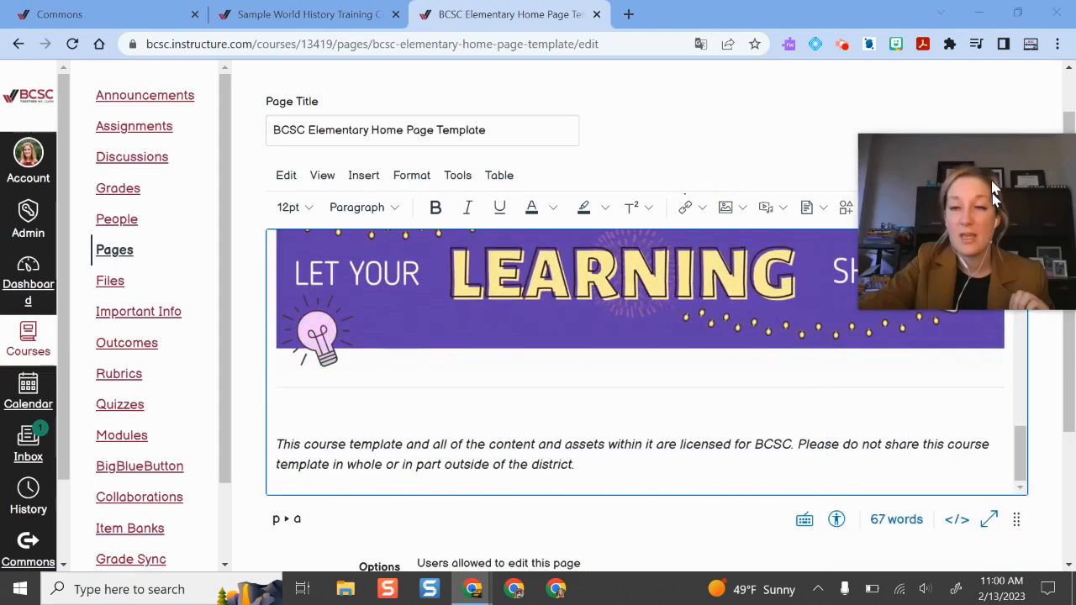
- Save the edited template page and return to the list of all pages
scroll(down, 3)
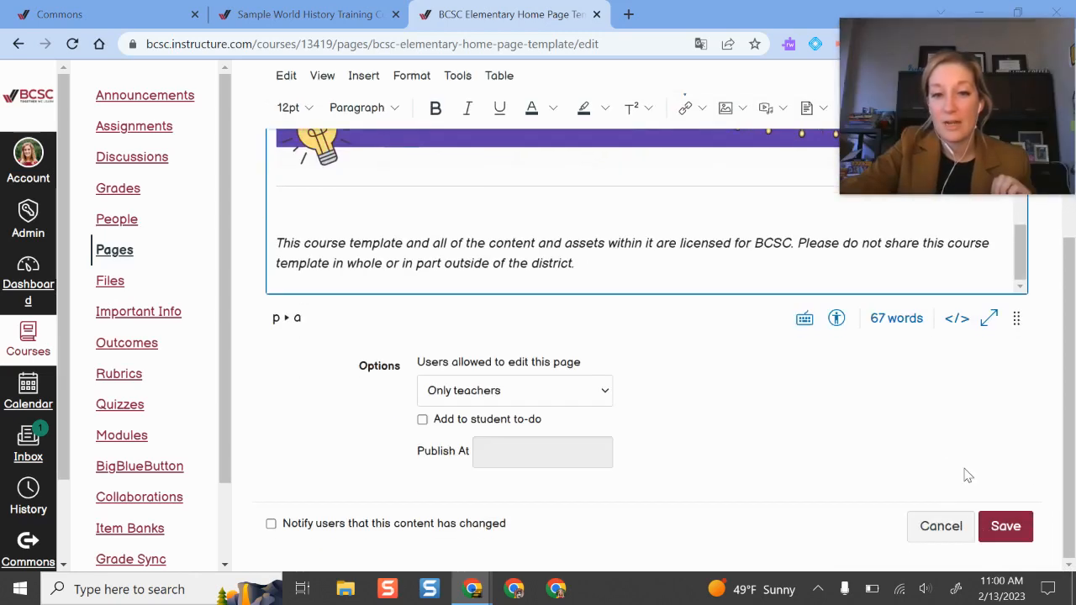
click(1005, 527)
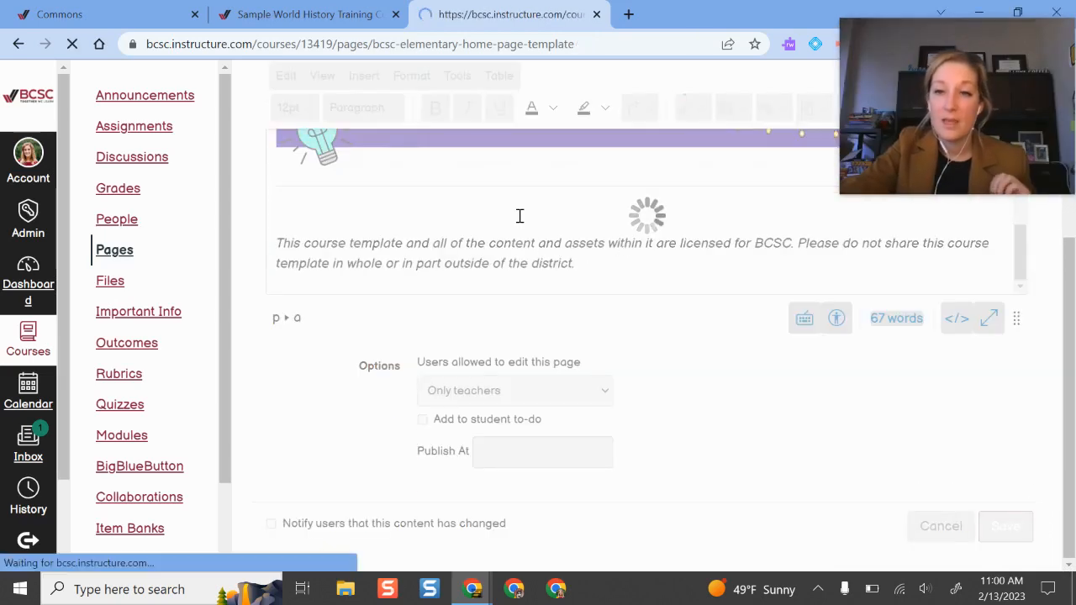
click(1006, 525)
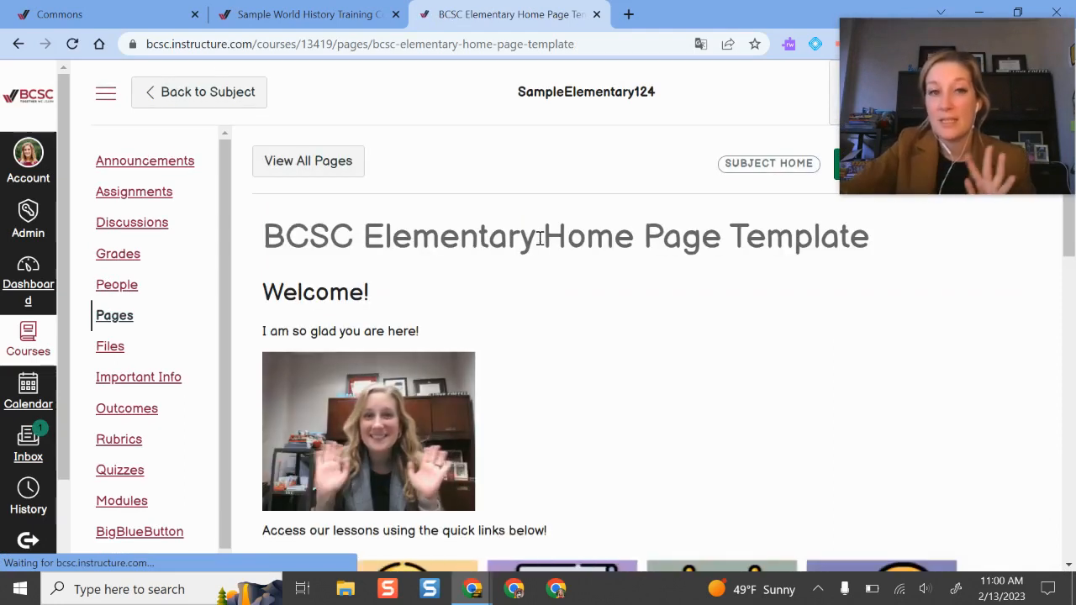
click(307, 162)
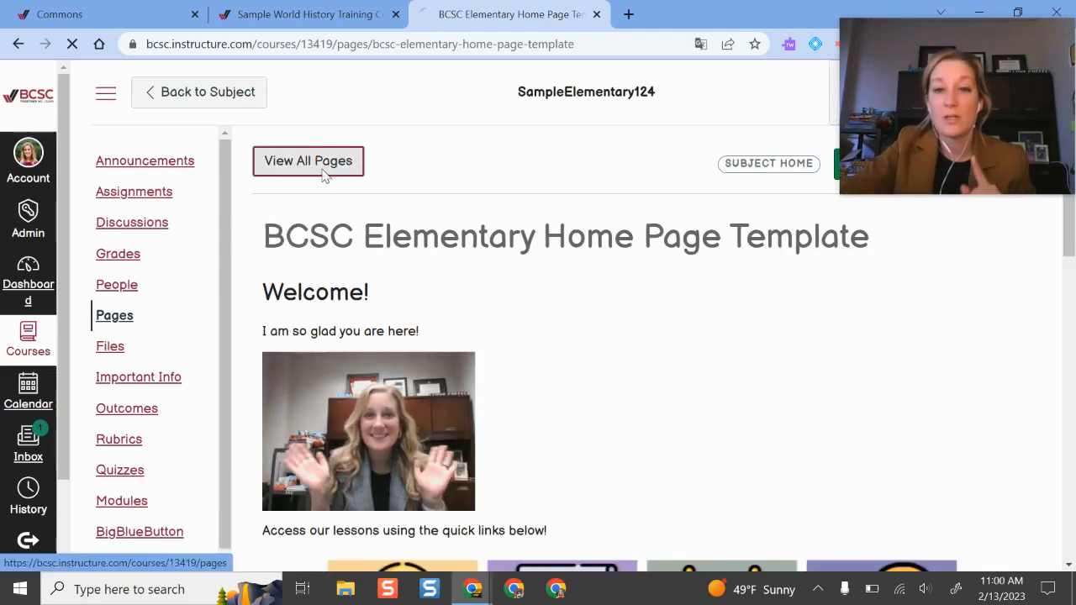
- Publish the BCSC Elementary Home Page Template from the Pages list and check its options menu
click(308, 161)
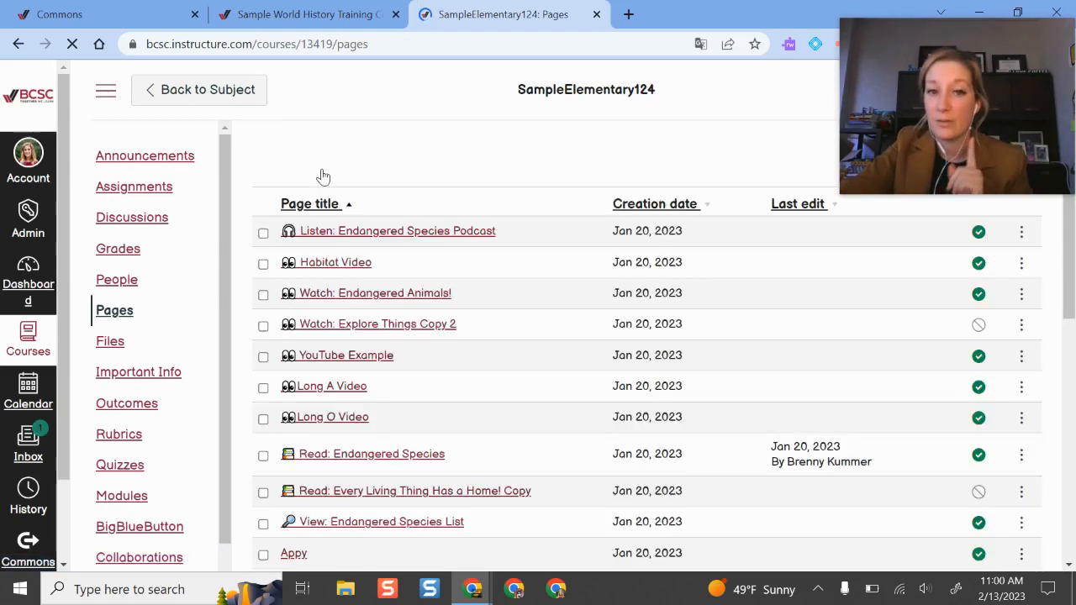
scroll(down, 3)
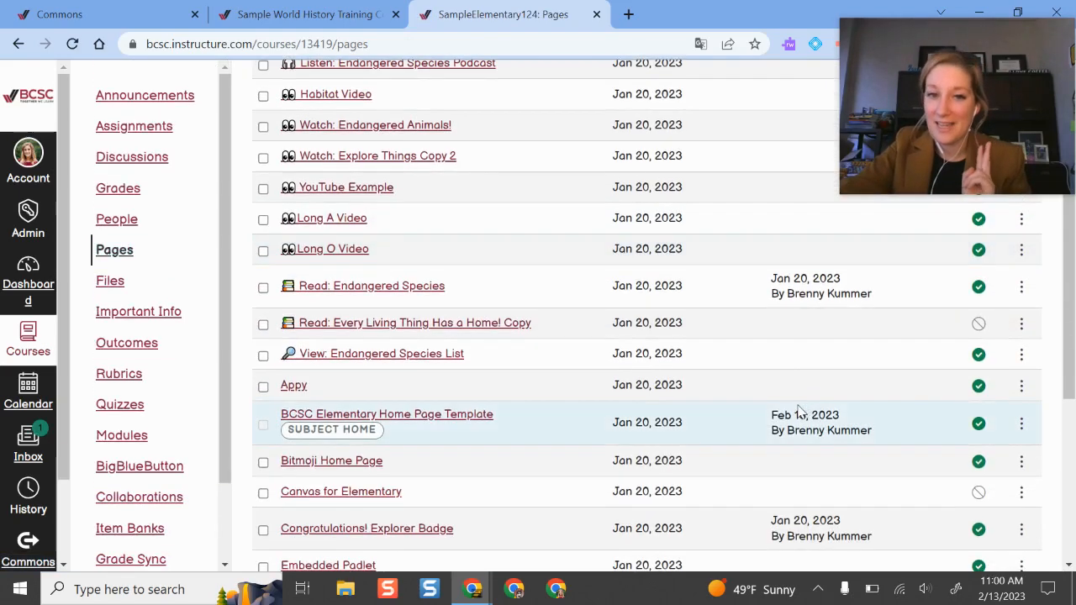
scroll(down, 3)
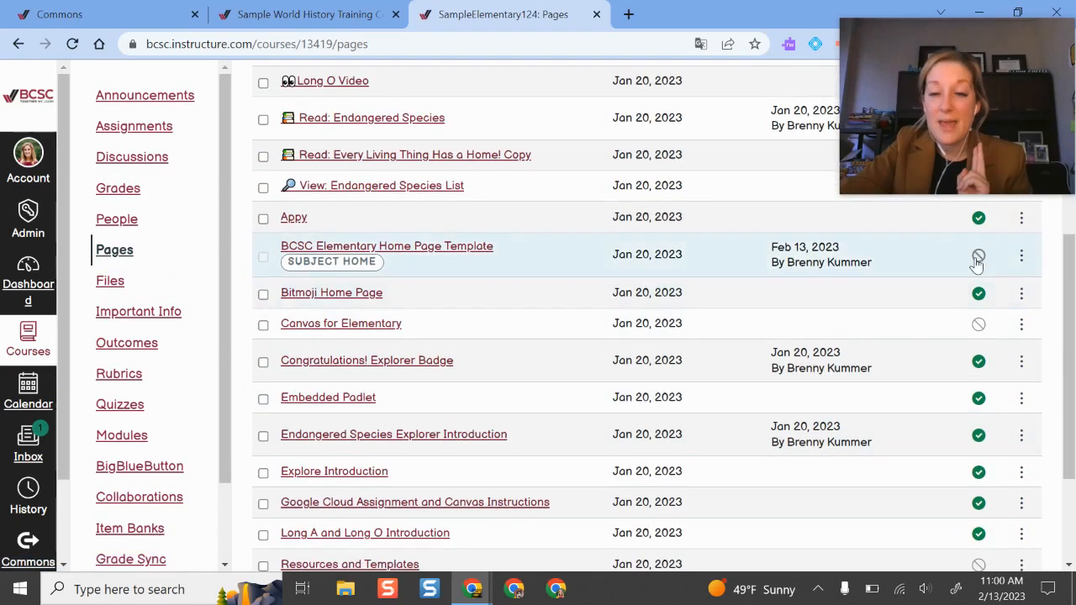
click(978, 255)
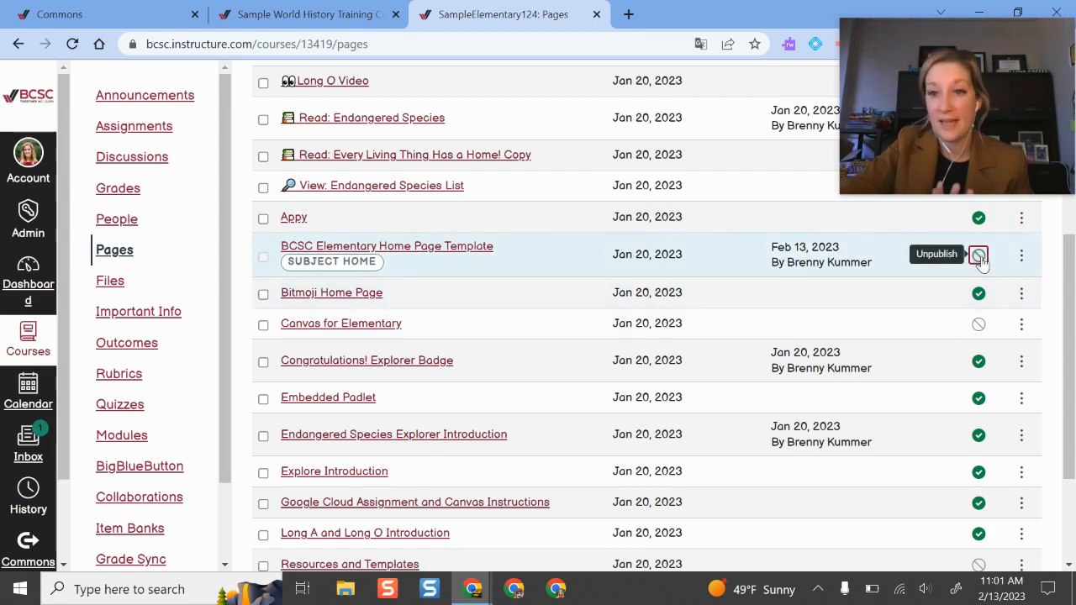
click(979, 255)
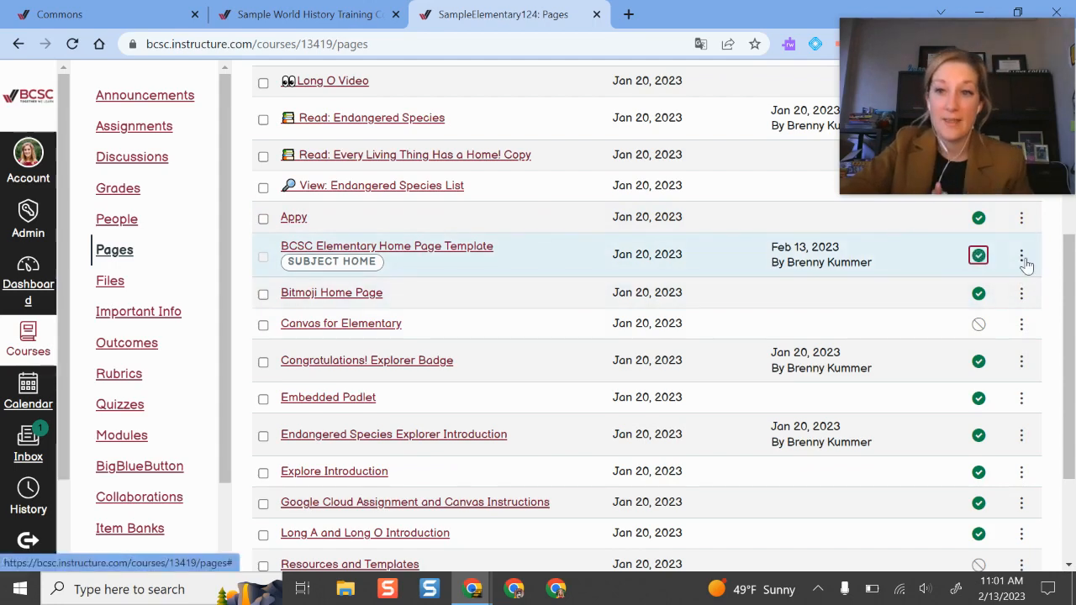
click(1020, 255)
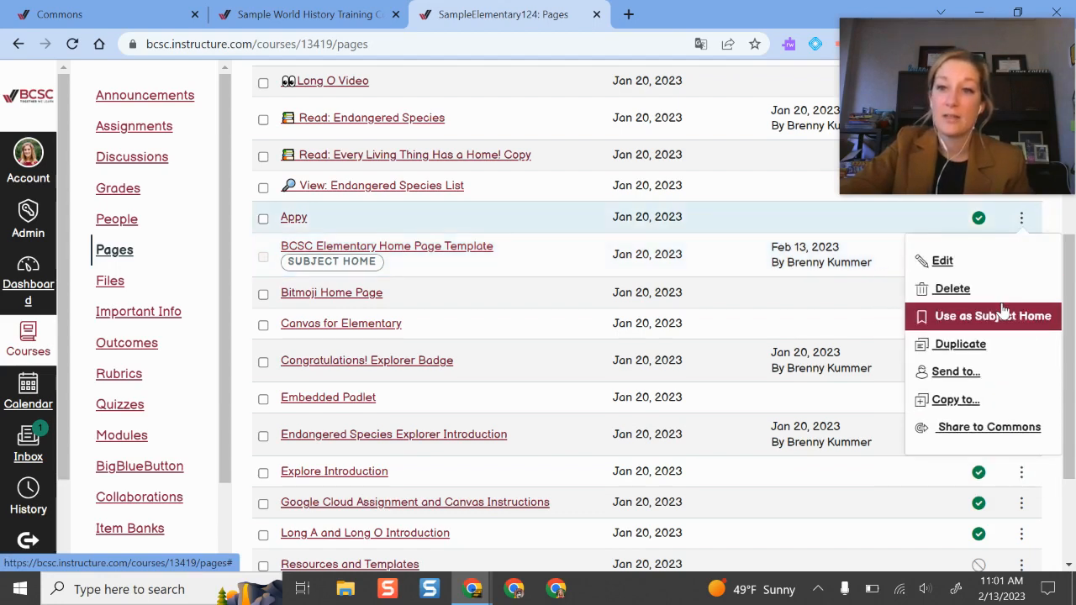
mouse_move(992, 316)
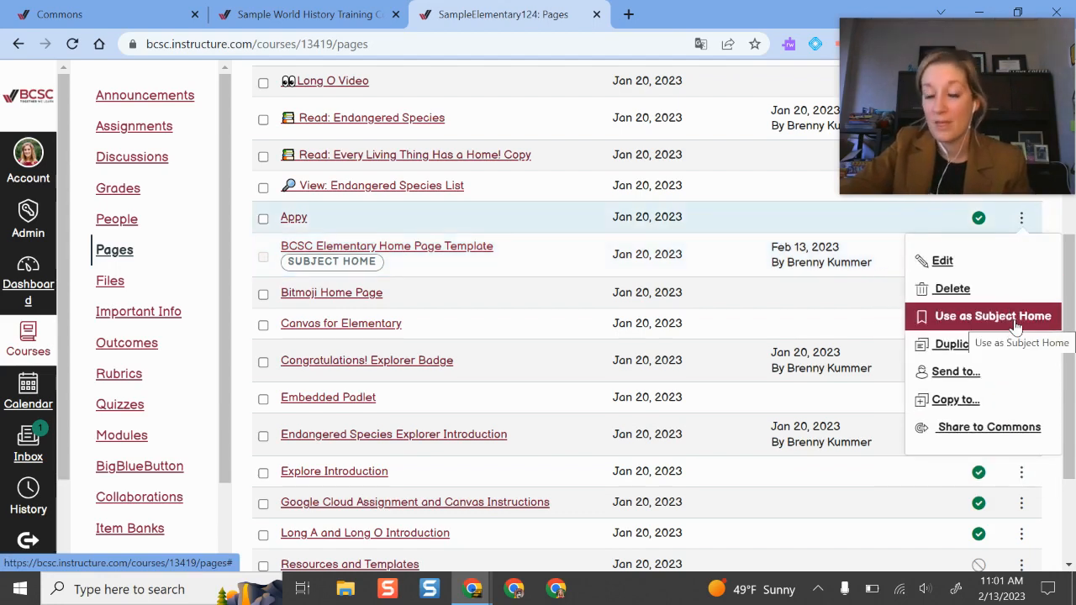
mouse_move(861, 294)
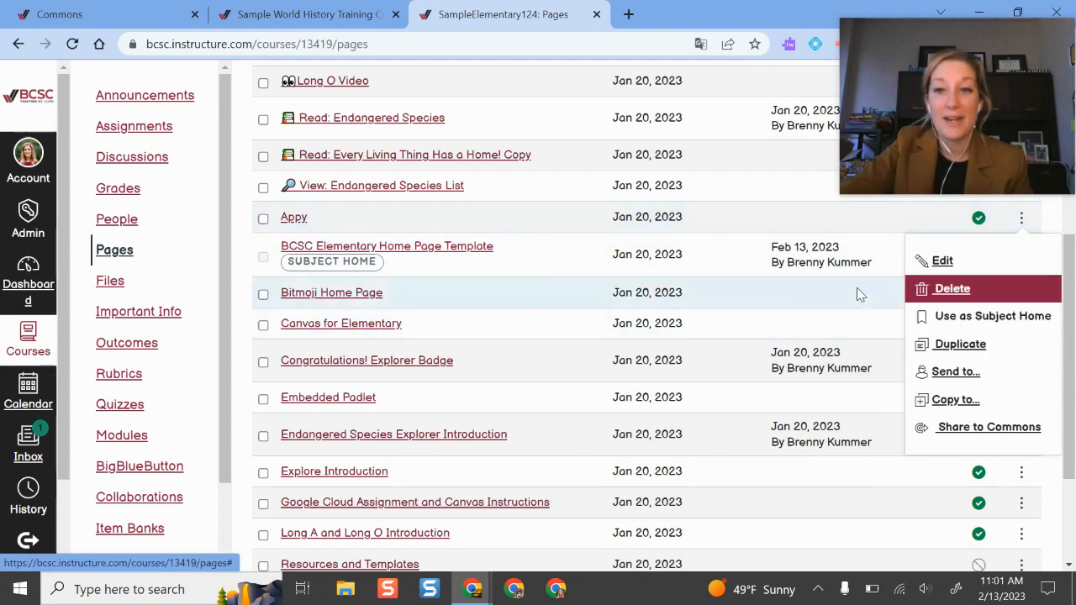
click(1022, 322)
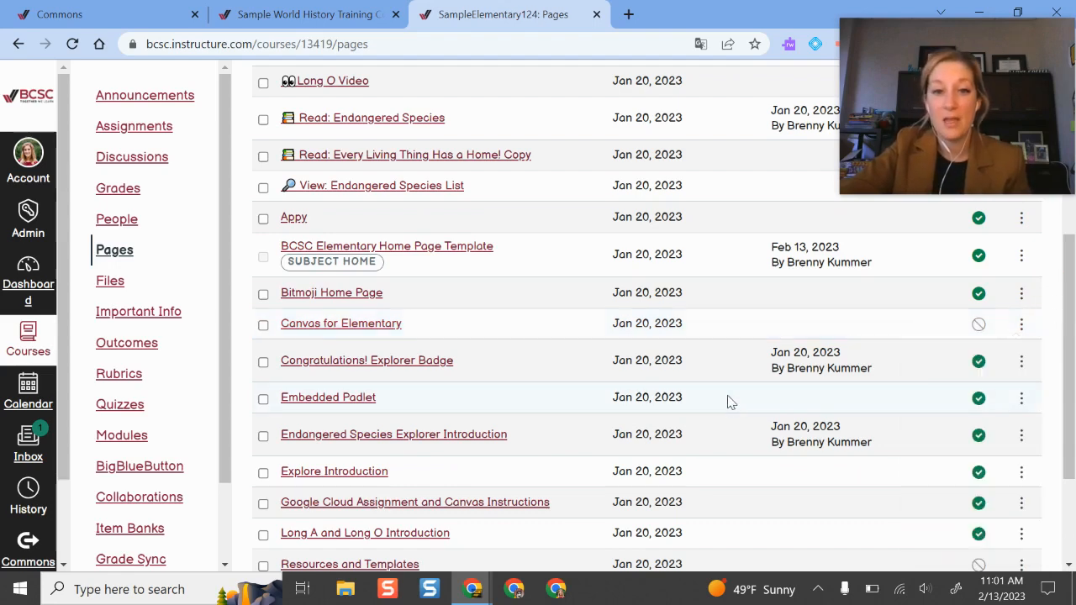
- Show the Sample World History Training Course's full Pages list and open the Meet Your Teacher! page options
click(306, 14)
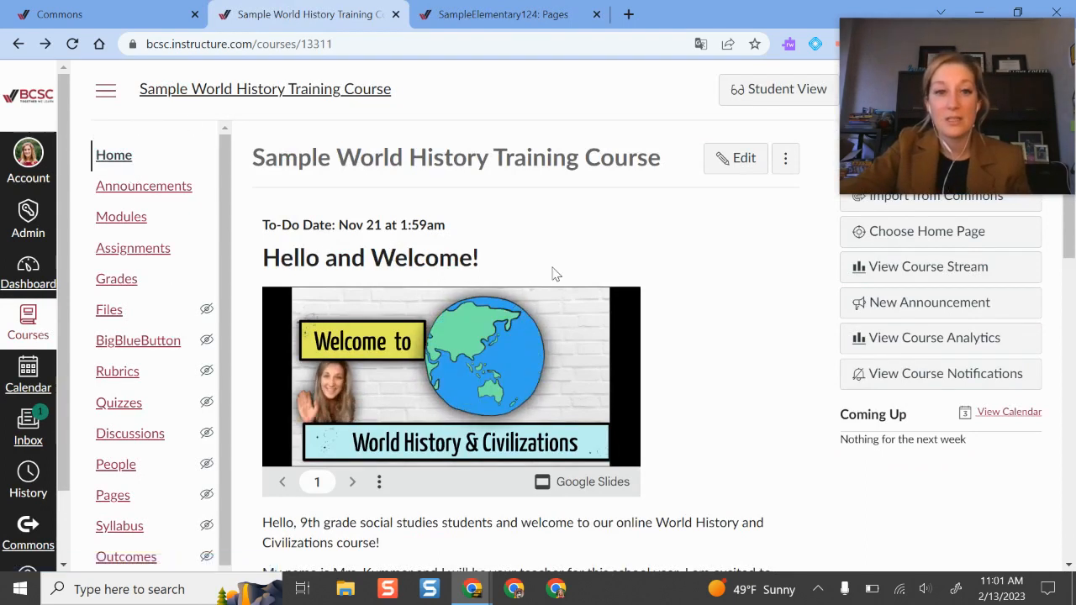
mouse_move(296, 291)
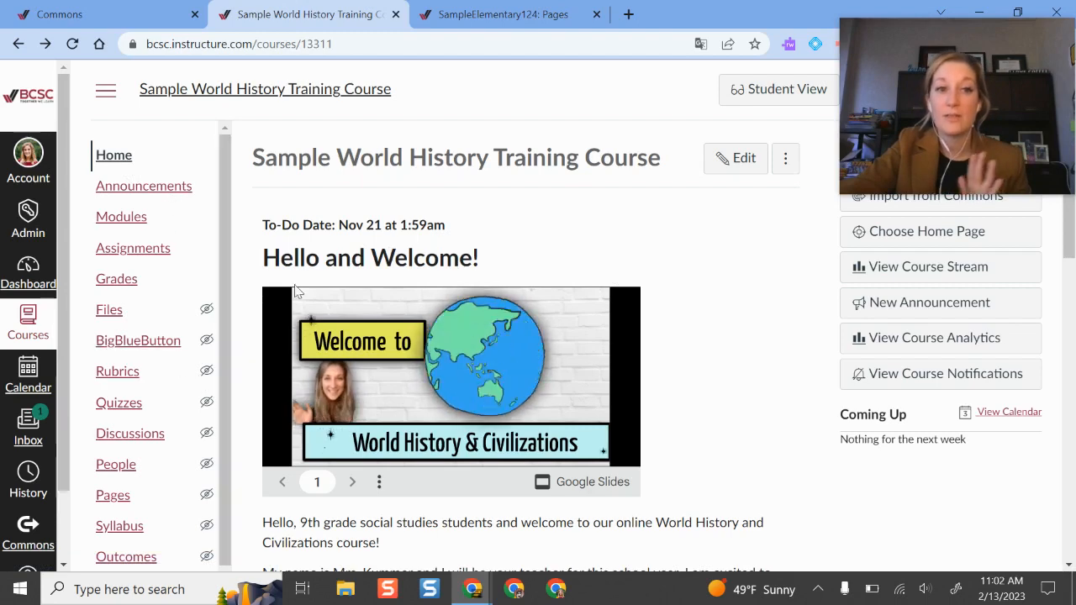
scroll(down, 3)
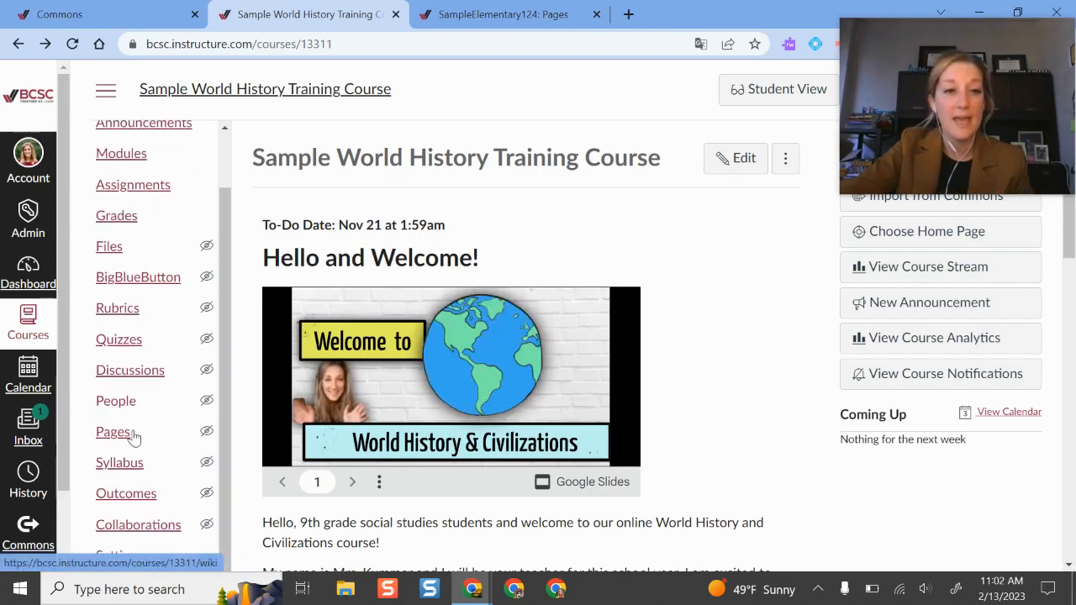
click(114, 431)
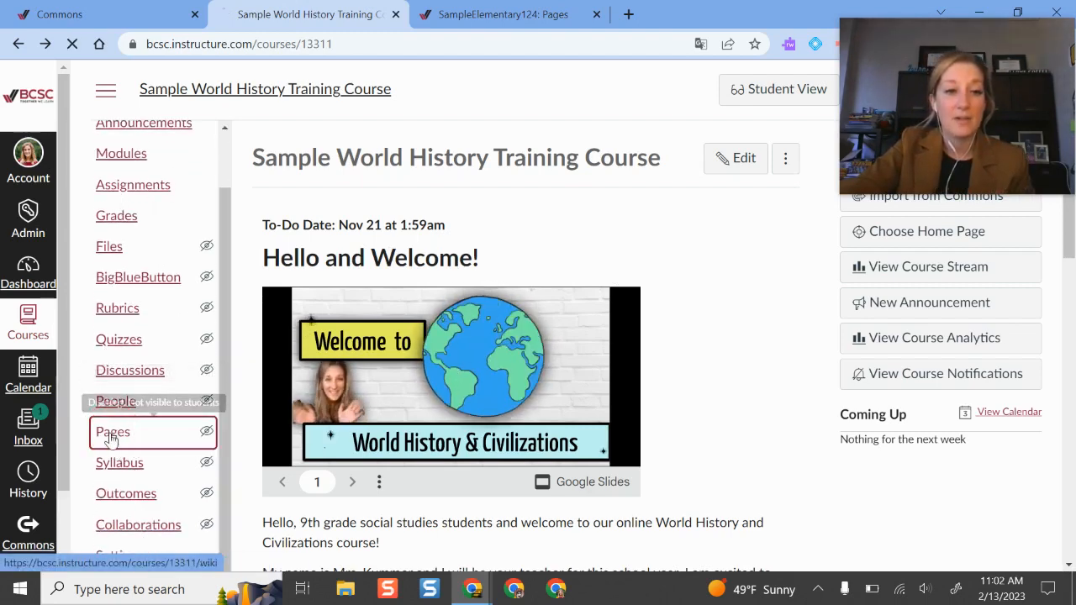
click(113, 430)
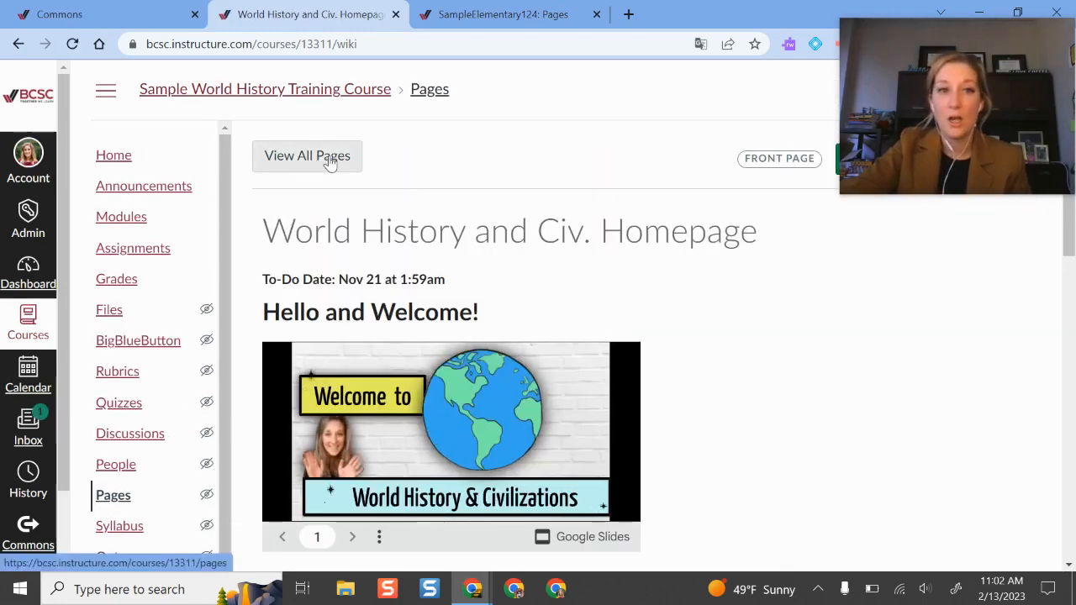
click(306, 155)
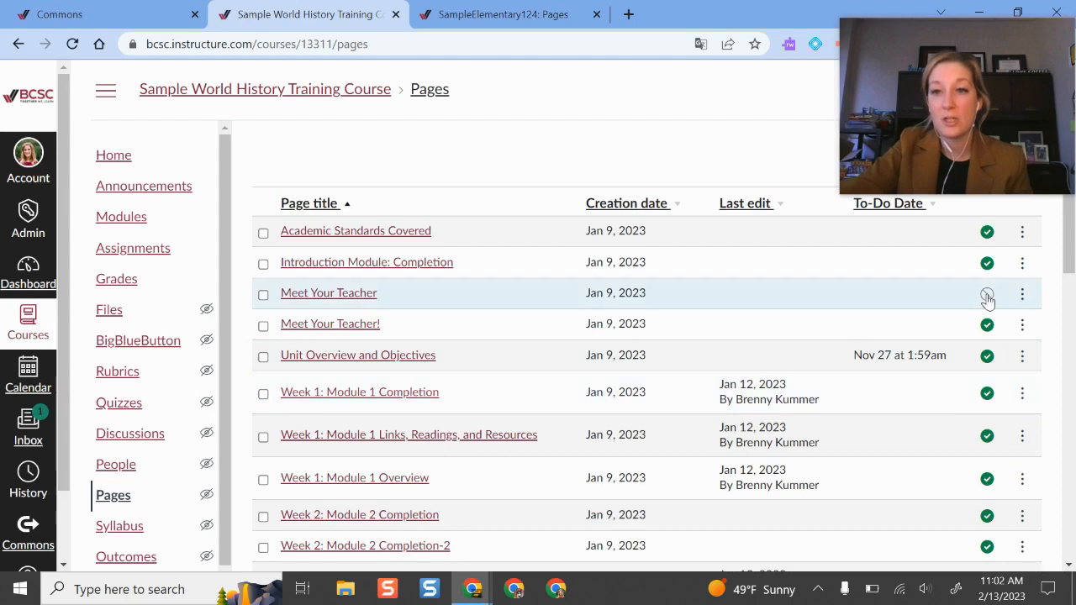
click(1022, 292)
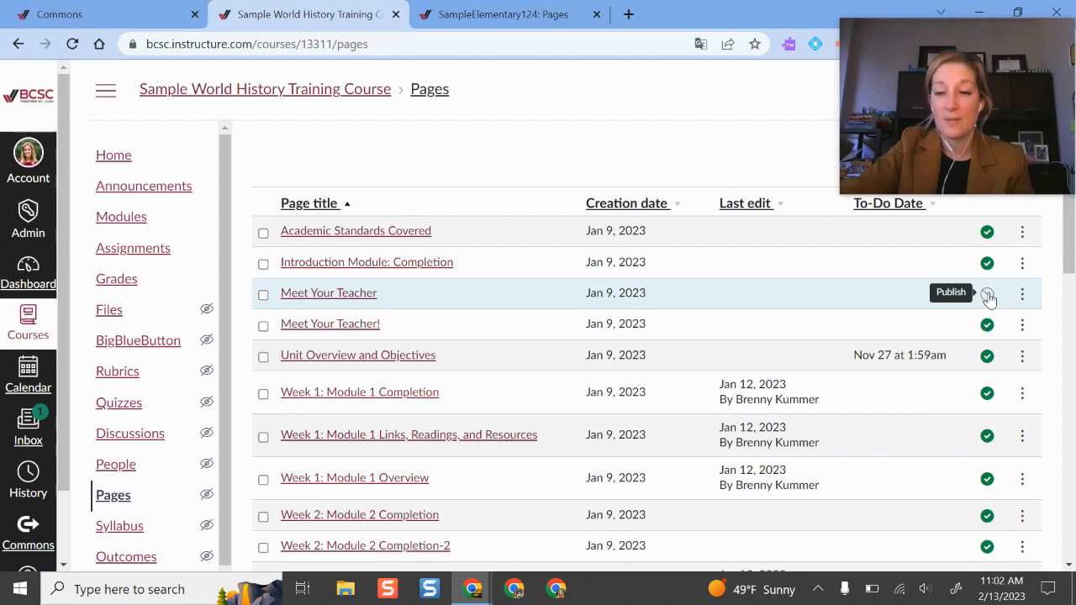
click(1022, 324)
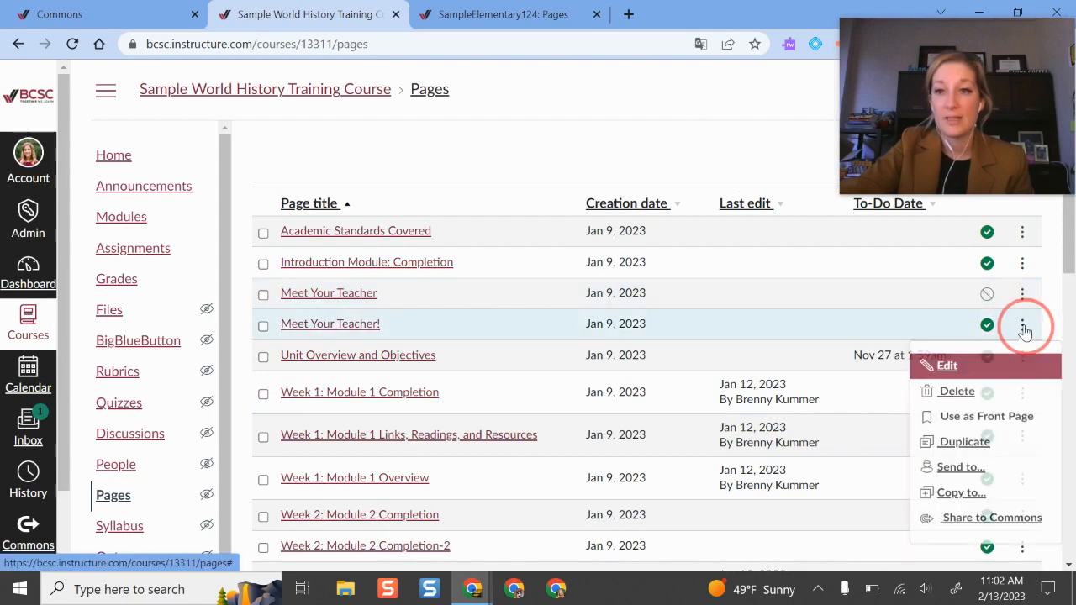
mouse_move(985, 424)
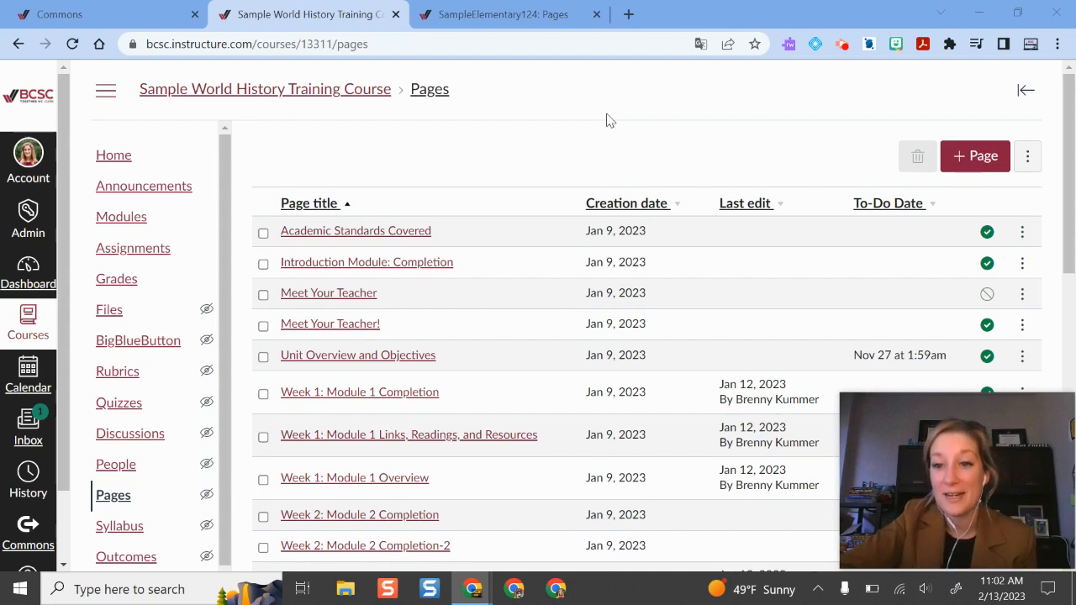
mouse_move(42, 217)
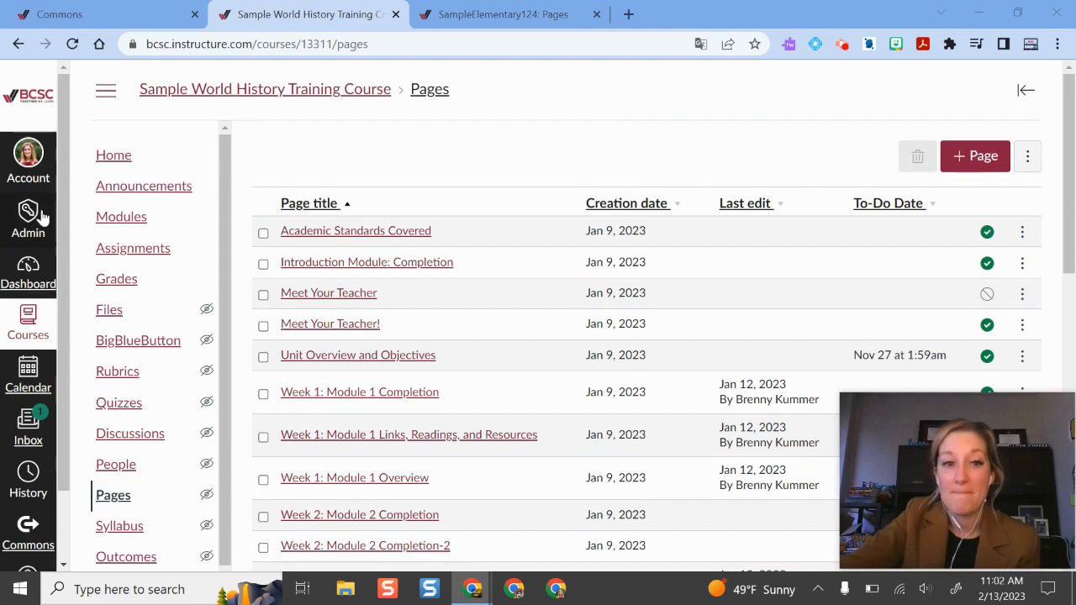
mouse_move(410, 392)
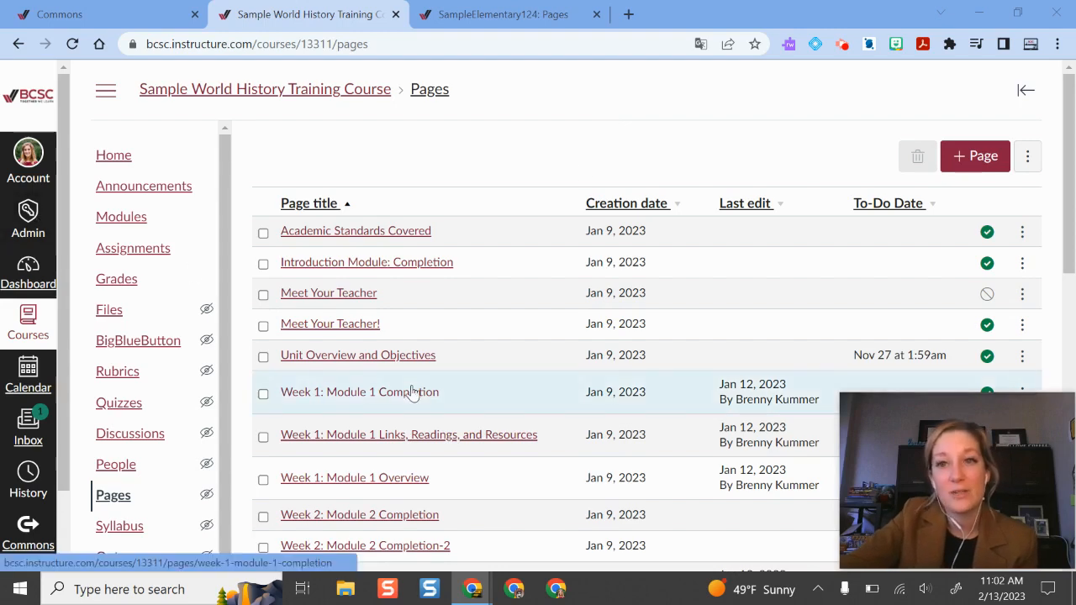
mouse_move(435, 279)
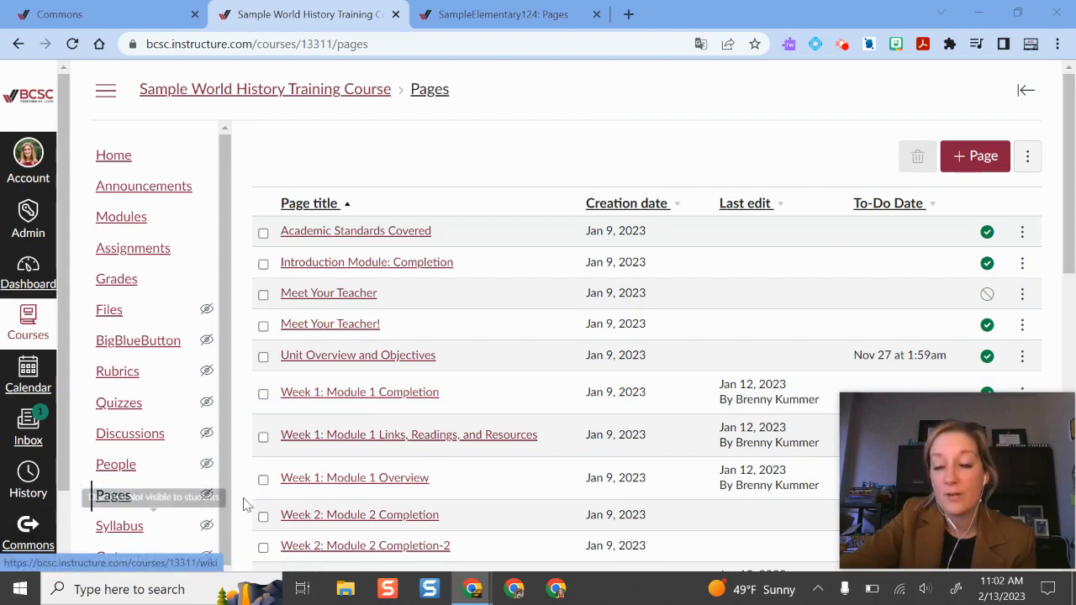
mouse_move(690, 110)
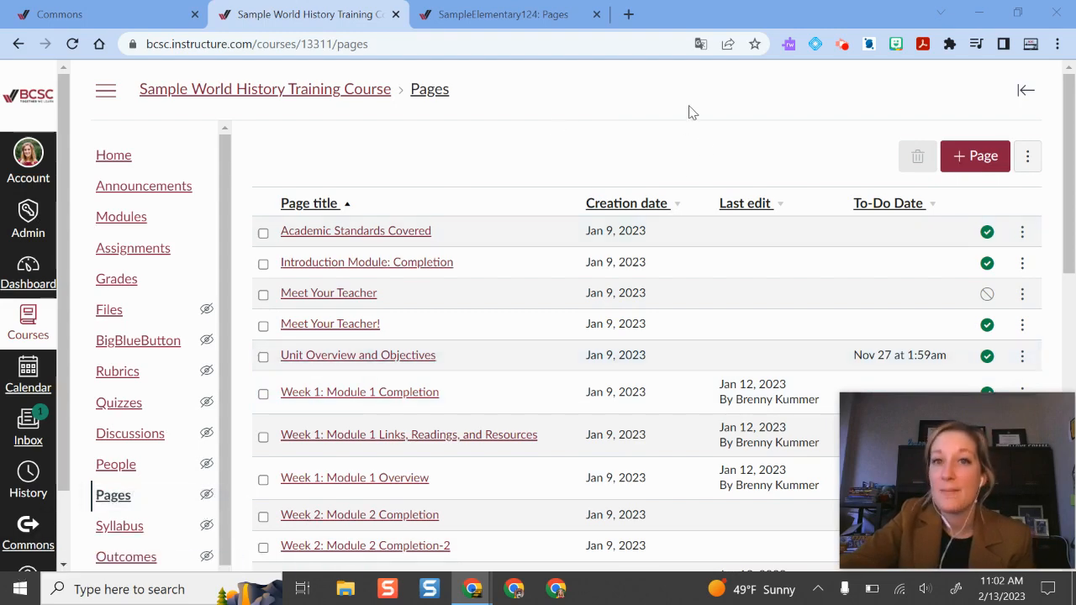
mouse_move(760, 153)
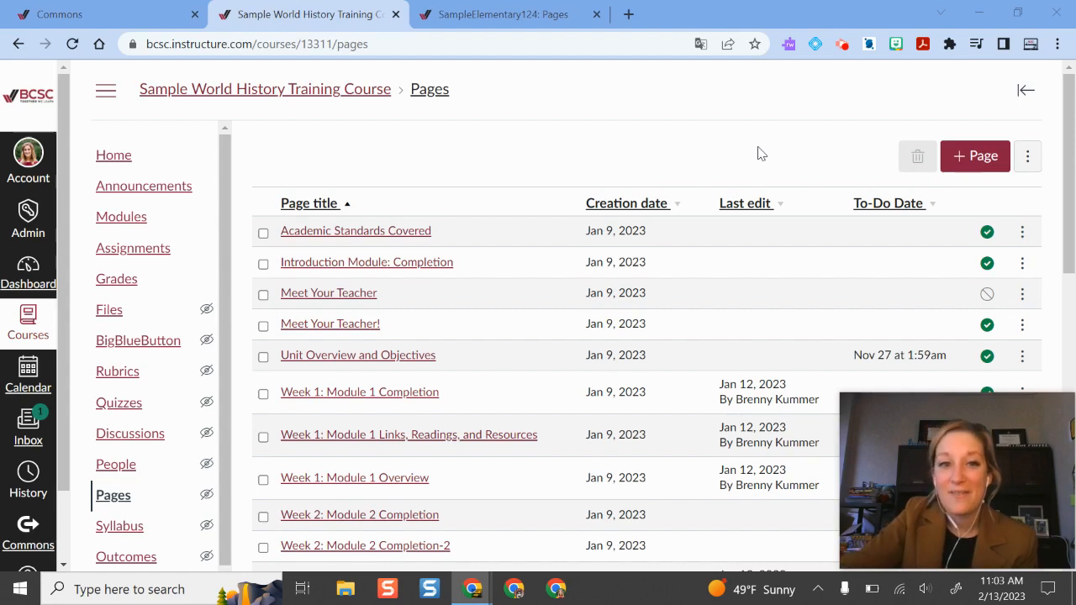
- Open the unpublished Meet Your Teacher page and briefly check its three-dot options menu
click(328, 292)
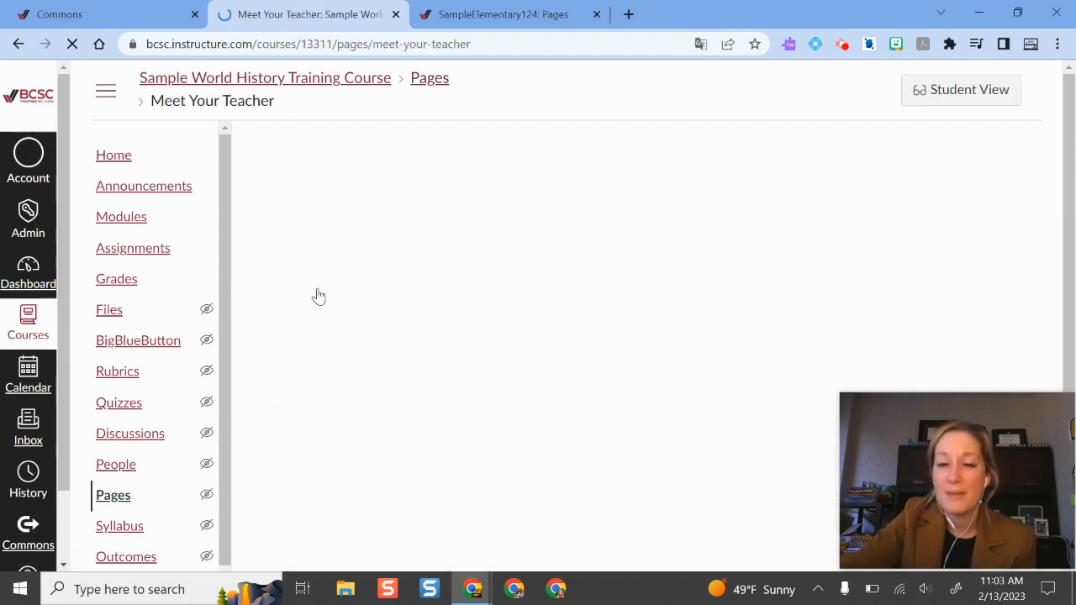
mouse_move(757, 269)
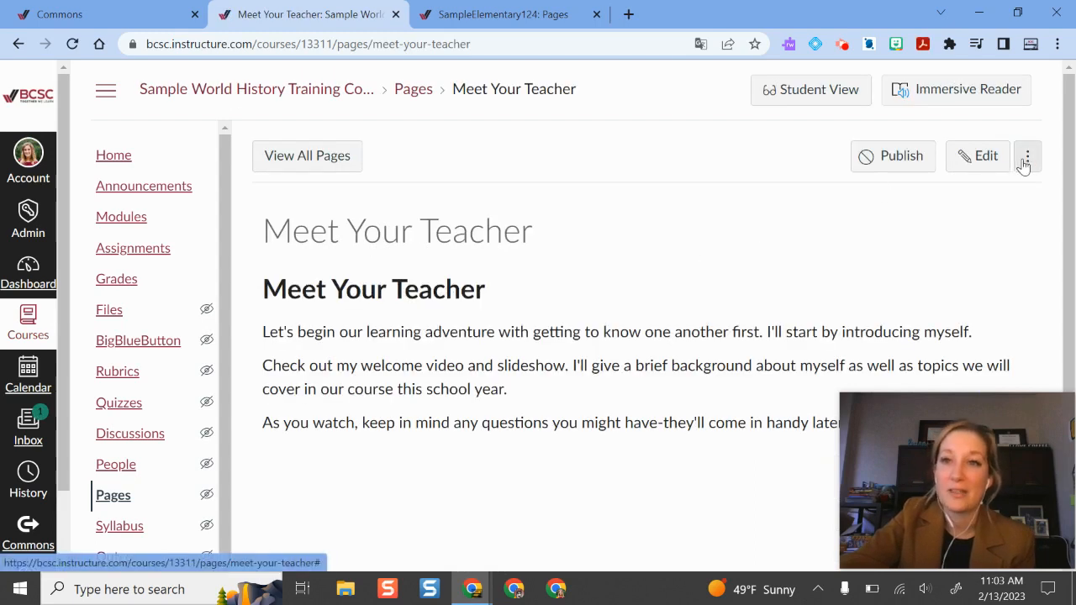
click(1025, 154)
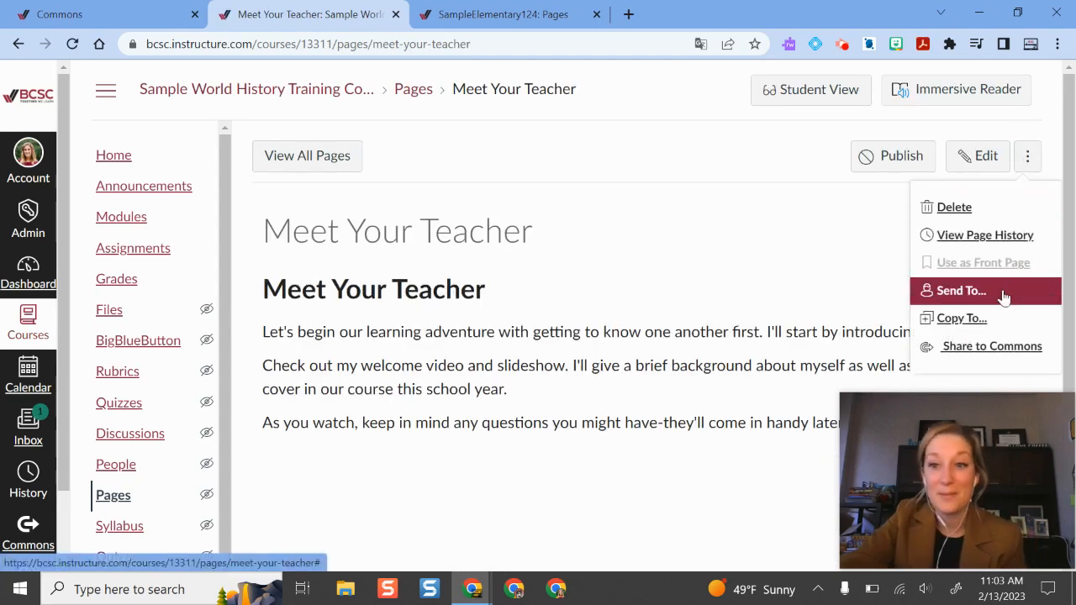
mouse_move(962, 318)
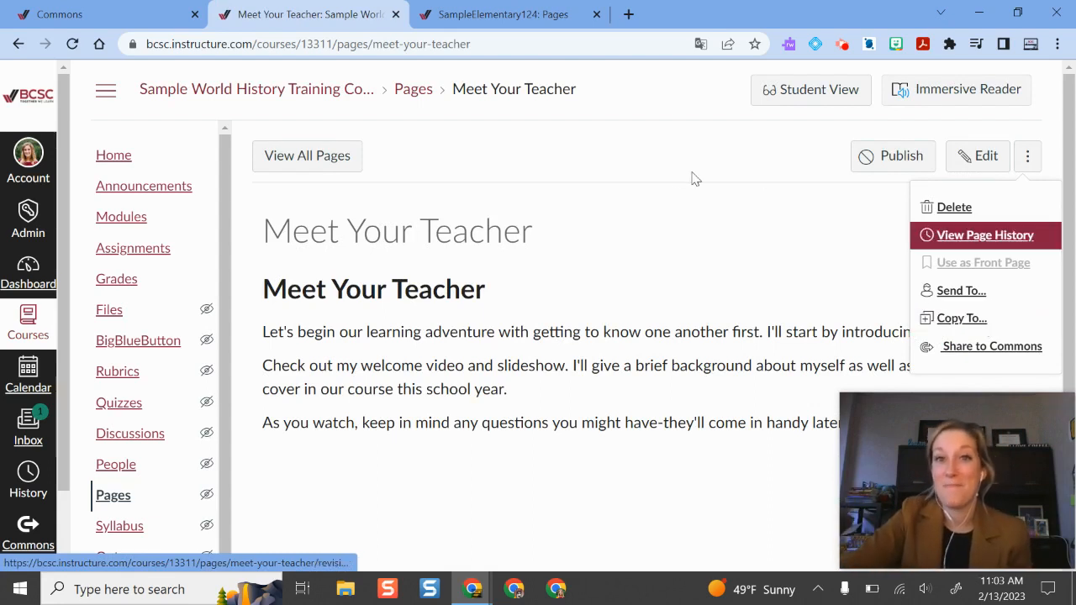
click(696, 177)
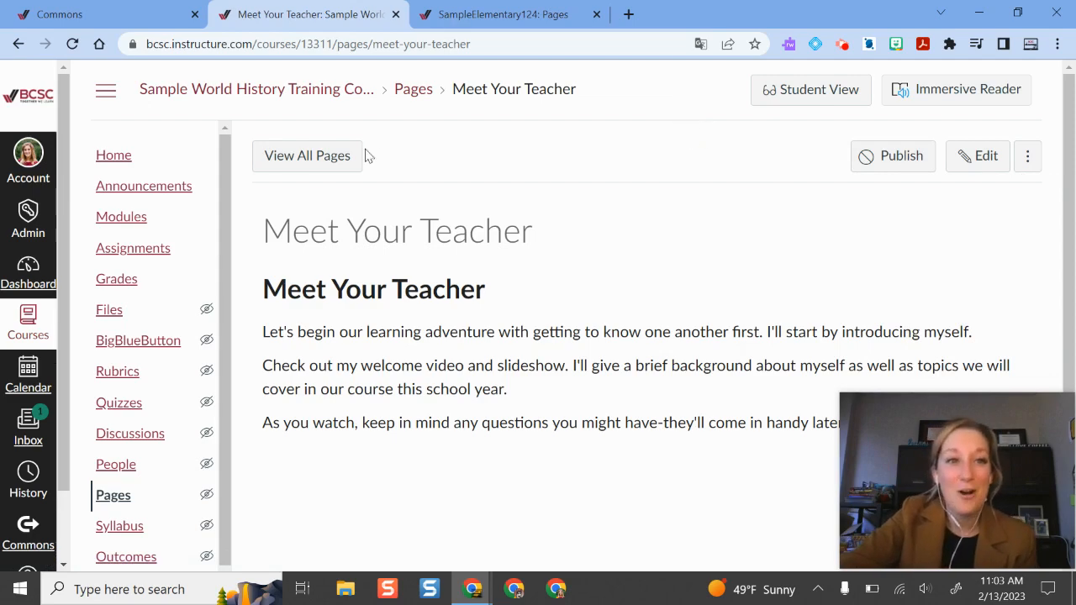
mouse_move(698, 141)
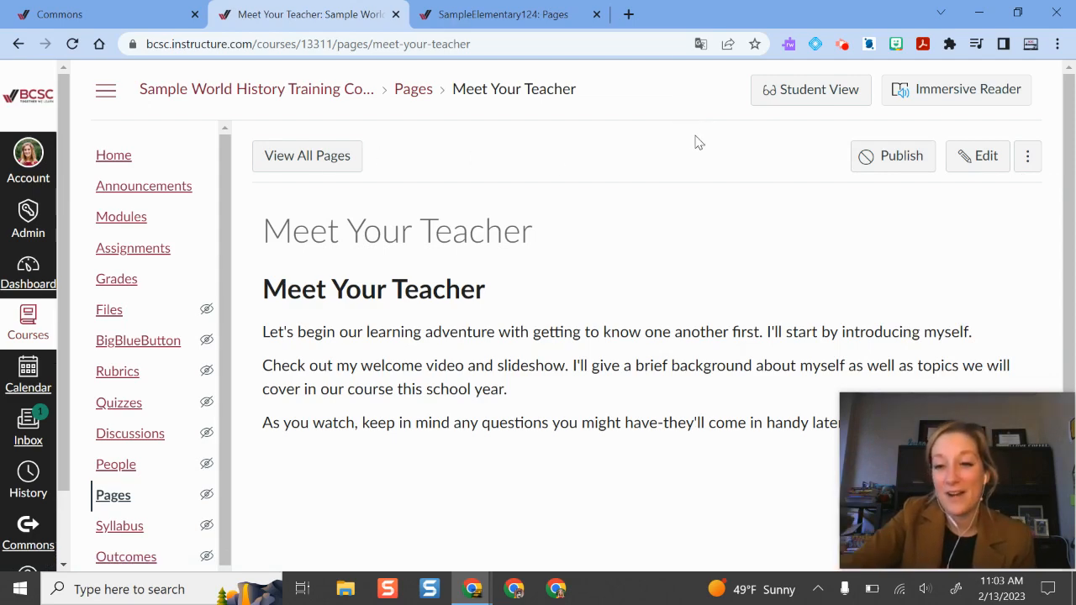